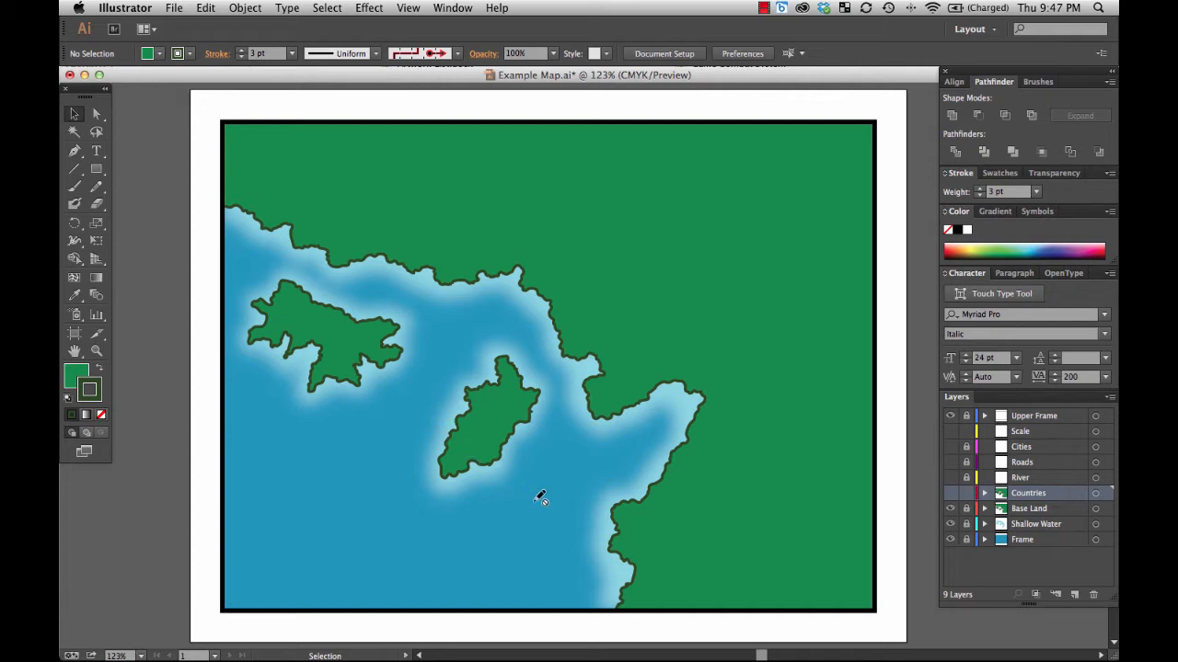
mouse_move(905, 530)
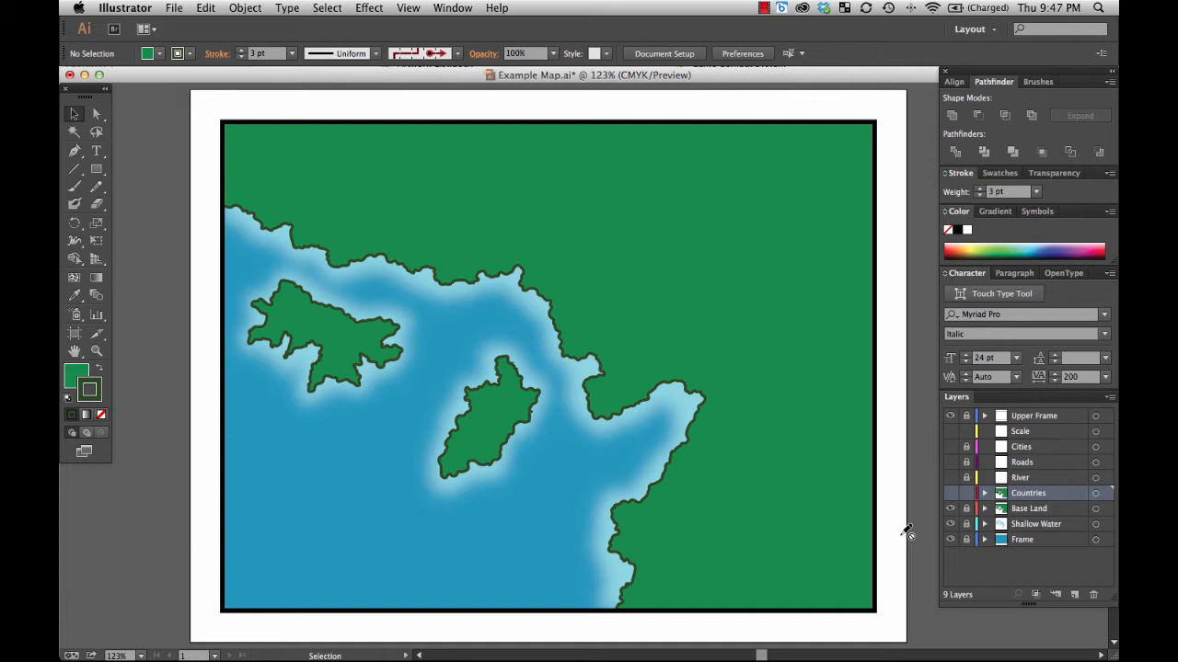
mouse_move(727, 431)
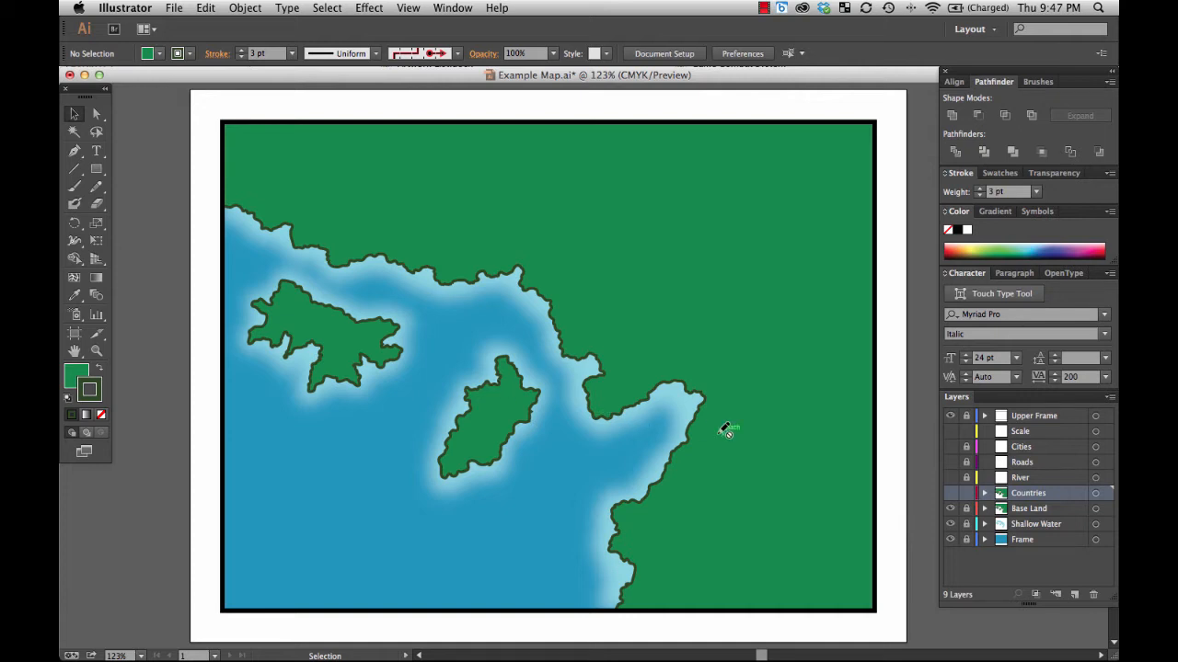
Toggle the Countries layer's visibility in the Layers panel, ending with the border lines shown.
left_click(950, 493)
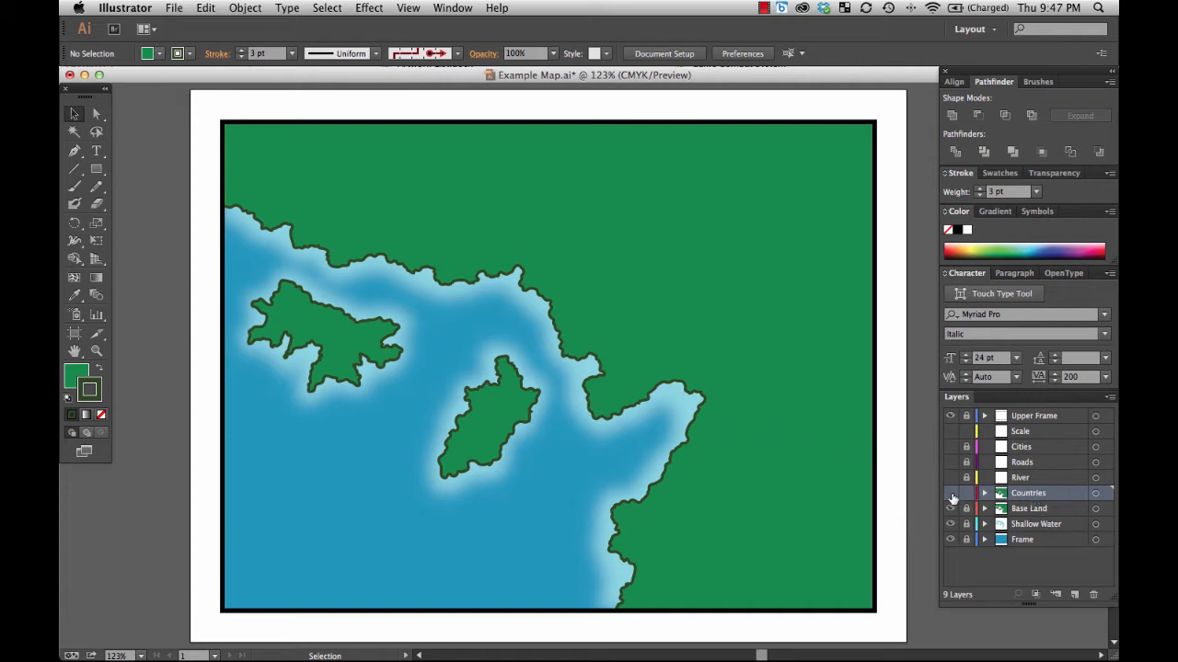
left_click(950, 493)
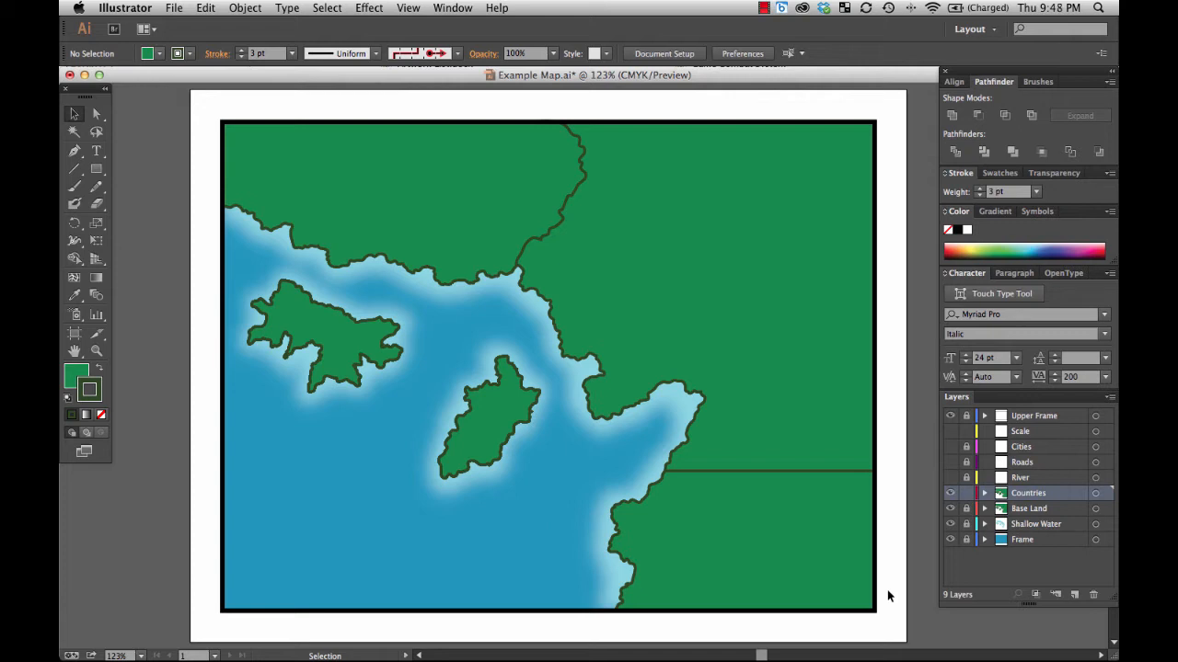
mouse_move(887, 596)
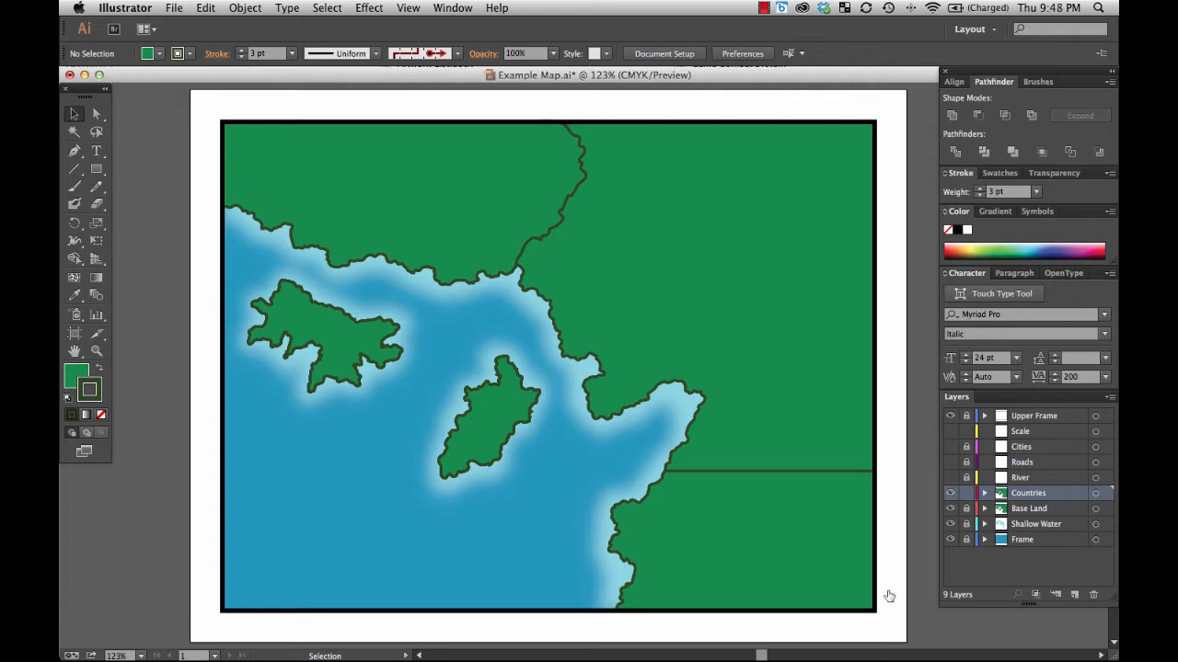
left_click(949, 493)
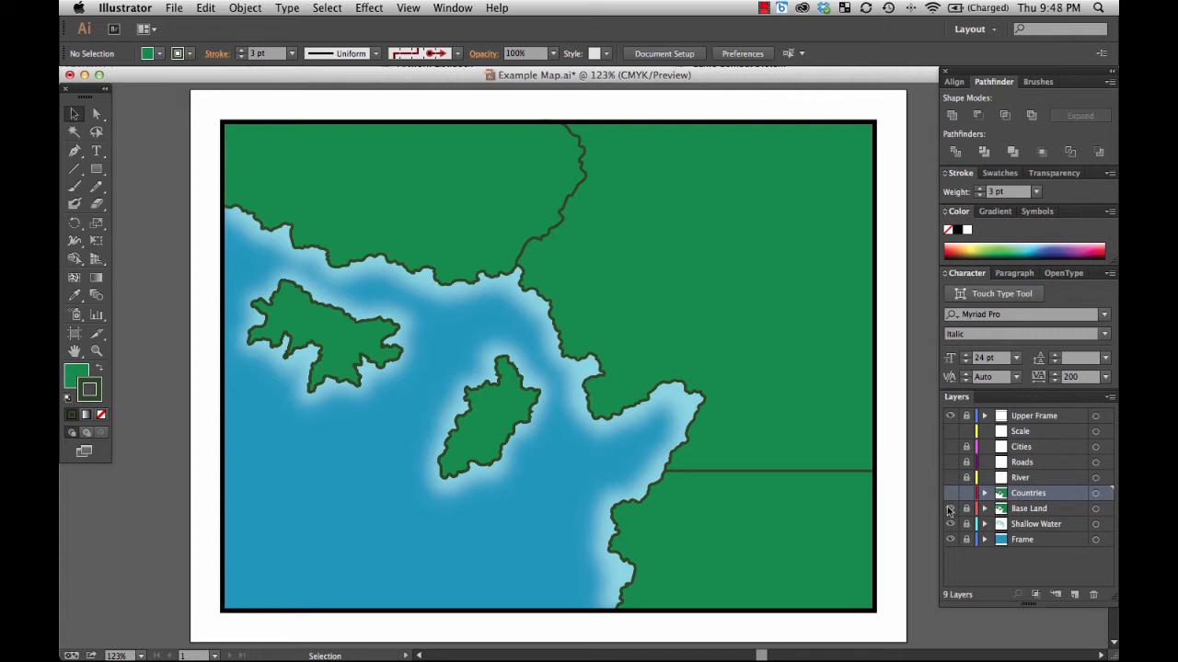
left_click(950, 508)
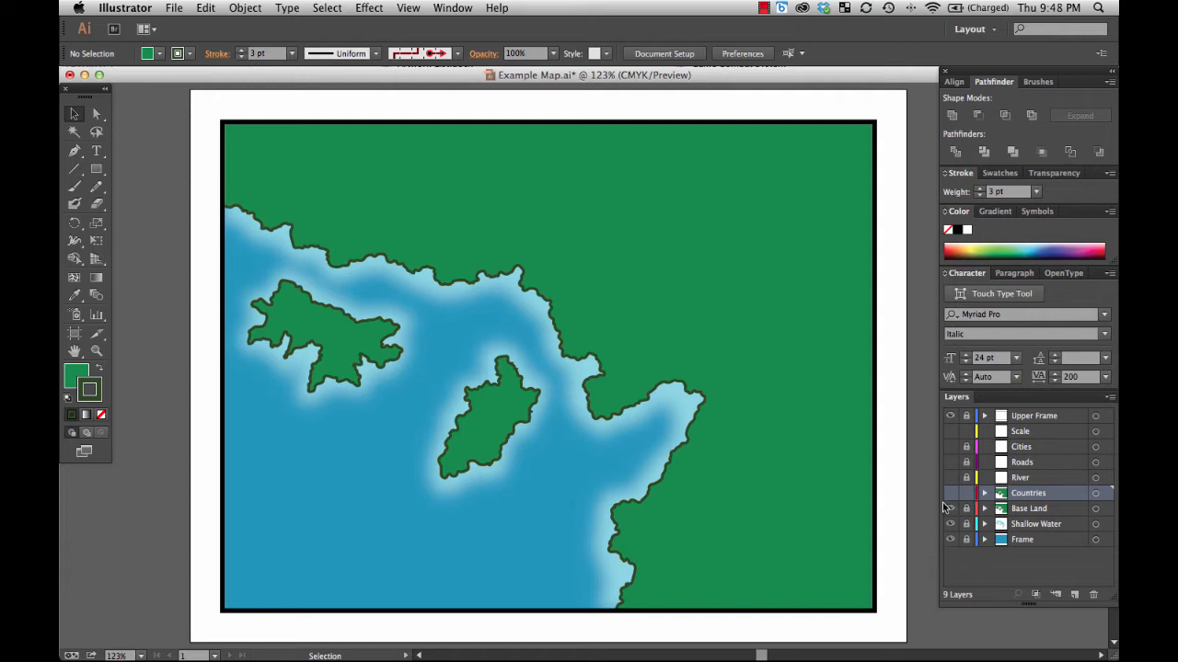
left_click(950, 493)
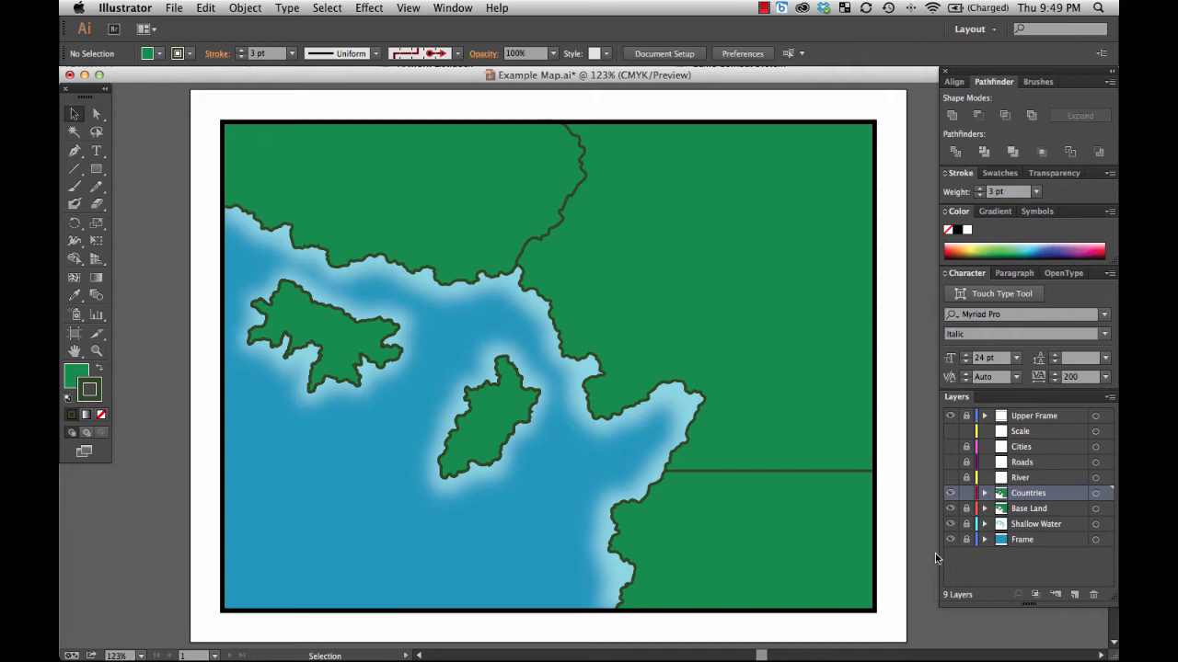
left_click(949, 493)
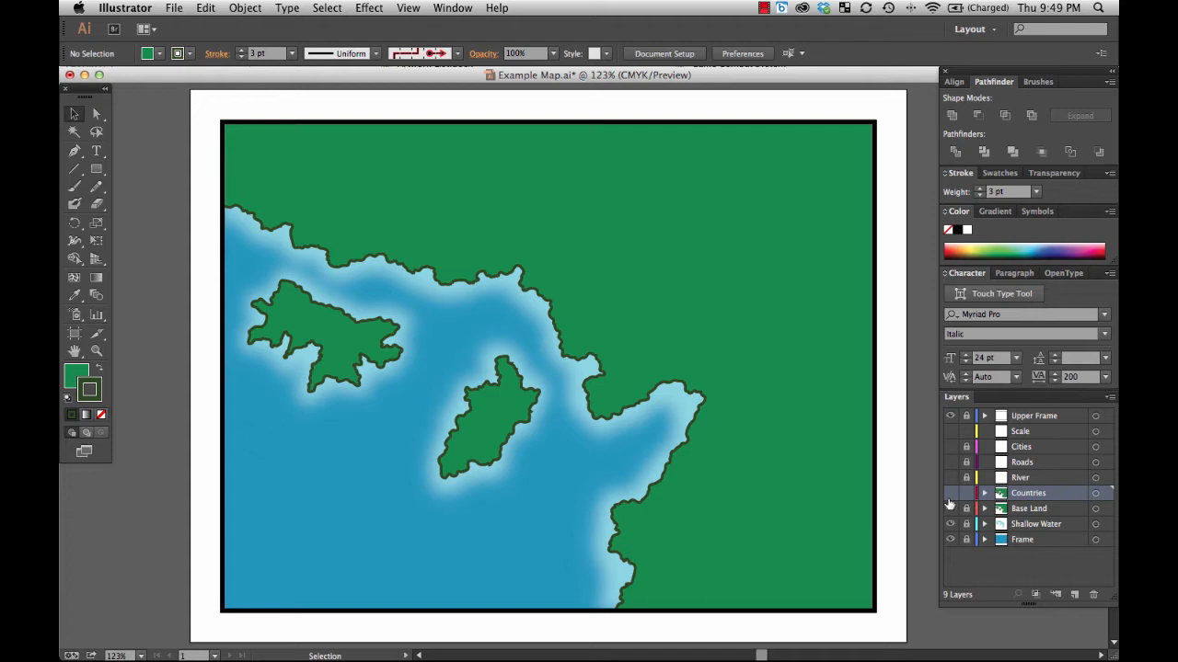
left_click(949, 494)
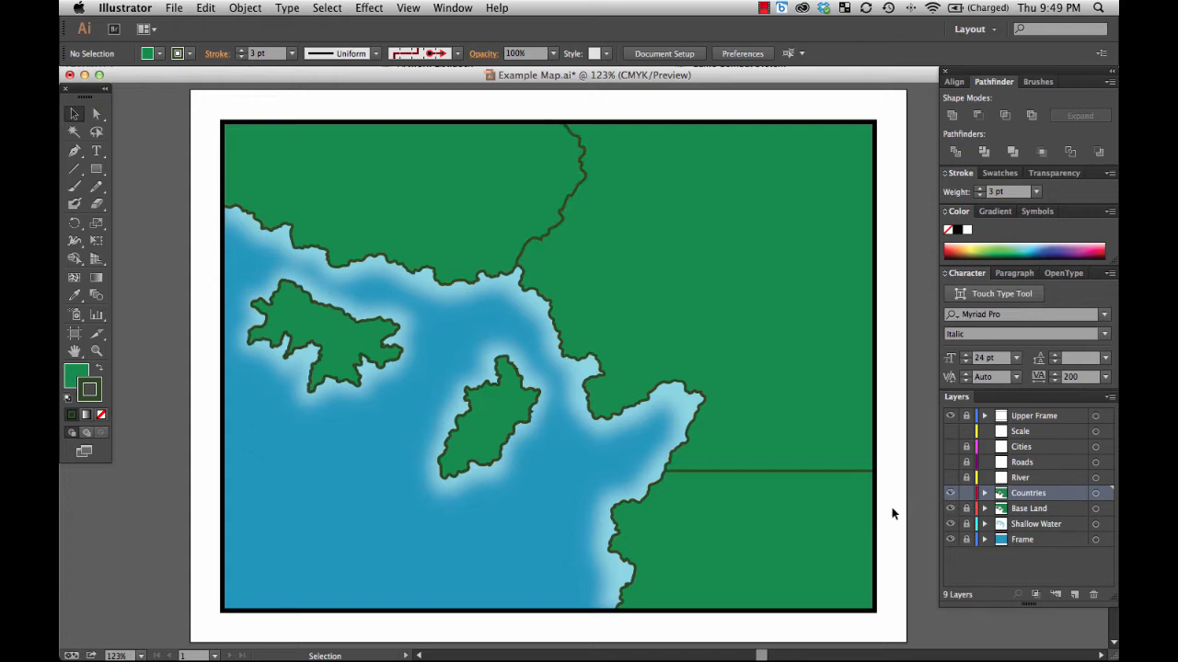
mouse_move(409, 292)
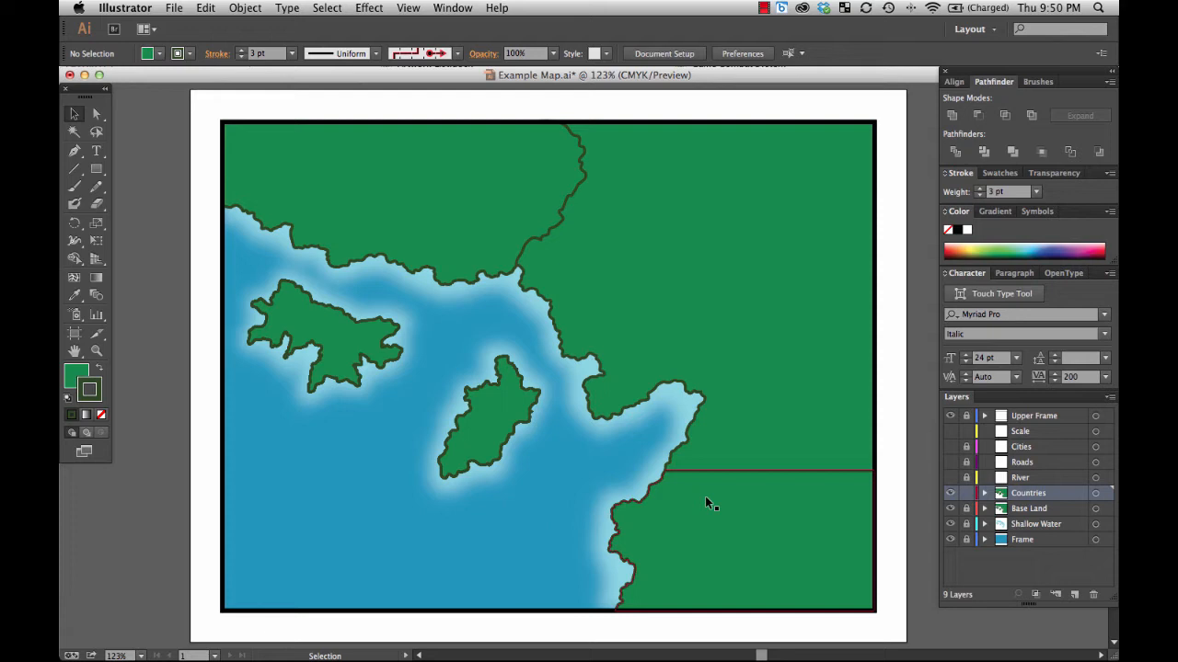
left_click(949, 493)
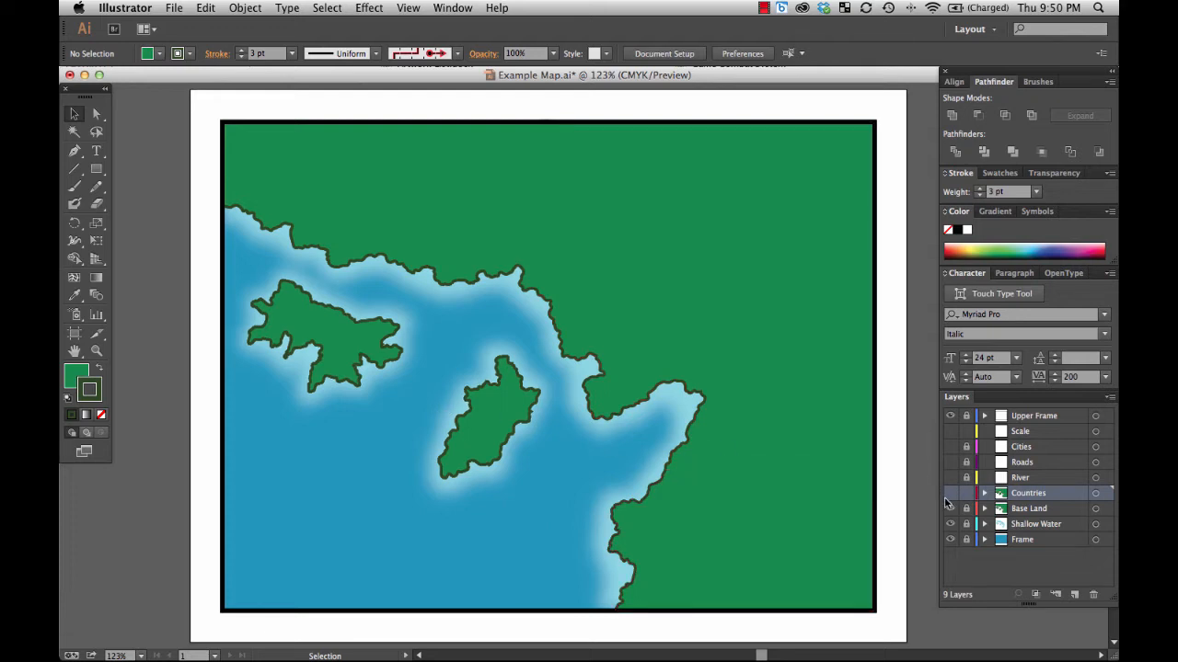
left_click(952, 493)
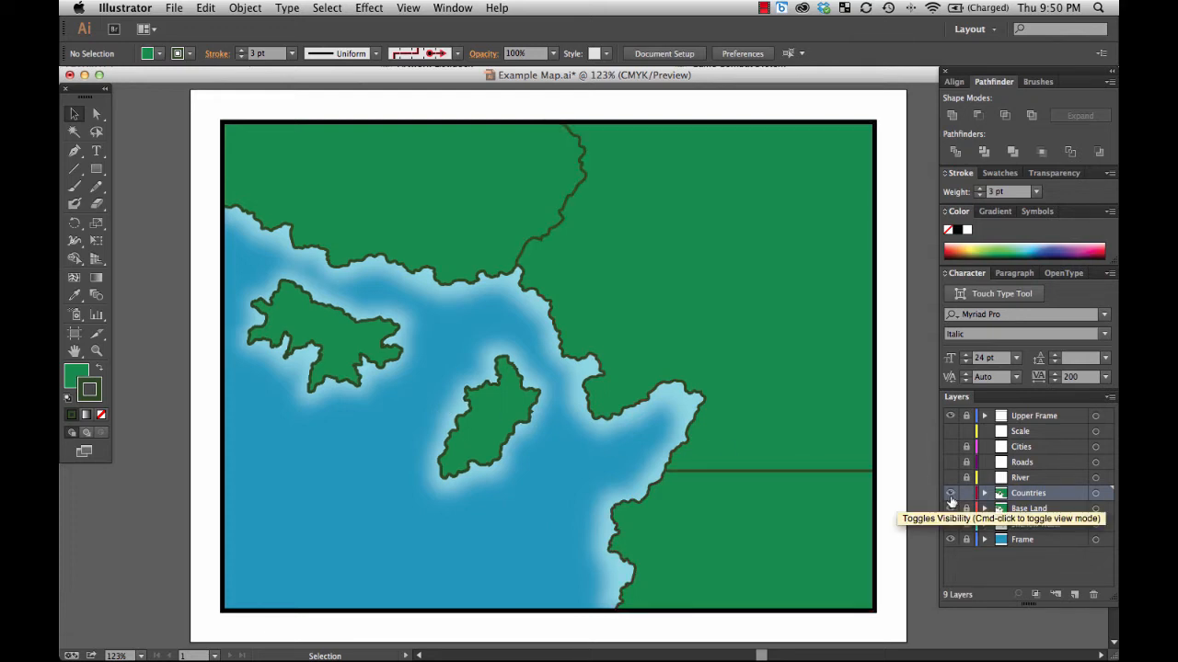
left_click(949, 508)
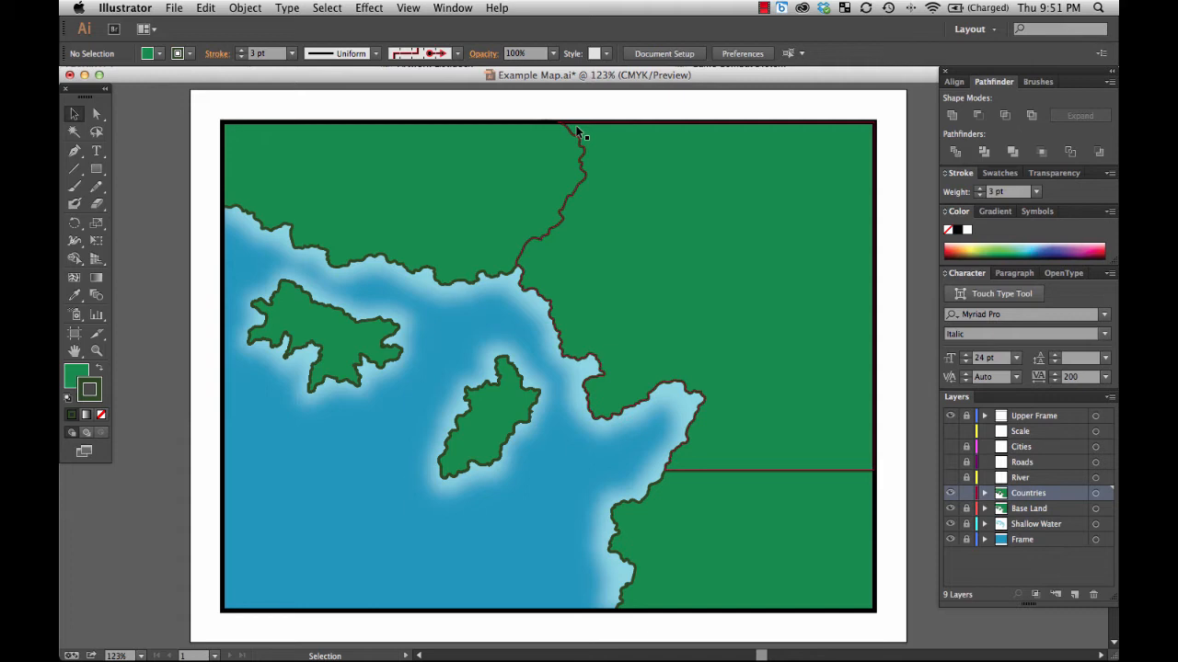
mouse_move(530, 361)
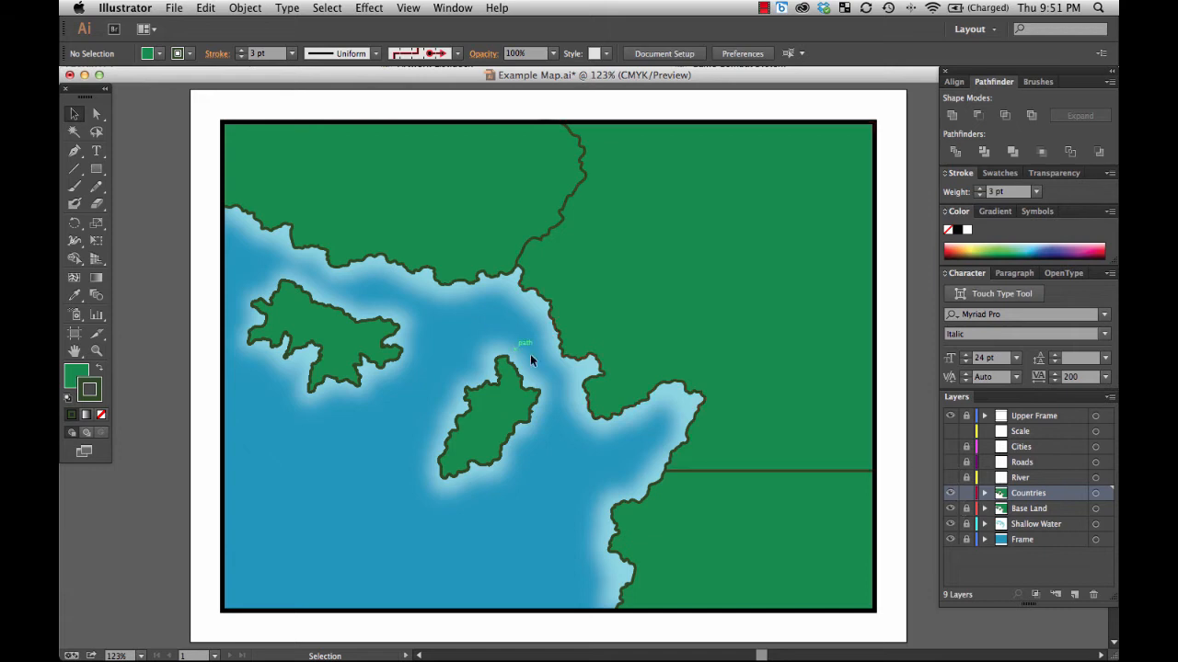
mouse_move(721, 257)
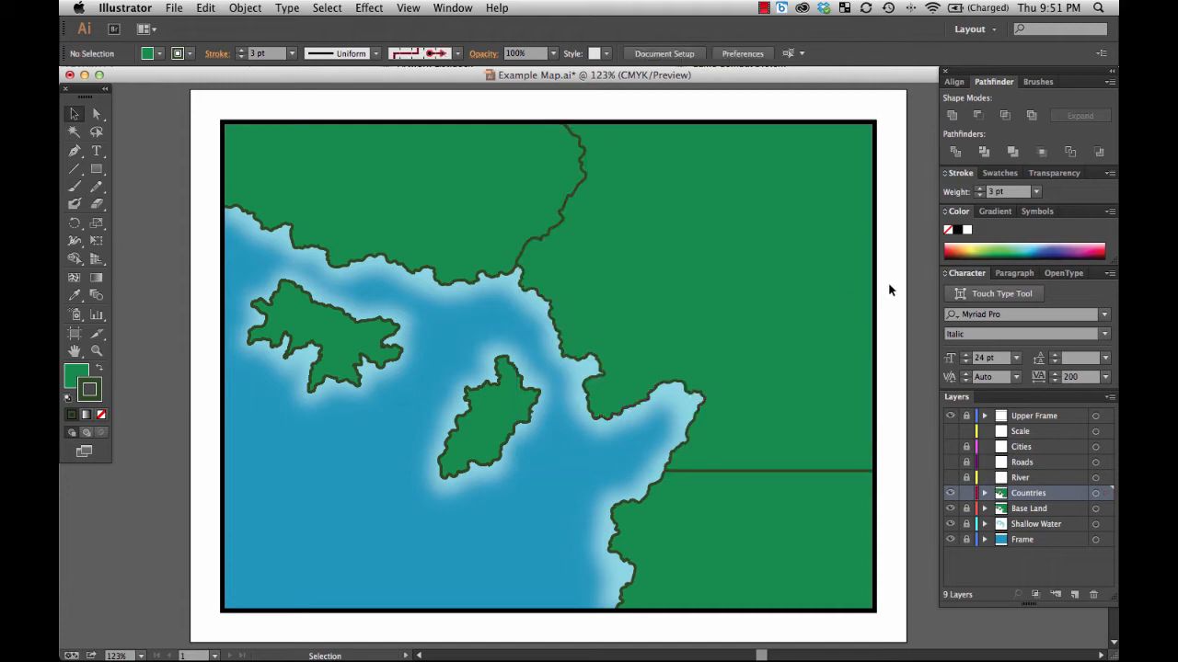
mouse_move(954, 516)
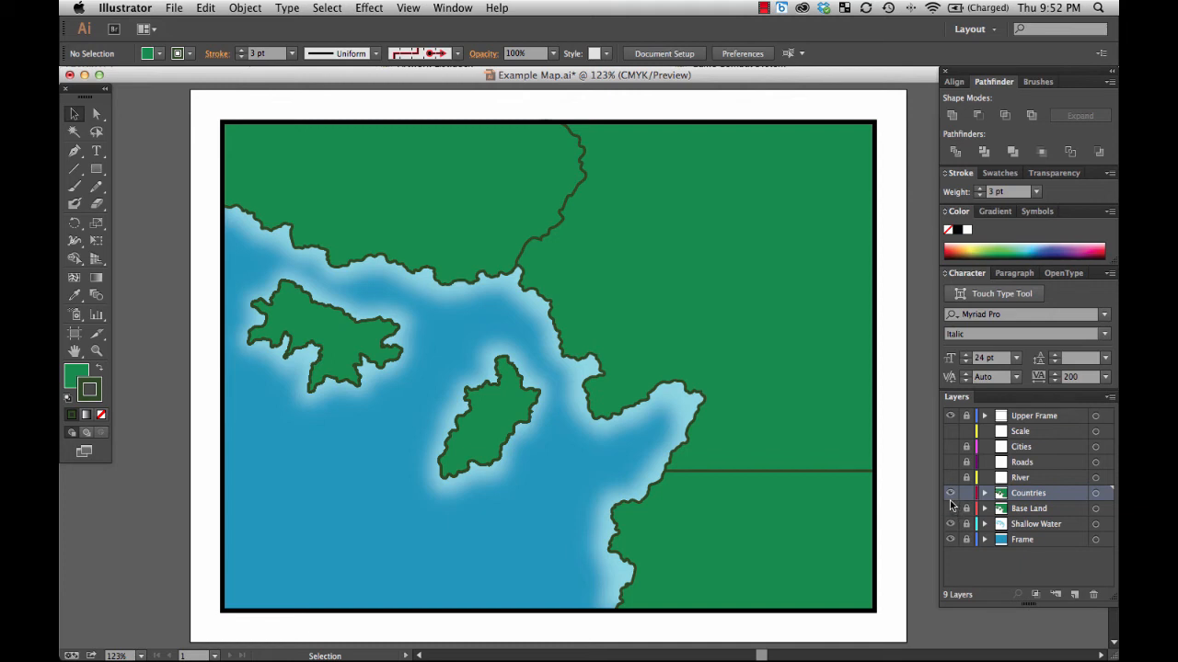
left_click(949, 493)
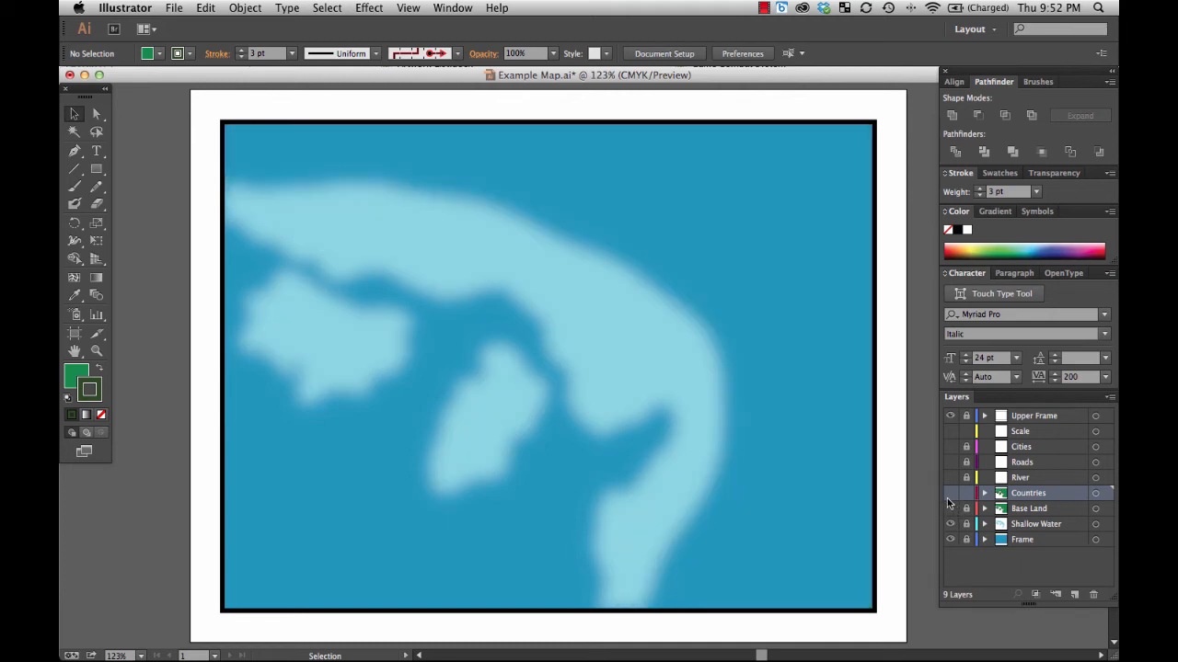
left_click(950, 493)
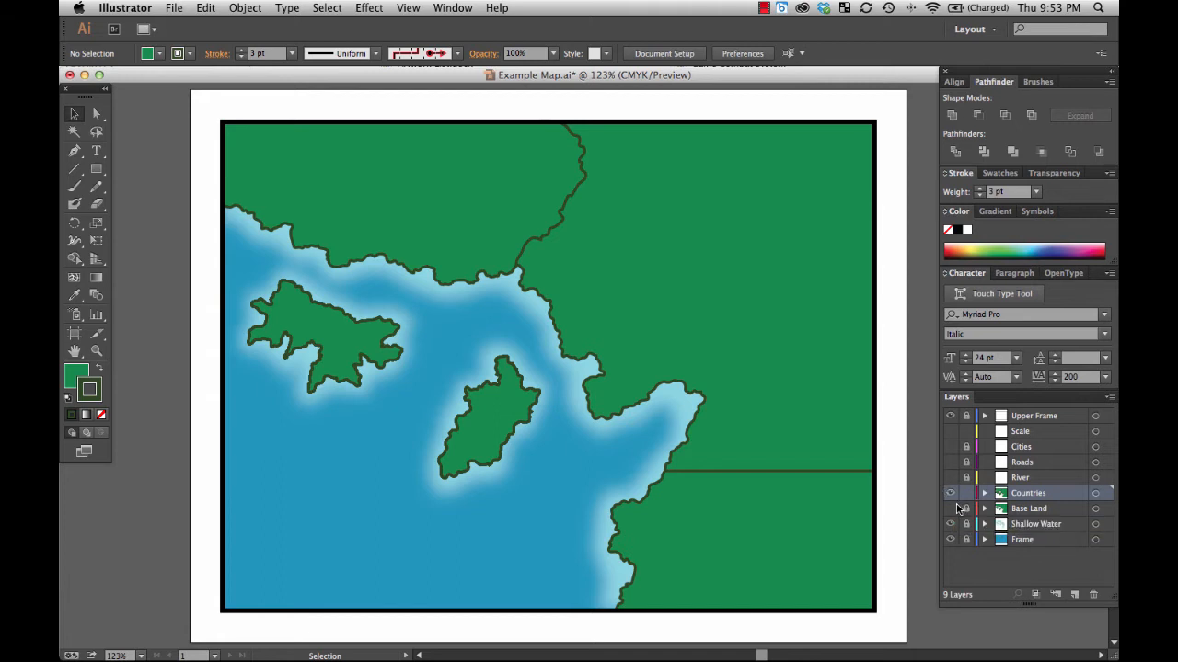
left_click(950, 493)
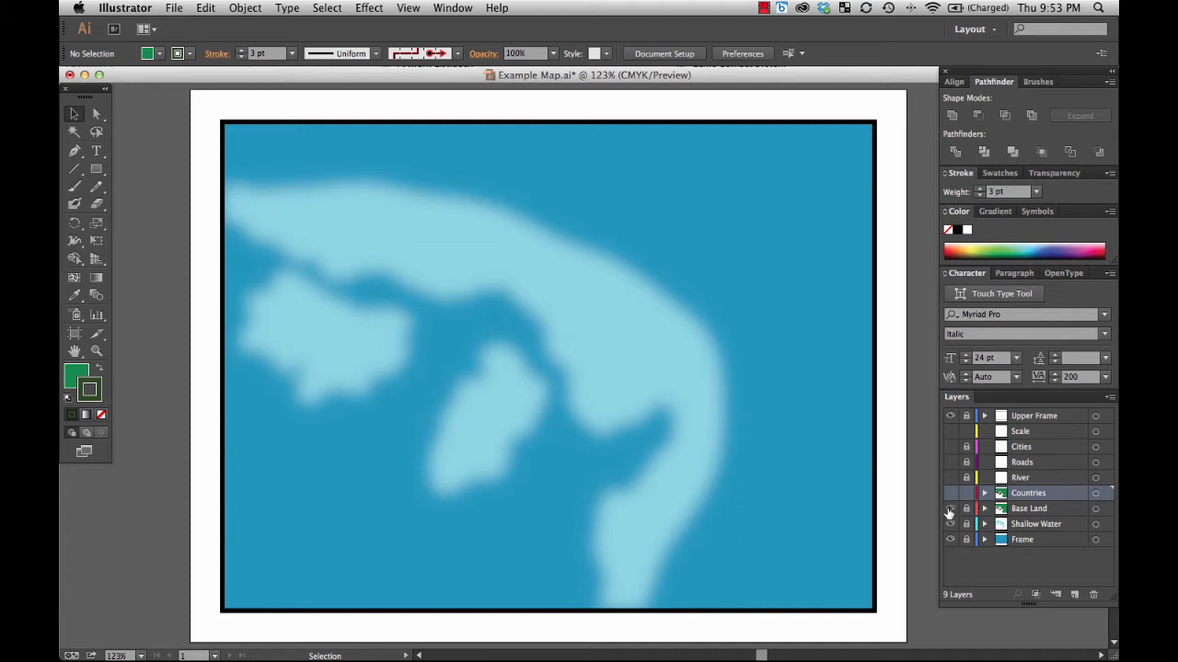
left_click(949, 493)
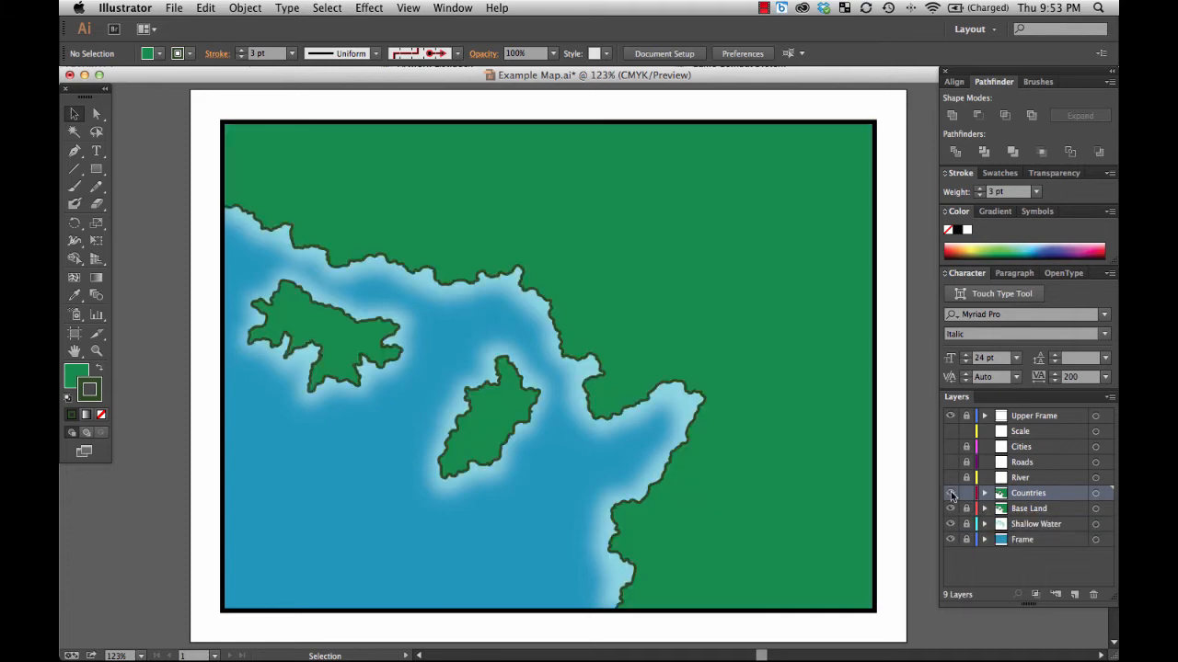
left_click(950, 493)
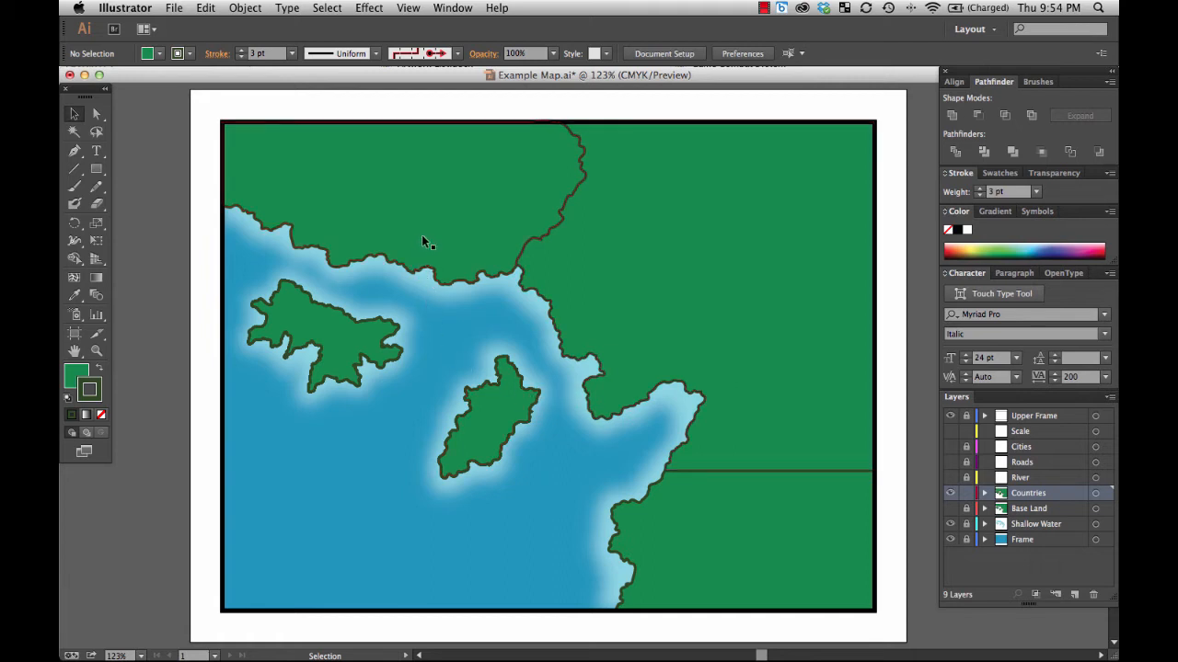
Recolour the top-left country's fill, trying blue then settling on a softened purple.
left_click(425, 241)
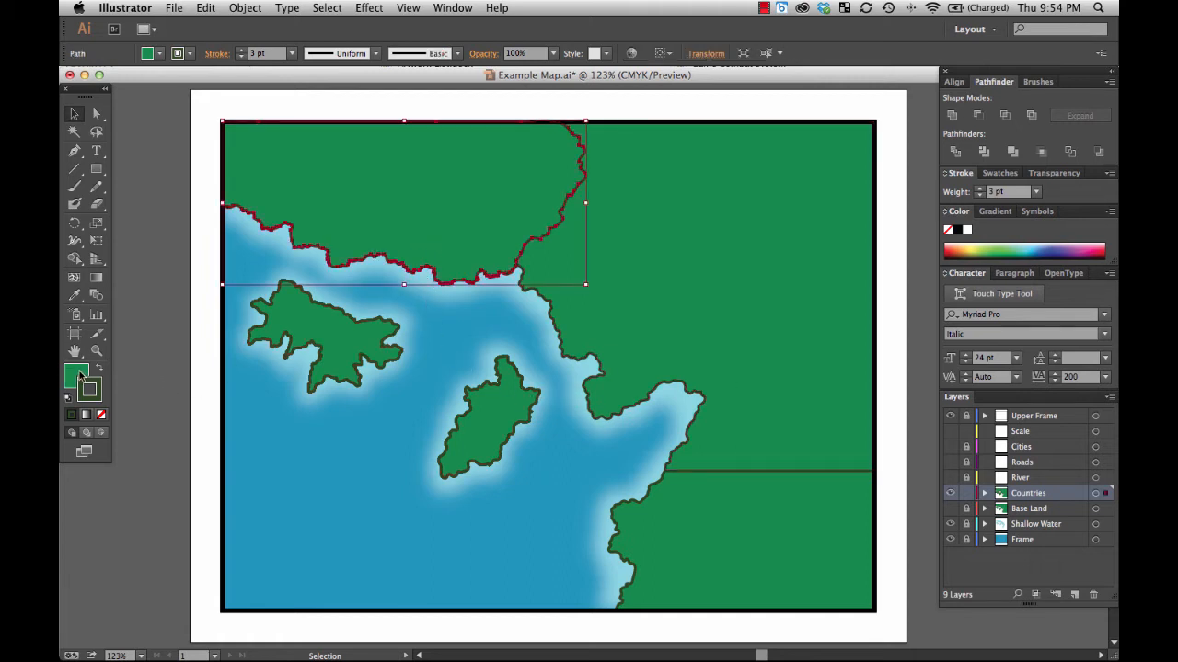
double_click(78, 376)
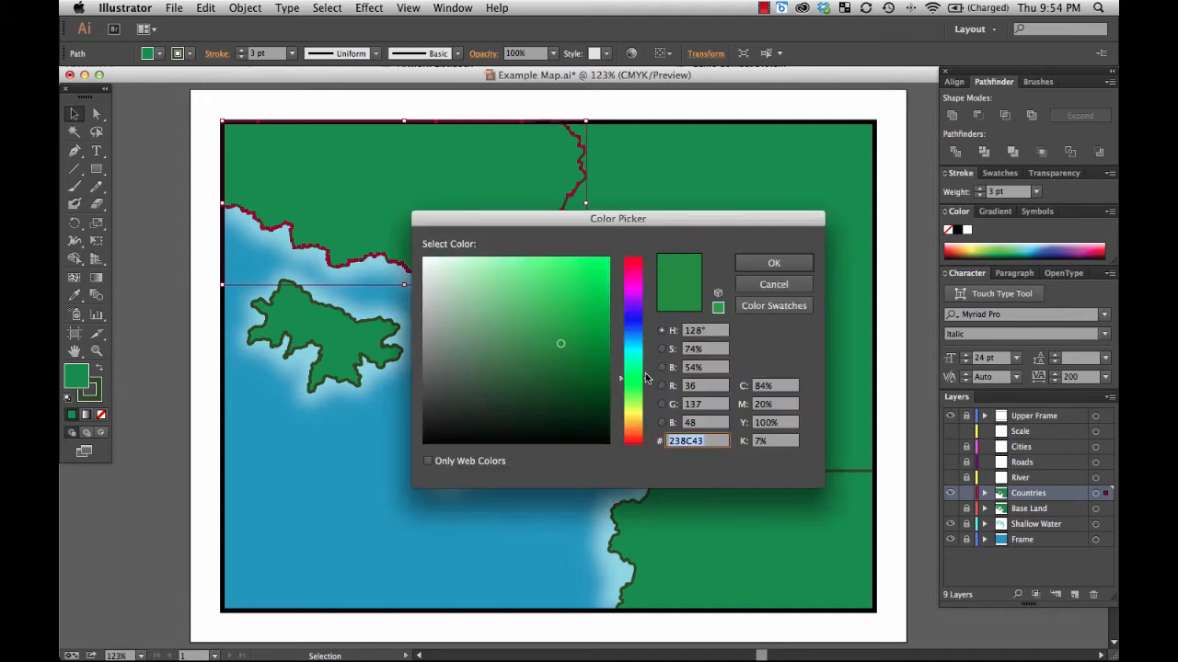
left_click(633, 335)
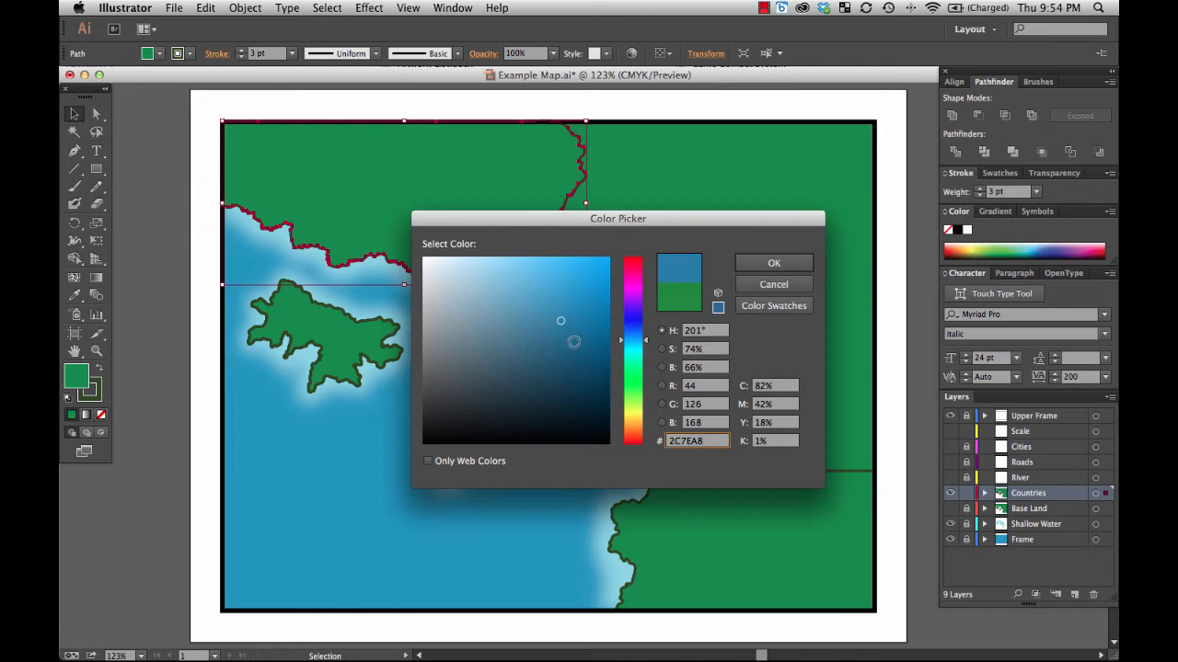
left_click(589, 333)
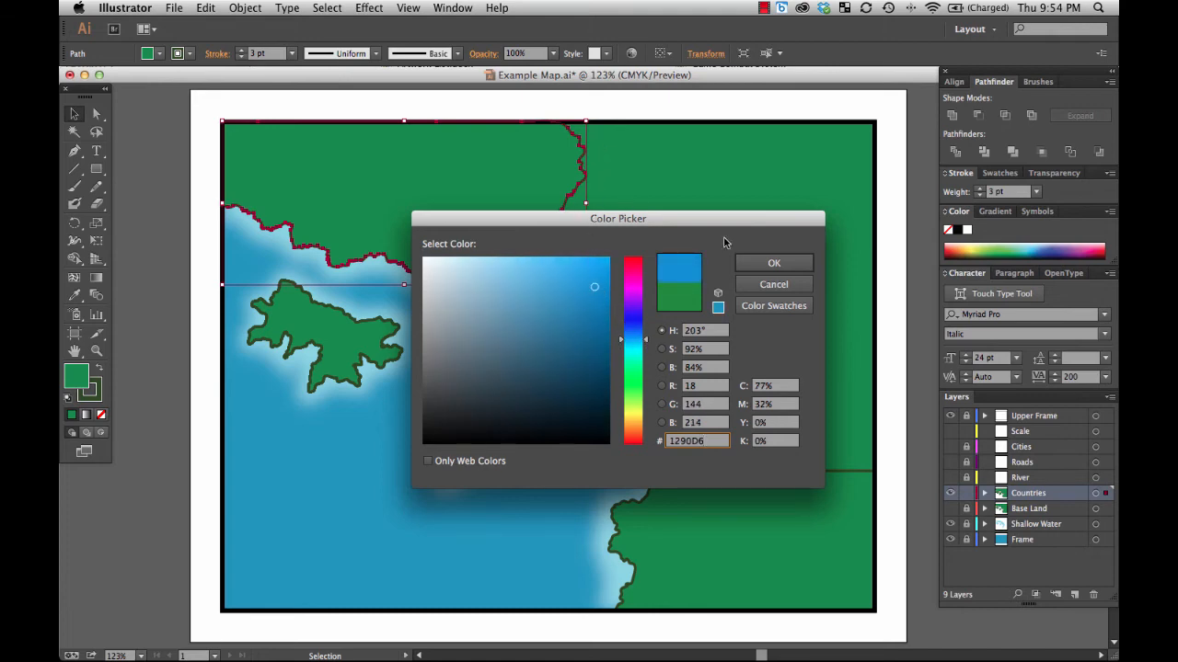
left_click(773, 261)
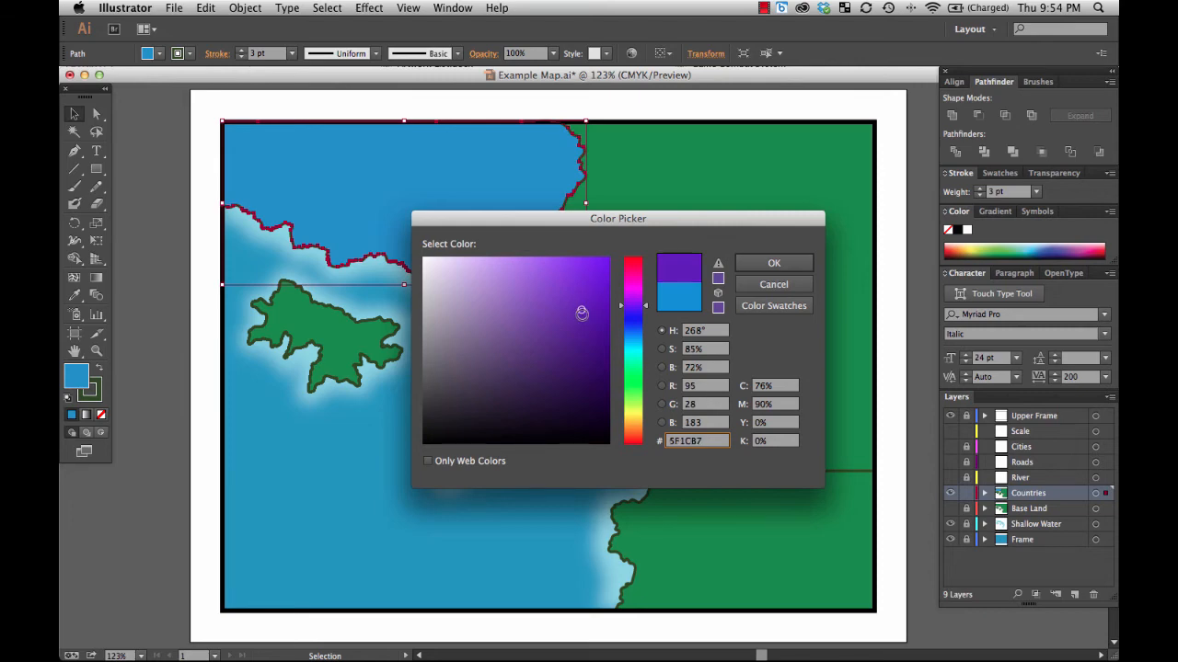
left_click(506, 350)
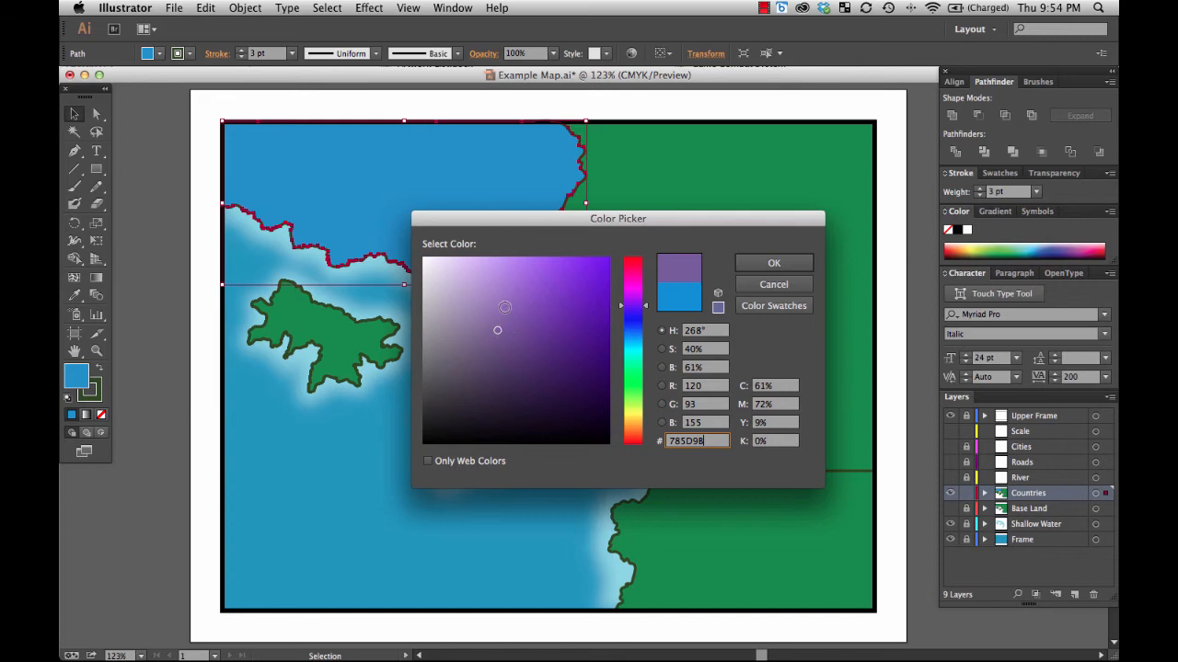
left_click(506, 317)
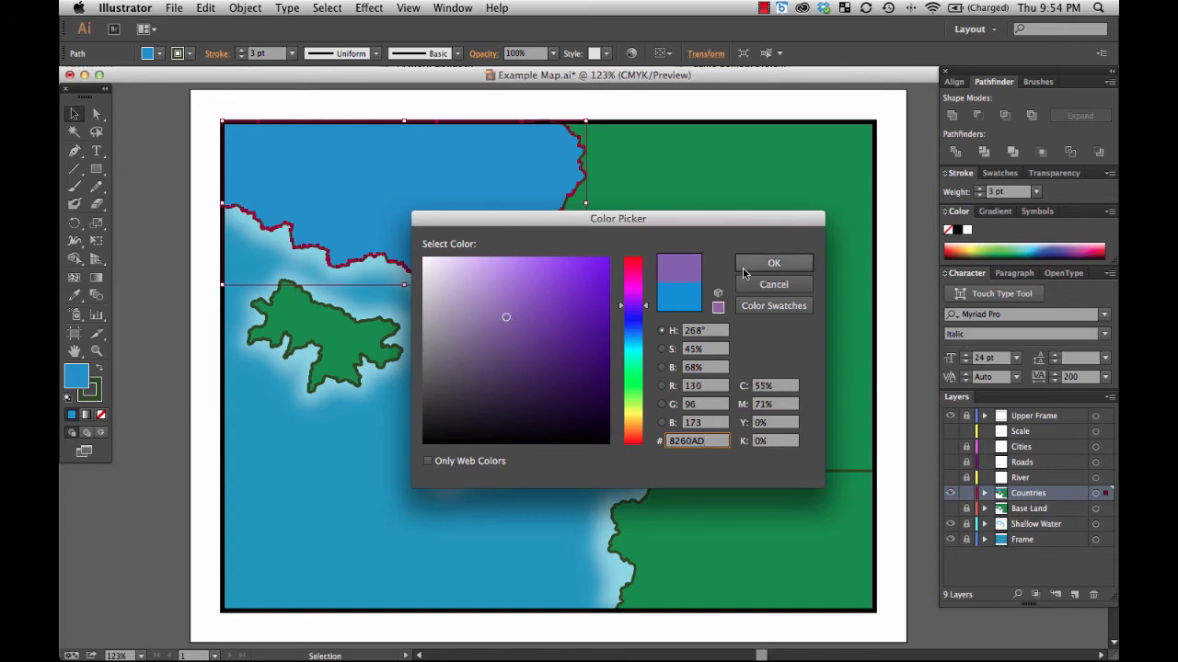
left_click(772, 263)
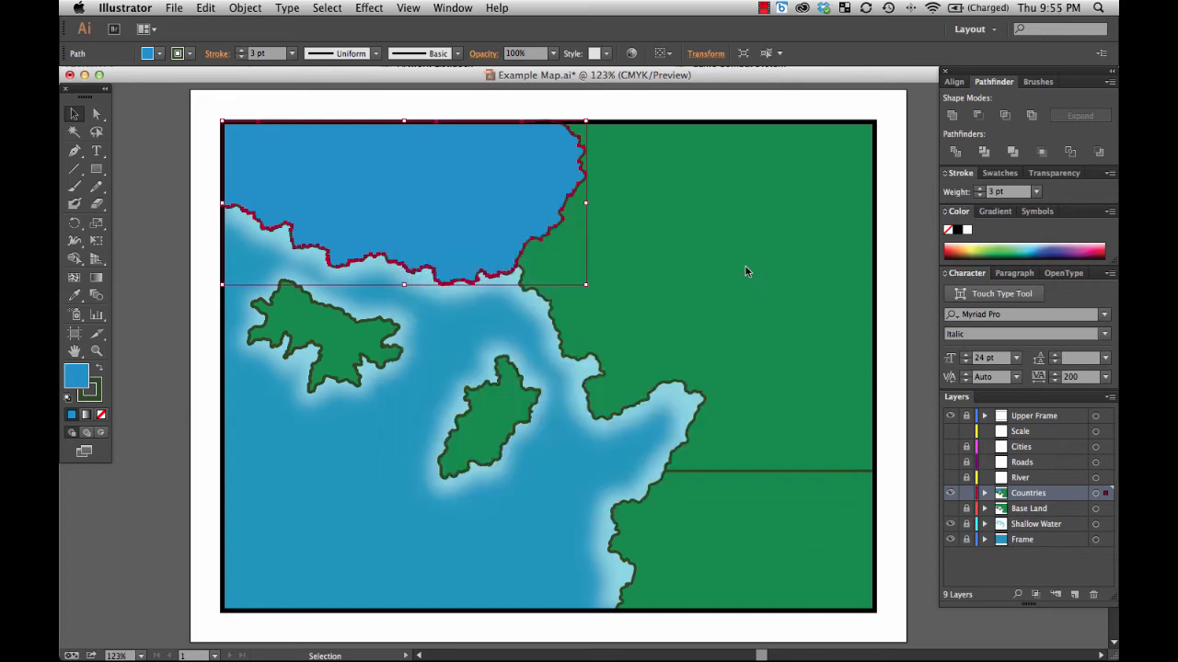
Give the purple country a dark purple border and the top-right country a yellow fill with a dark brownish-yellow border.
double_click(77, 375)
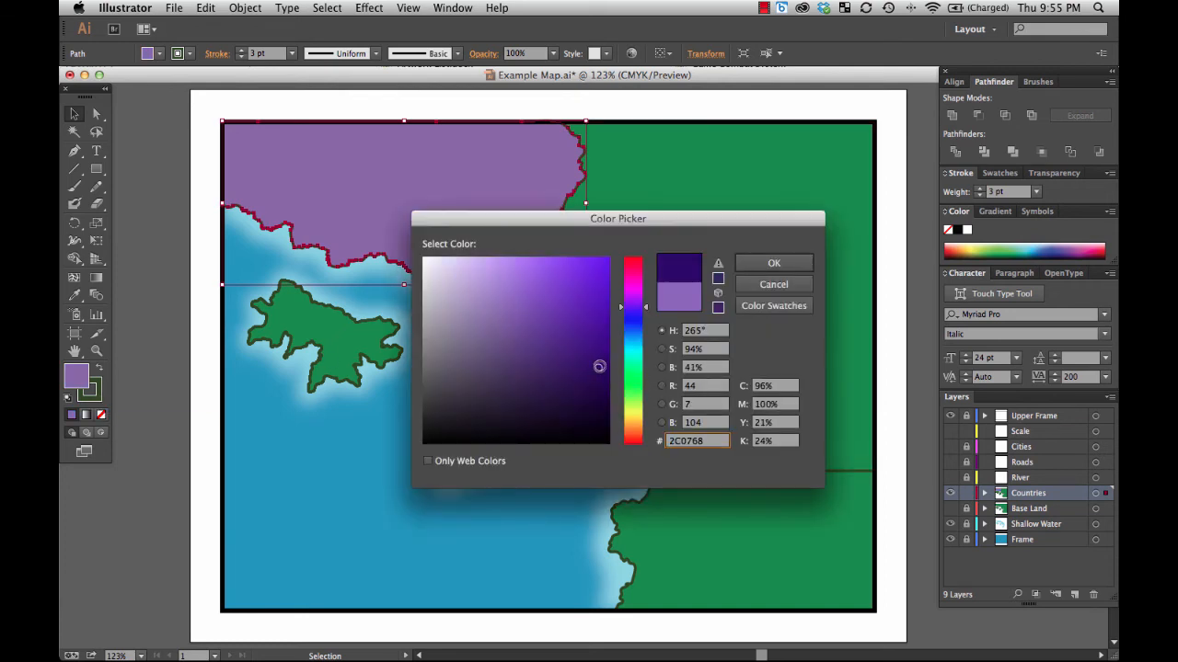
left_click(773, 262)
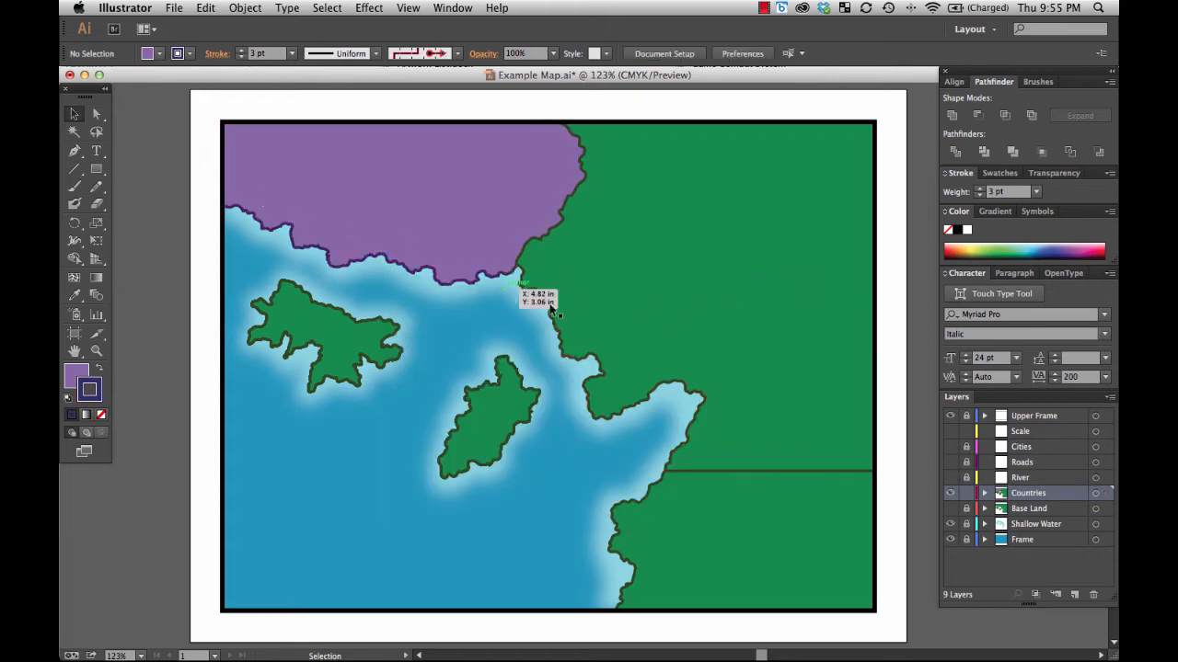
double_click(77, 375)
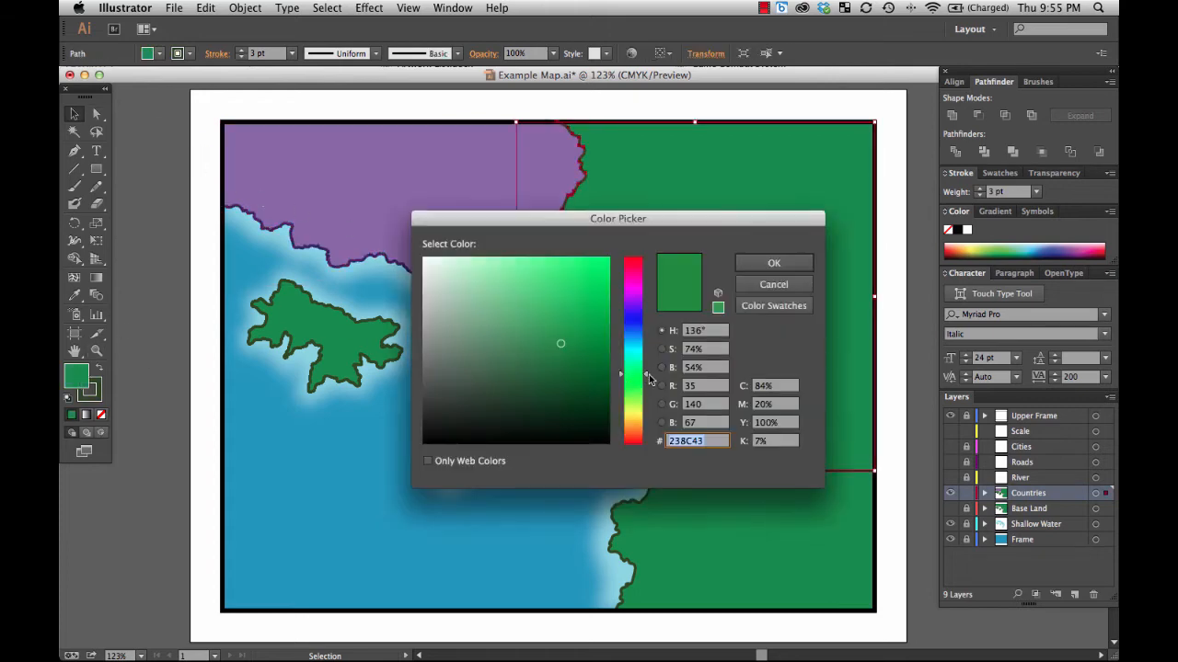
left_click(773, 261)
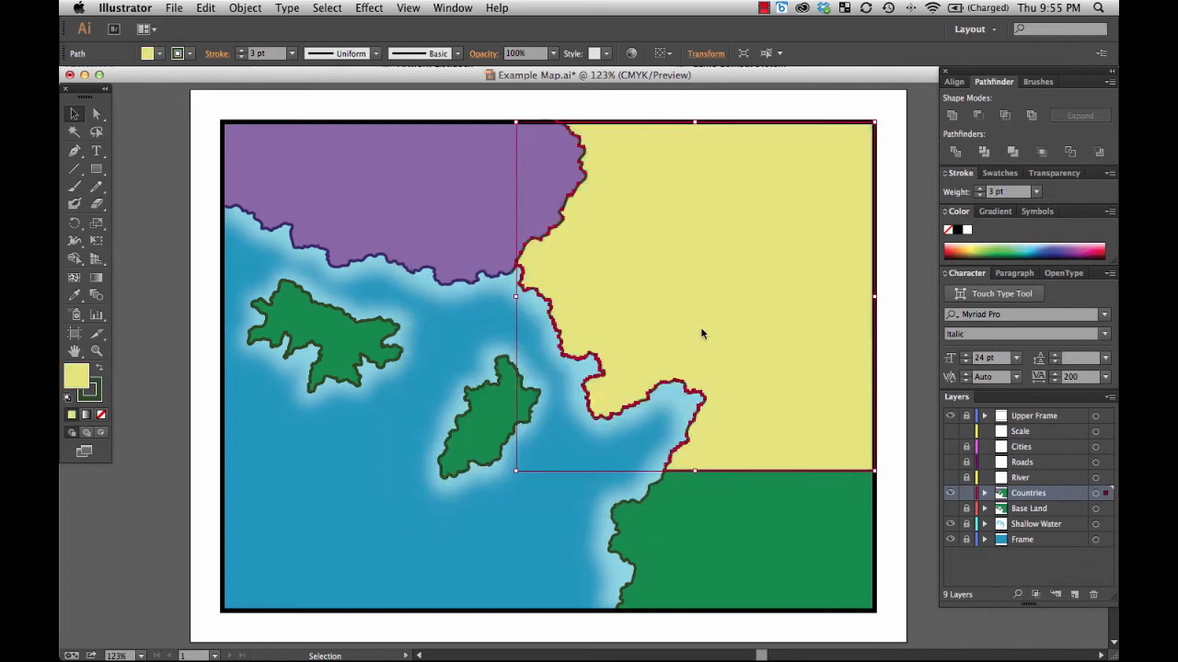
double_click(77, 376)
type("473E1F")
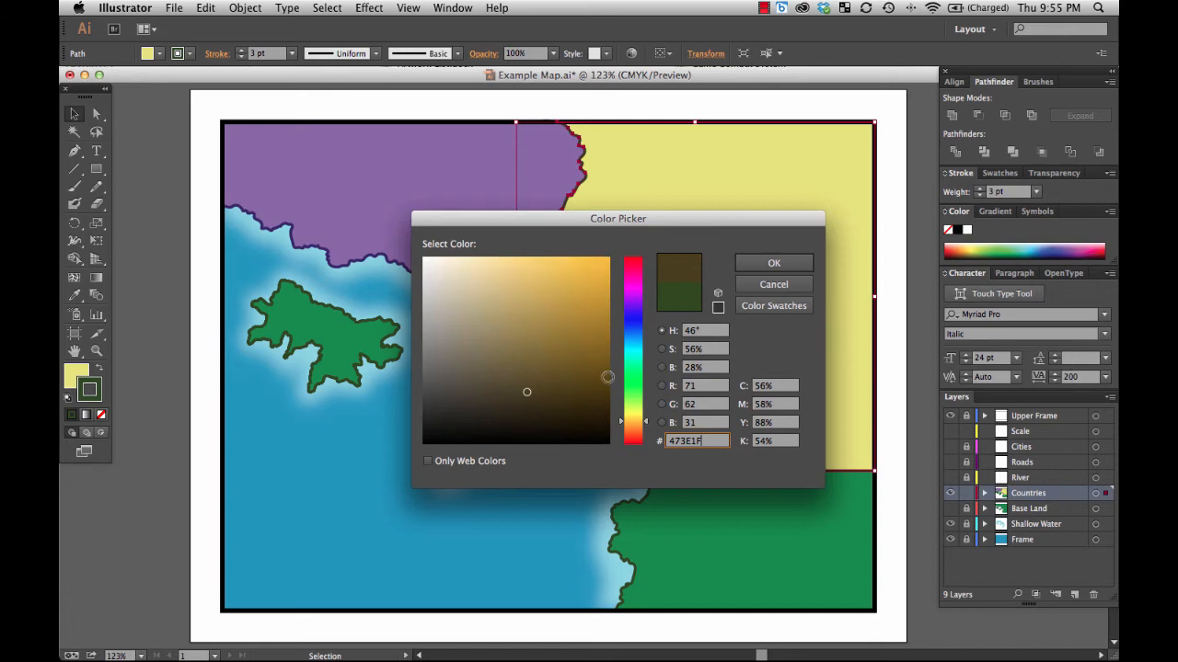
left_click(592, 355)
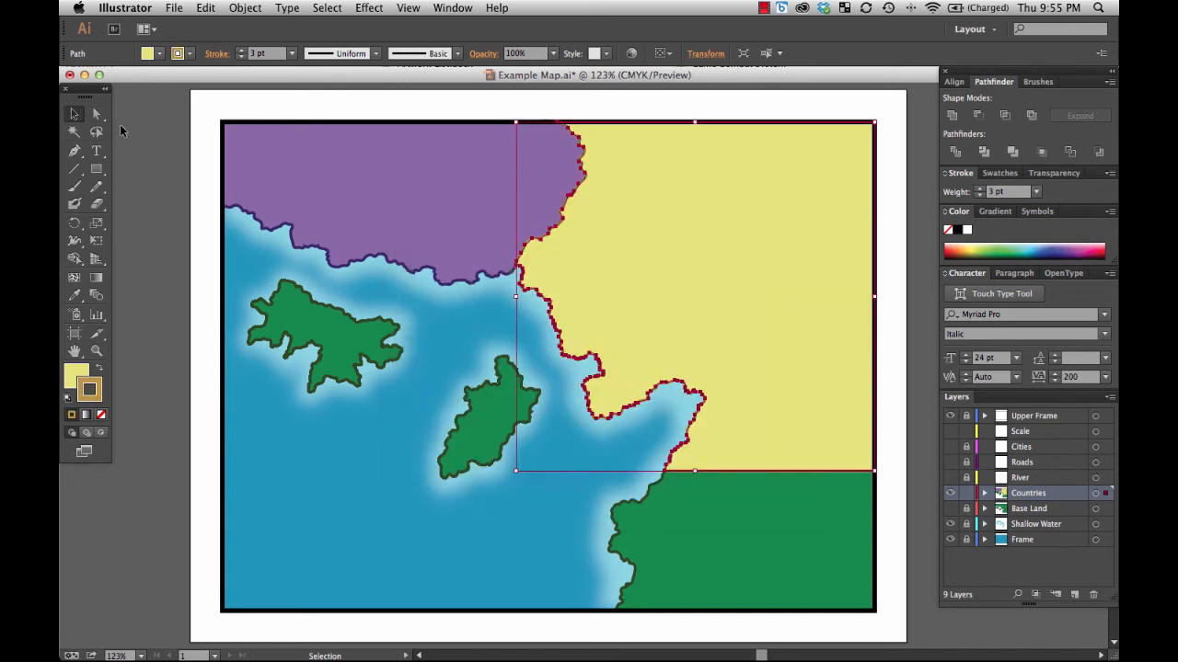
Give the bottom-right country a pink fill with a darker pink border.
double_click(77, 372)
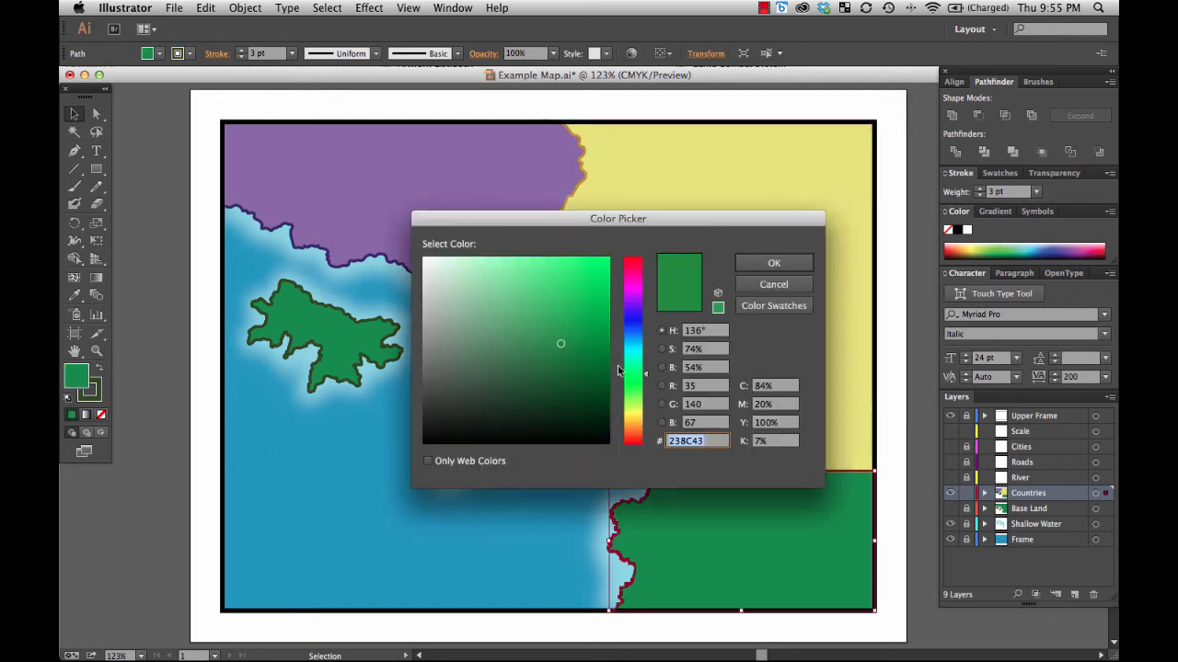
left_click(632, 267)
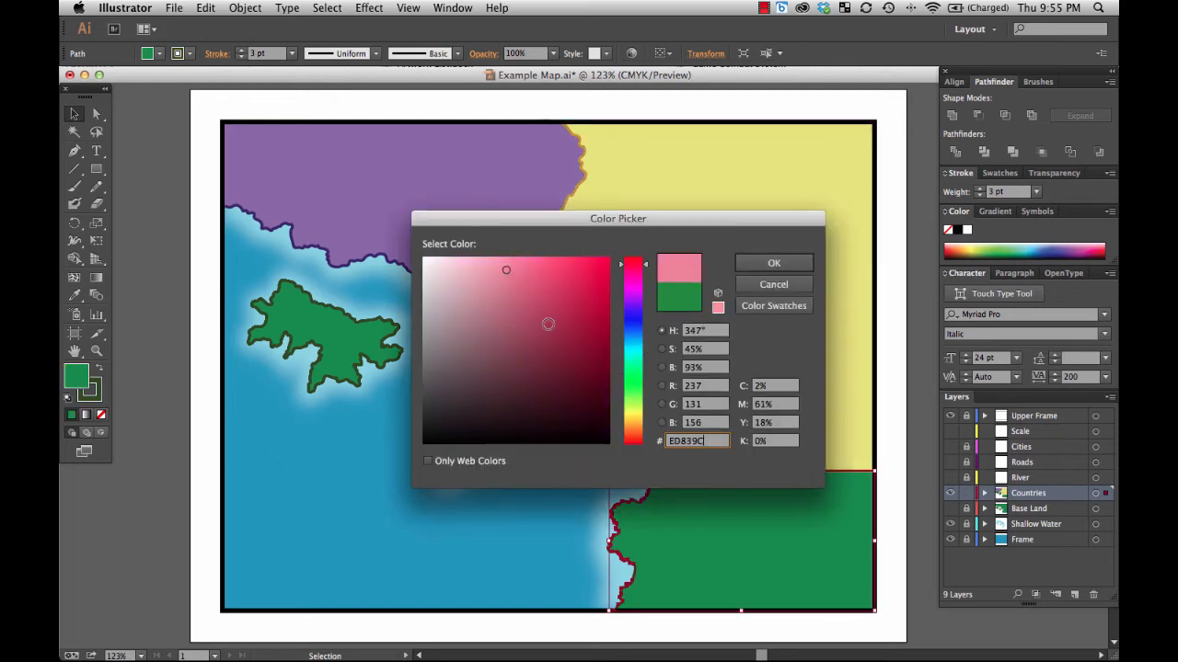
left_click(773, 262)
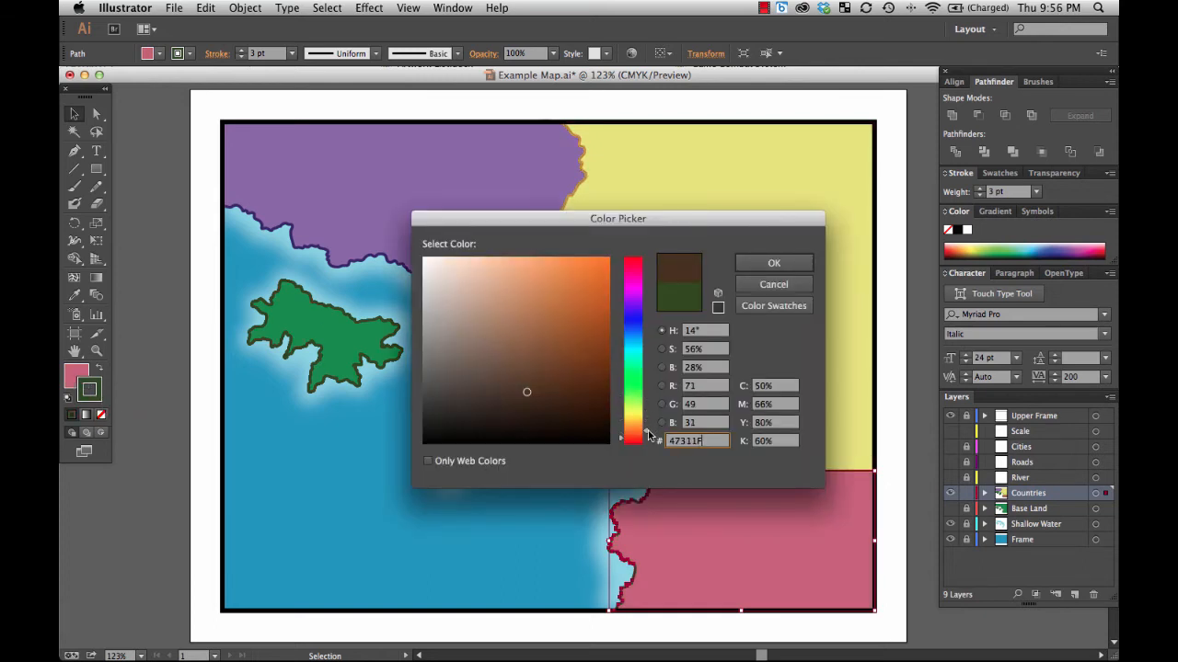
left_click(631, 267)
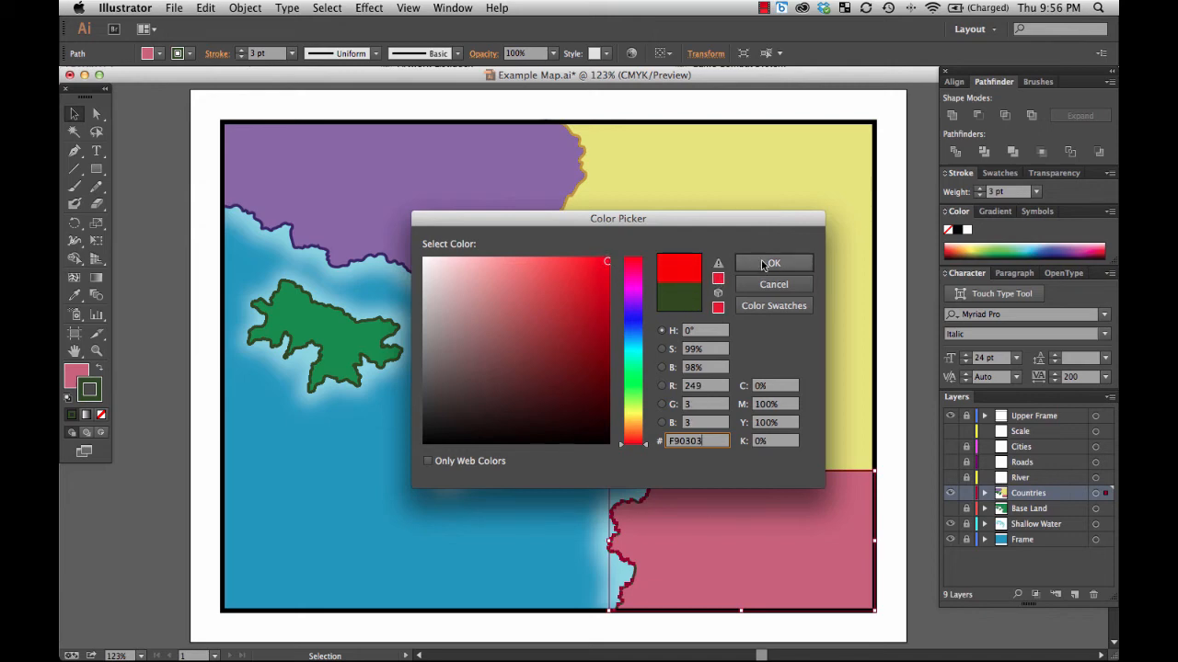
left_click(771, 261)
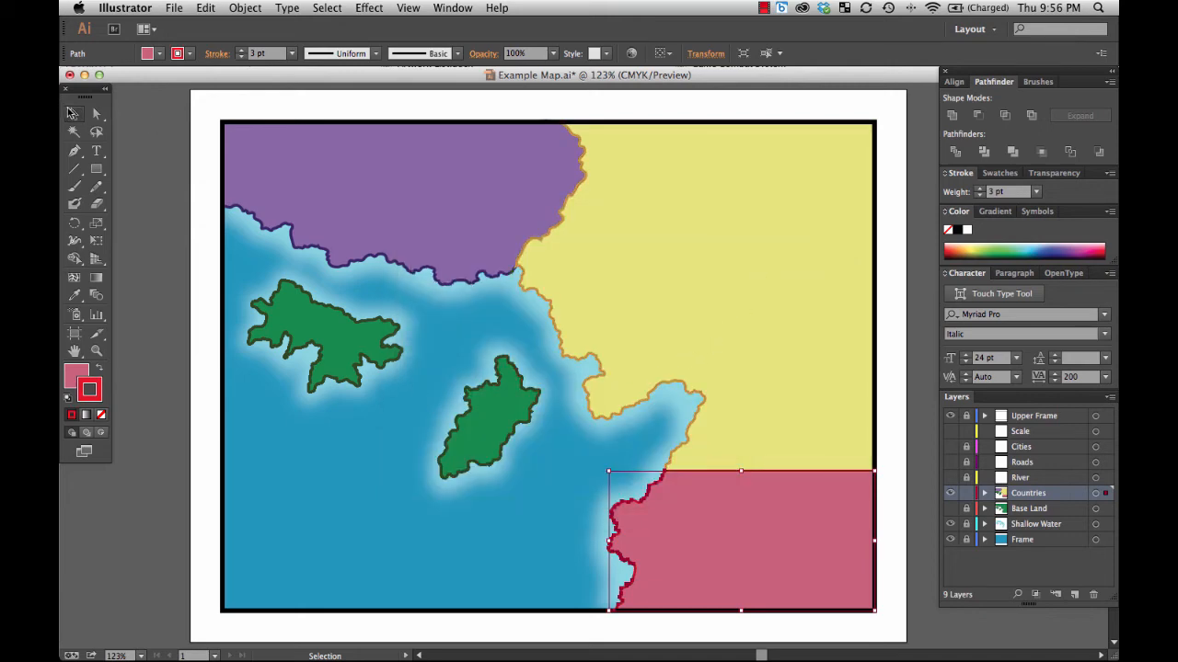
left_click(150, 265)
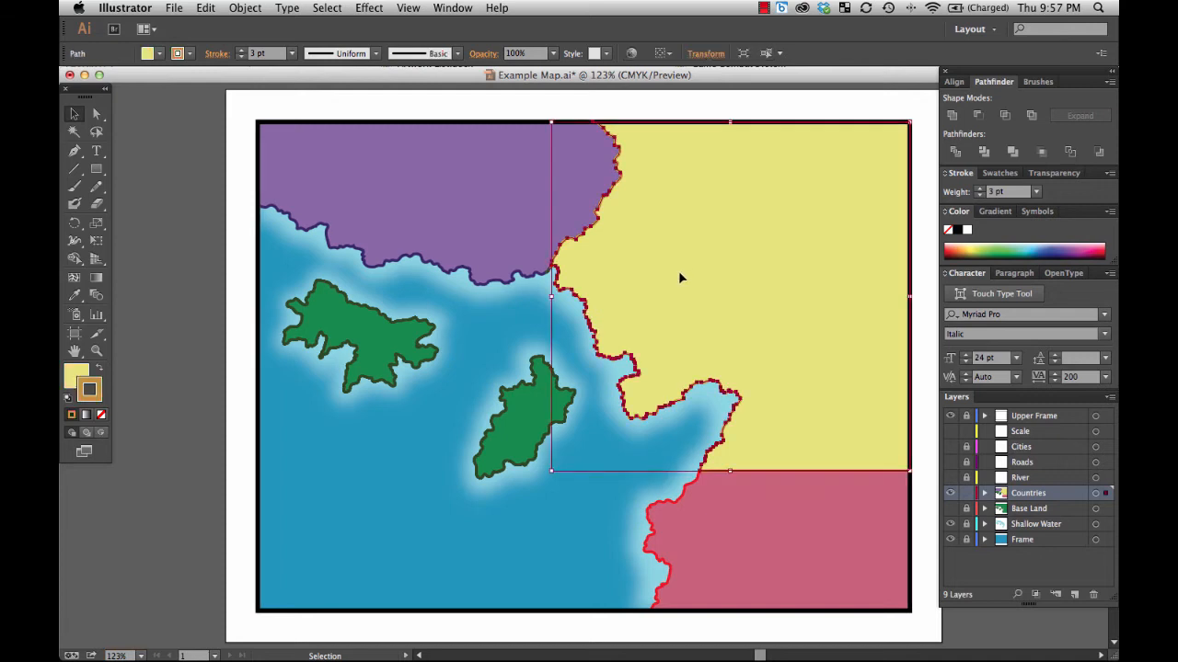
mouse_move(986, 206)
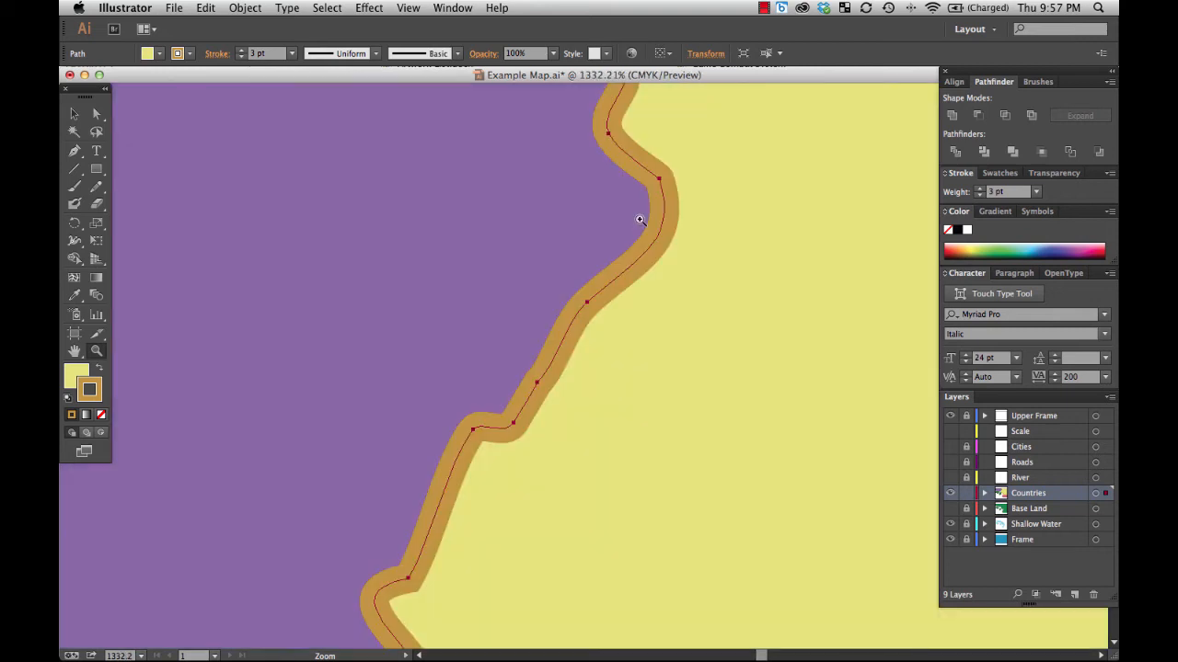
mouse_move(331, 217)
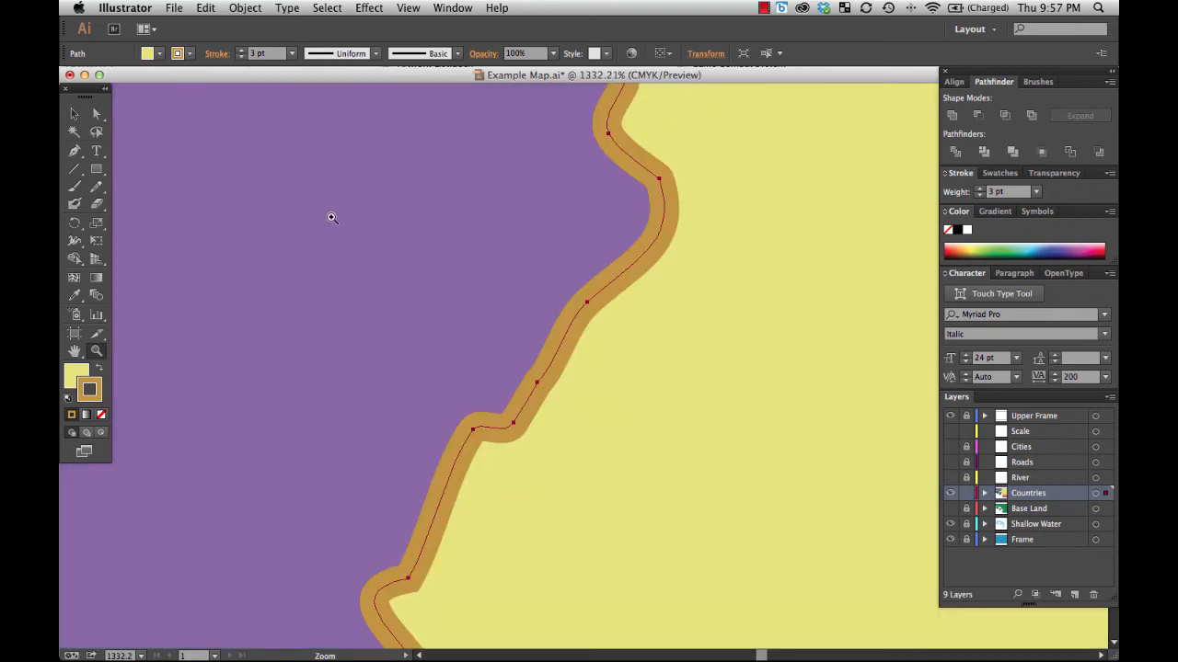
mouse_move(666, 246)
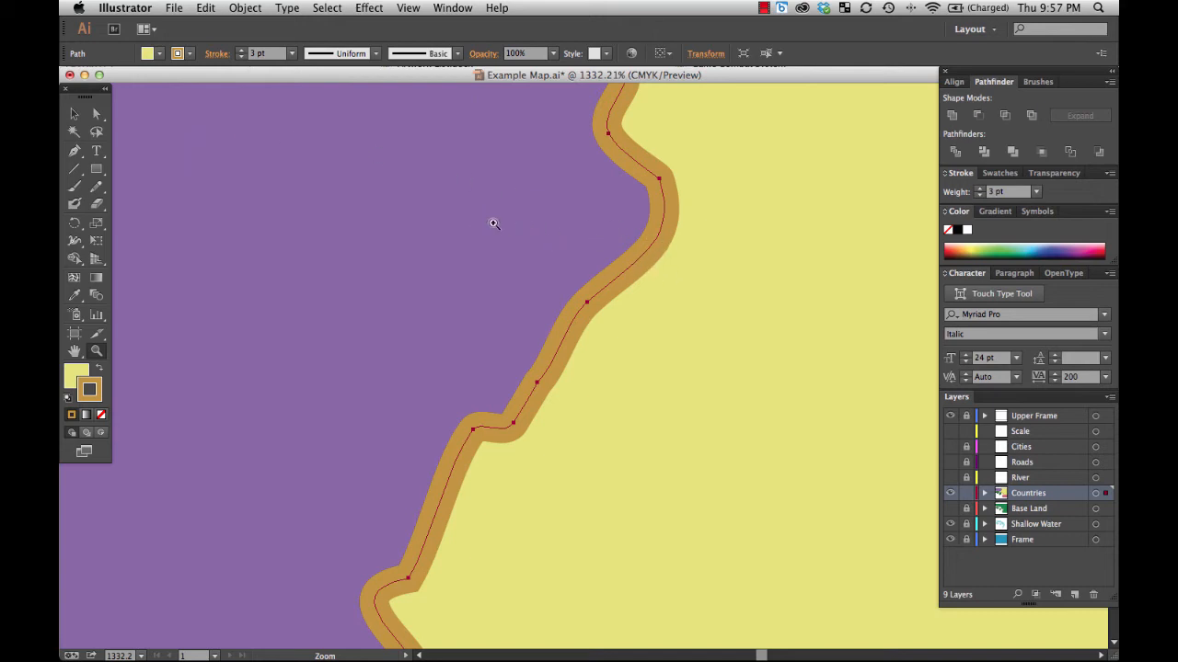
mouse_move(604, 276)
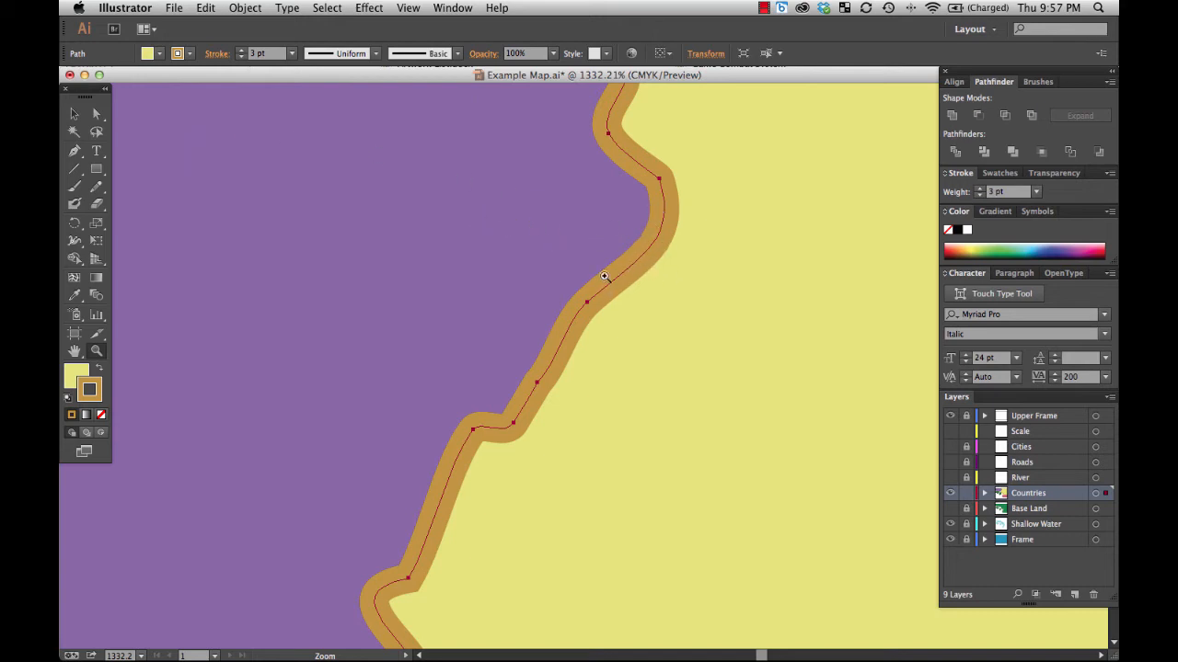
mouse_move(673, 293)
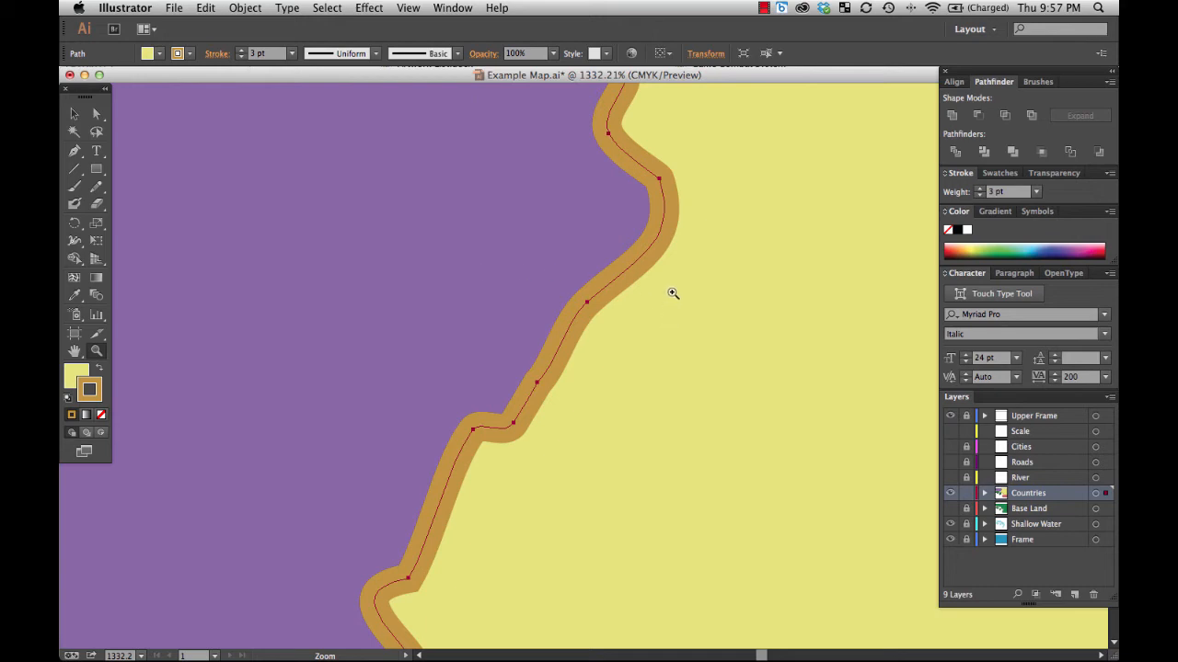
mouse_move(625, 276)
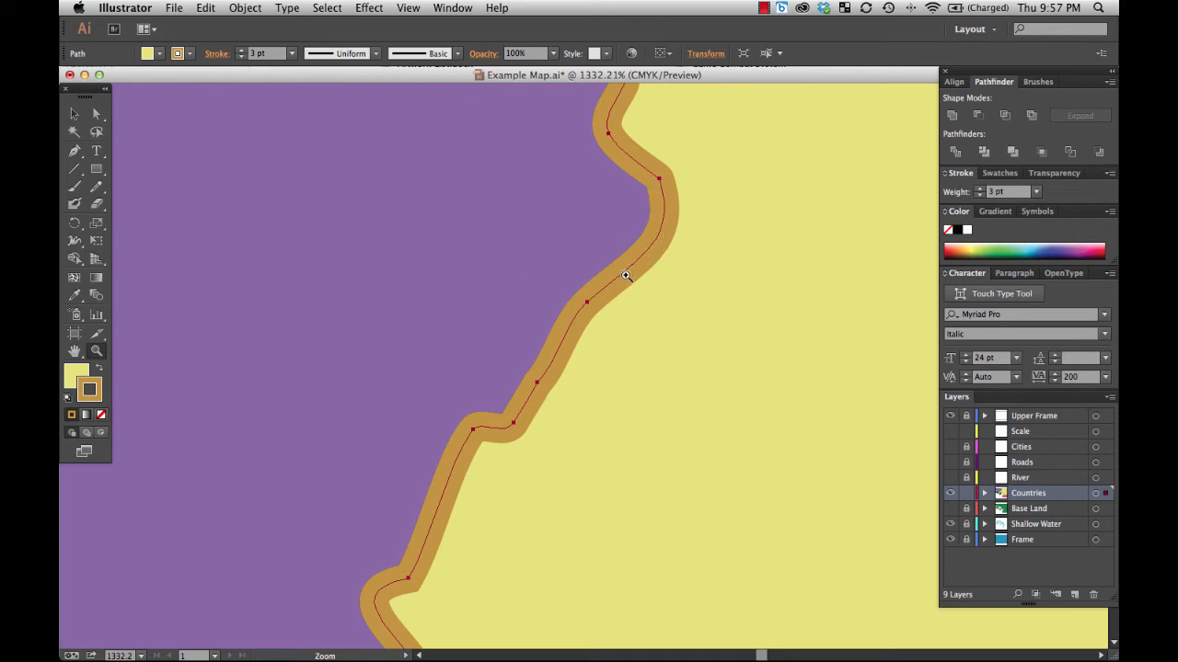
mouse_move(644, 248)
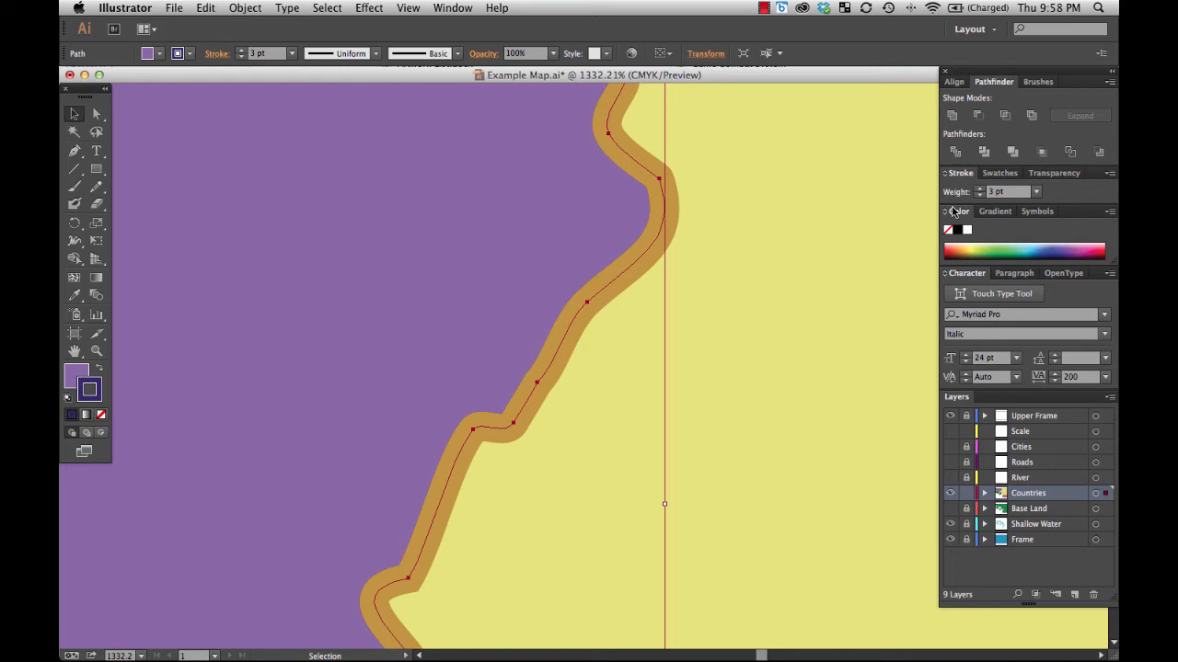
left_click(979, 188)
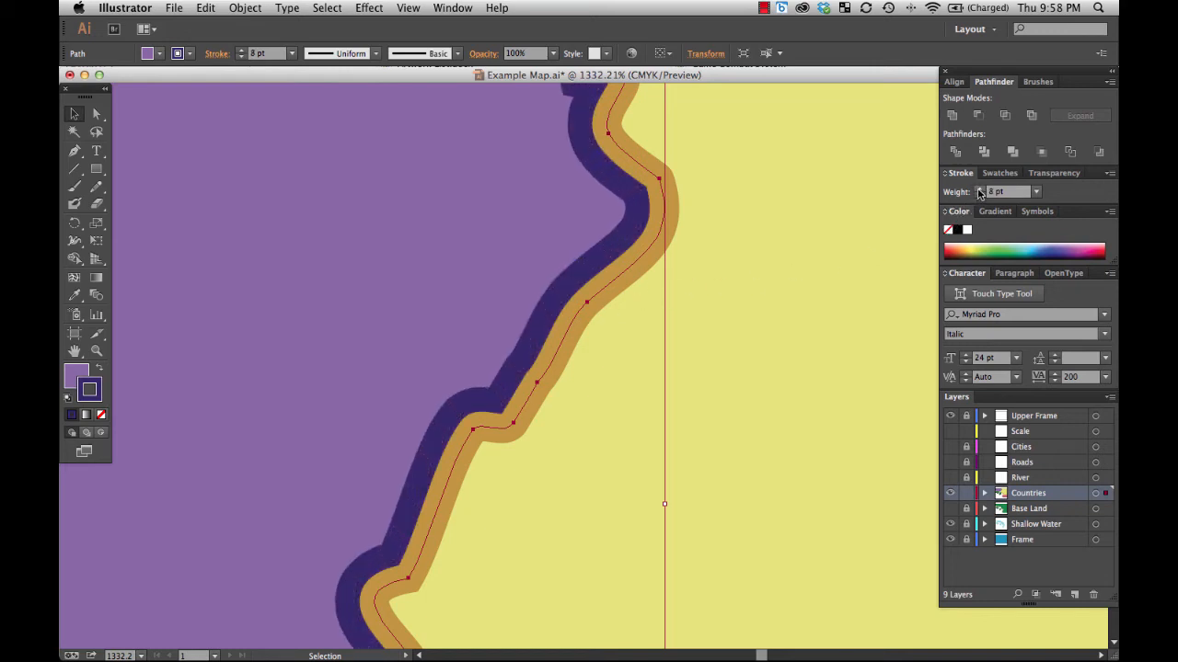
left_click(980, 187)
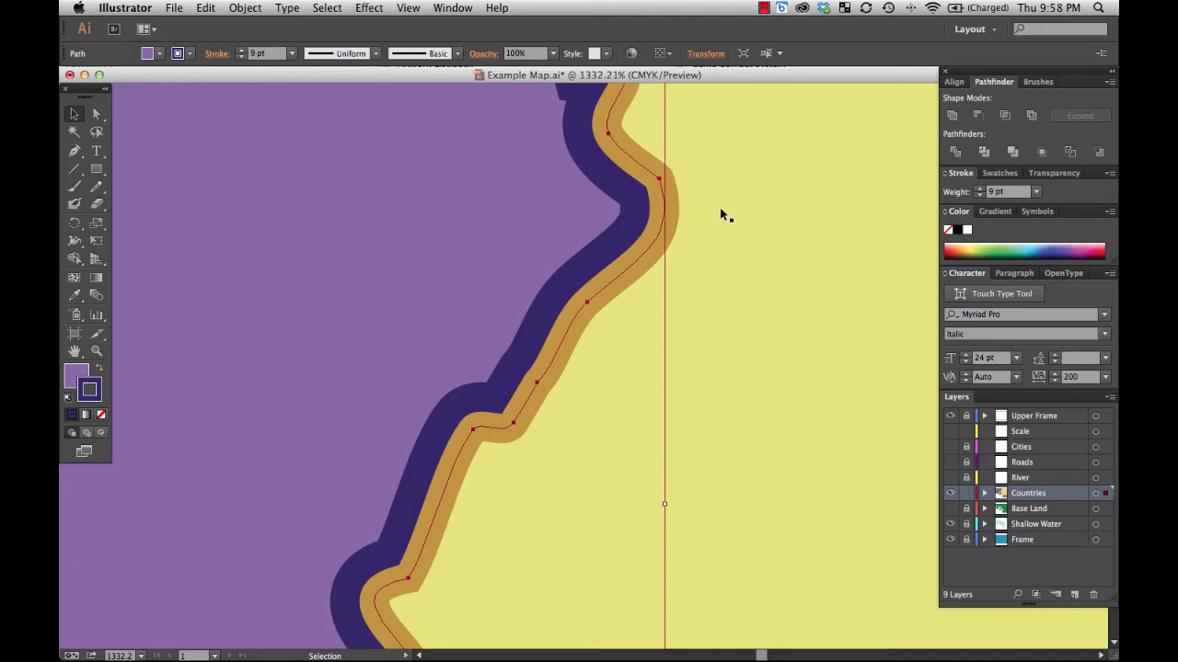
mouse_move(777, 359)
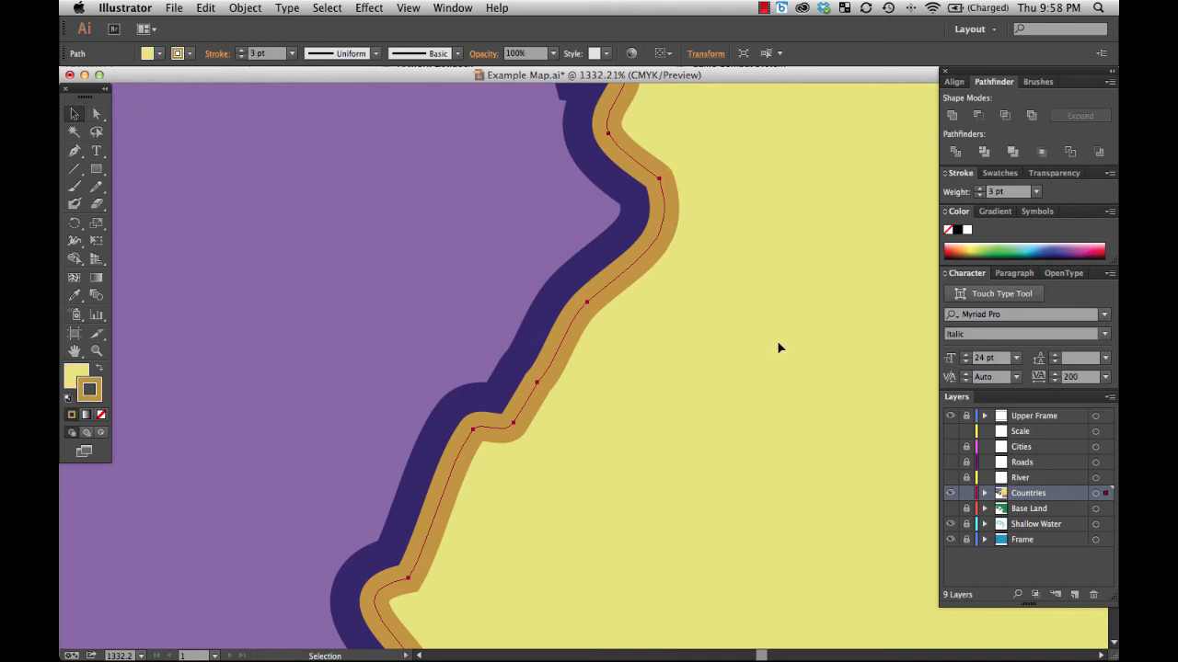
left_click(776, 344)
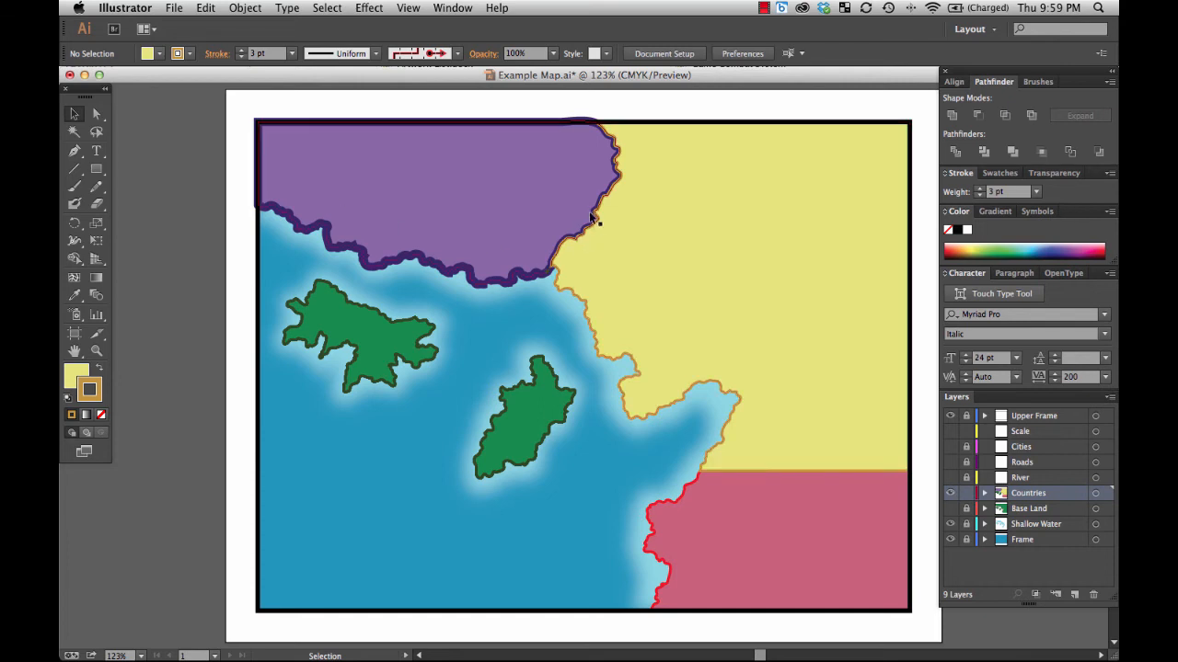
mouse_move(572, 125)
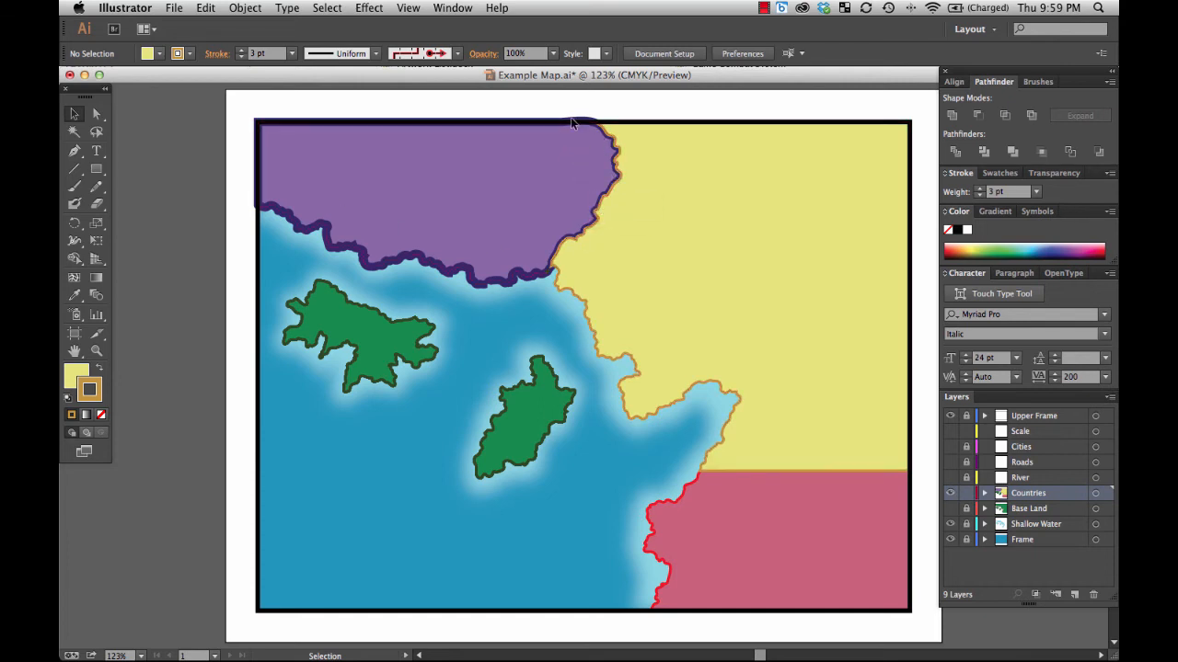
mouse_move(463, 274)
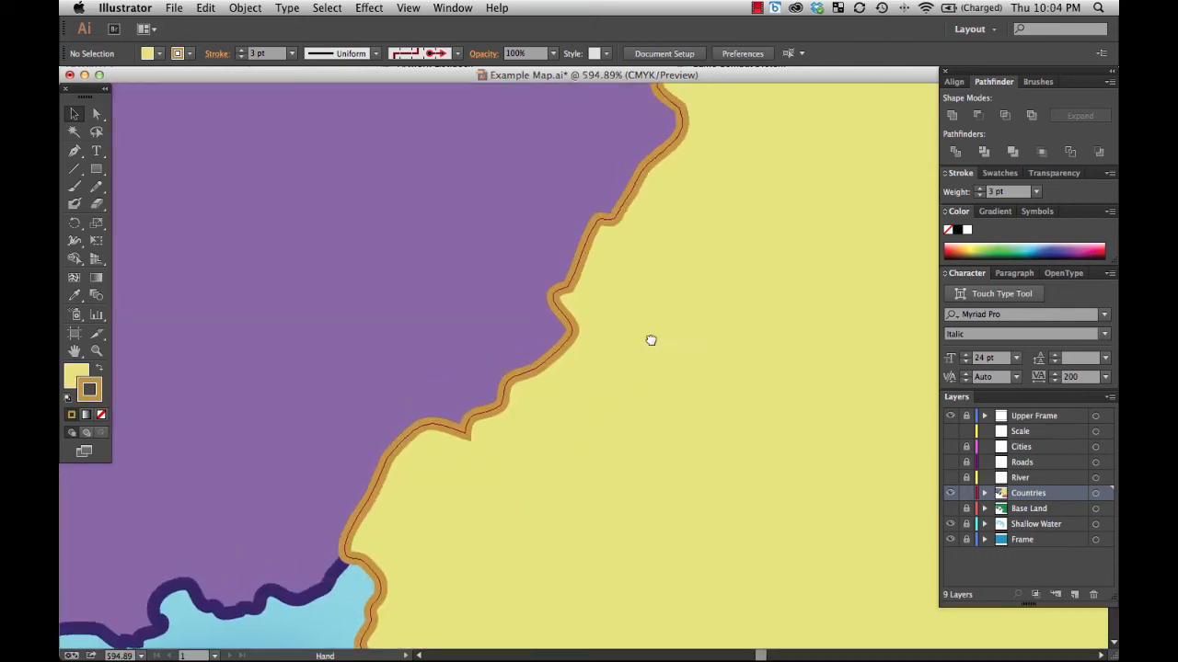
Pan the view along the purple–yellow border.
left_click_drag(652, 340, 475, 290)
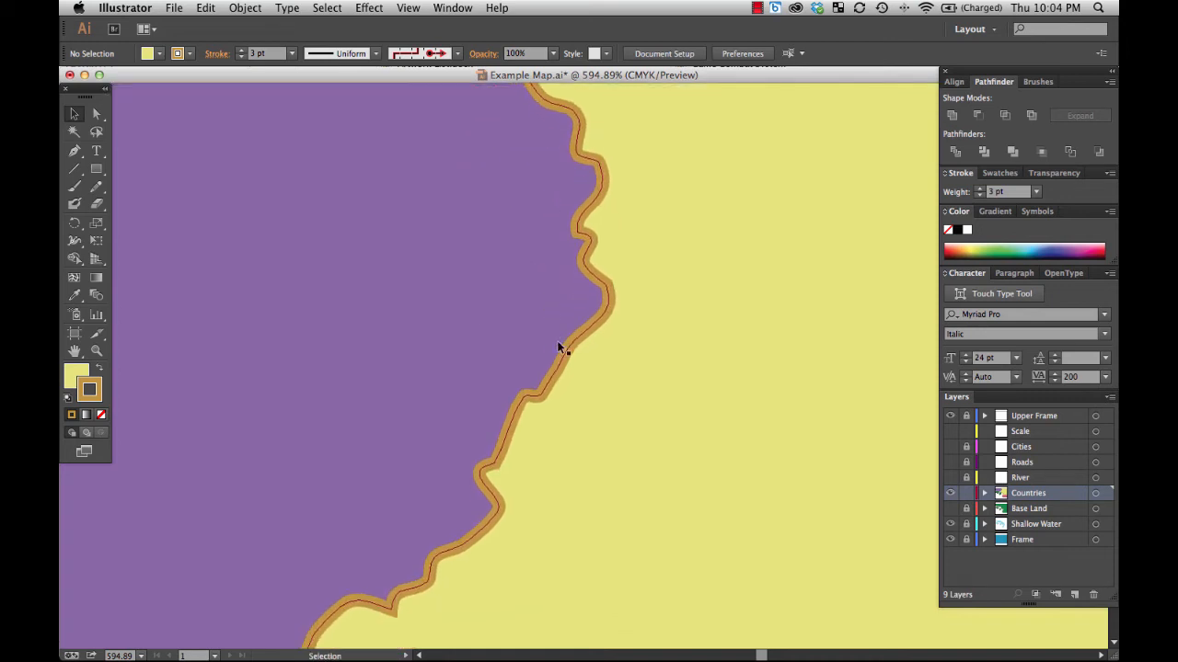
mouse_move(568, 353)
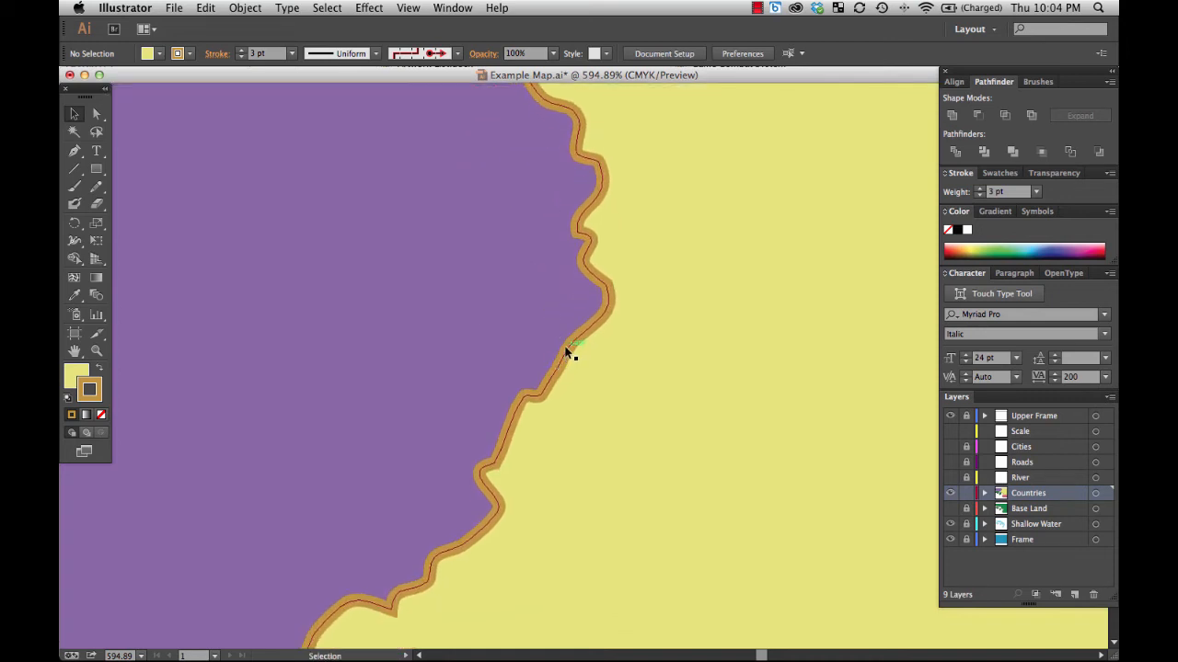
mouse_move(561, 364)
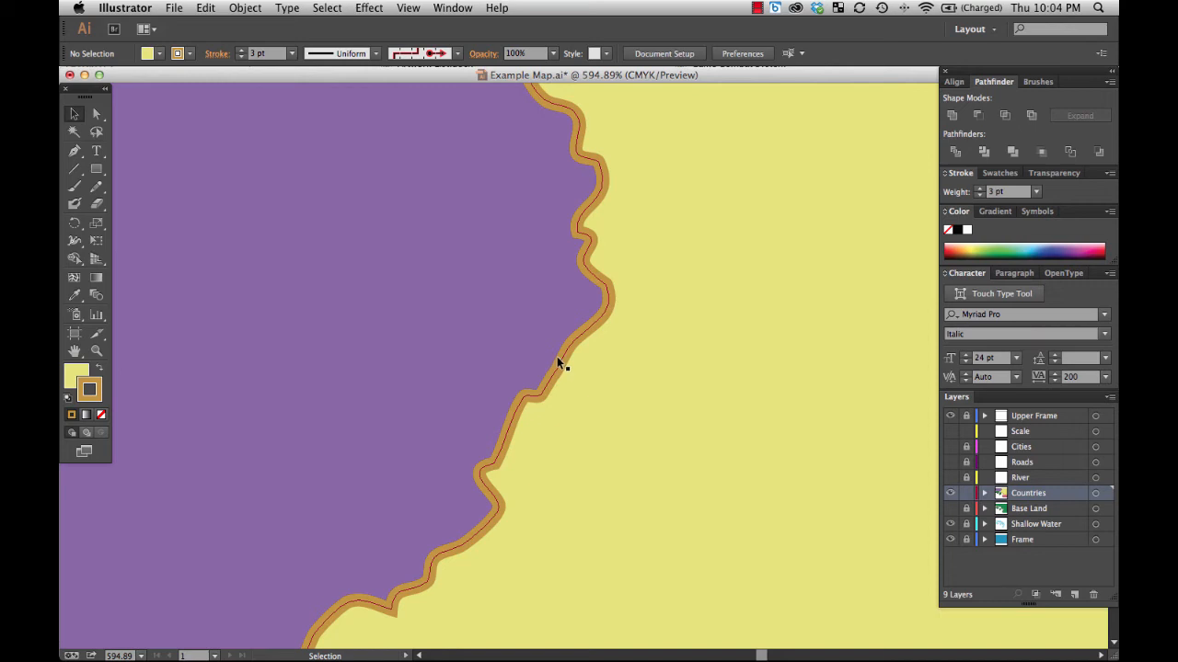
mouse_move(571, 367)
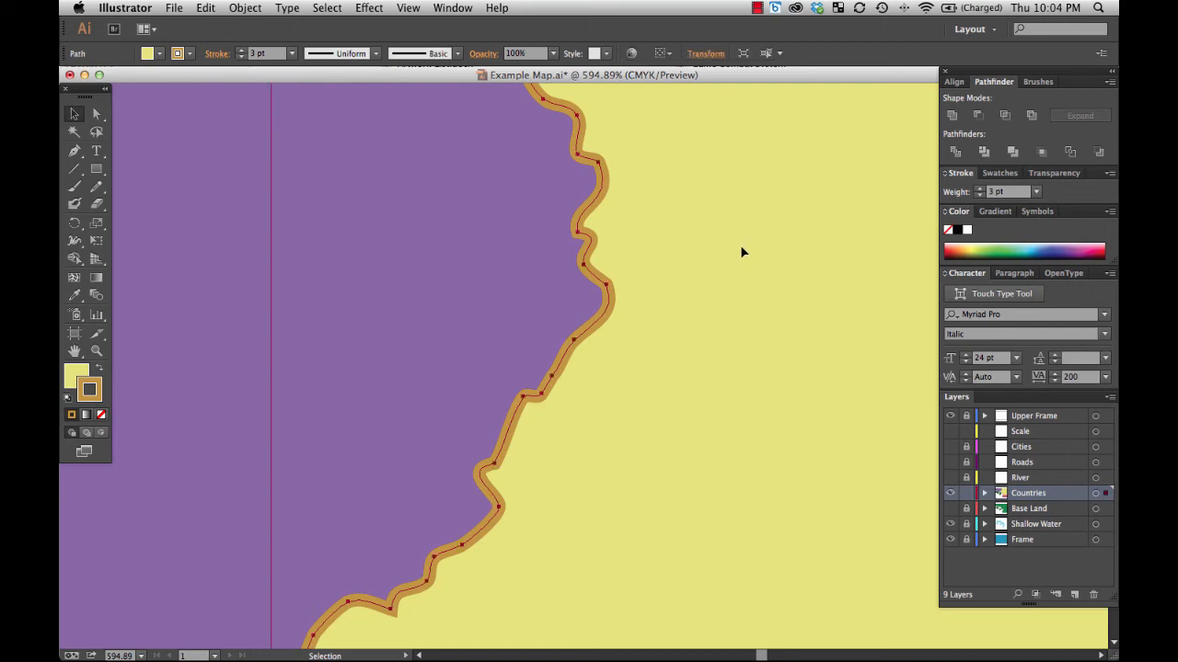
mouse_move(721, 241)
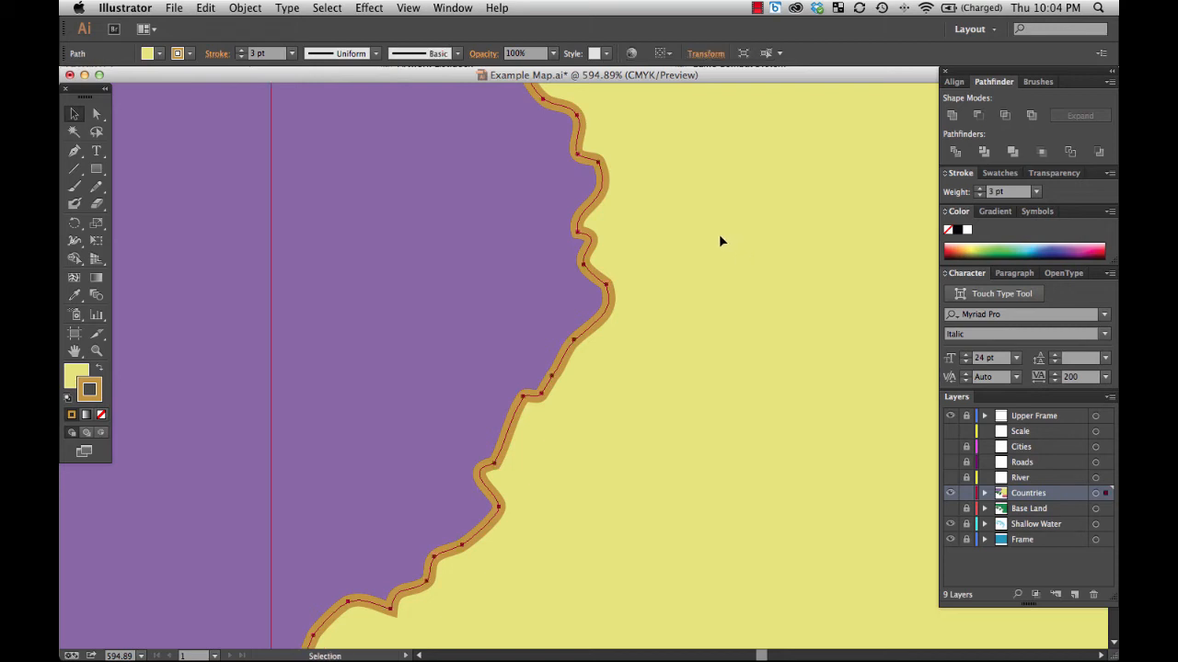
mouse_move(721, 230)
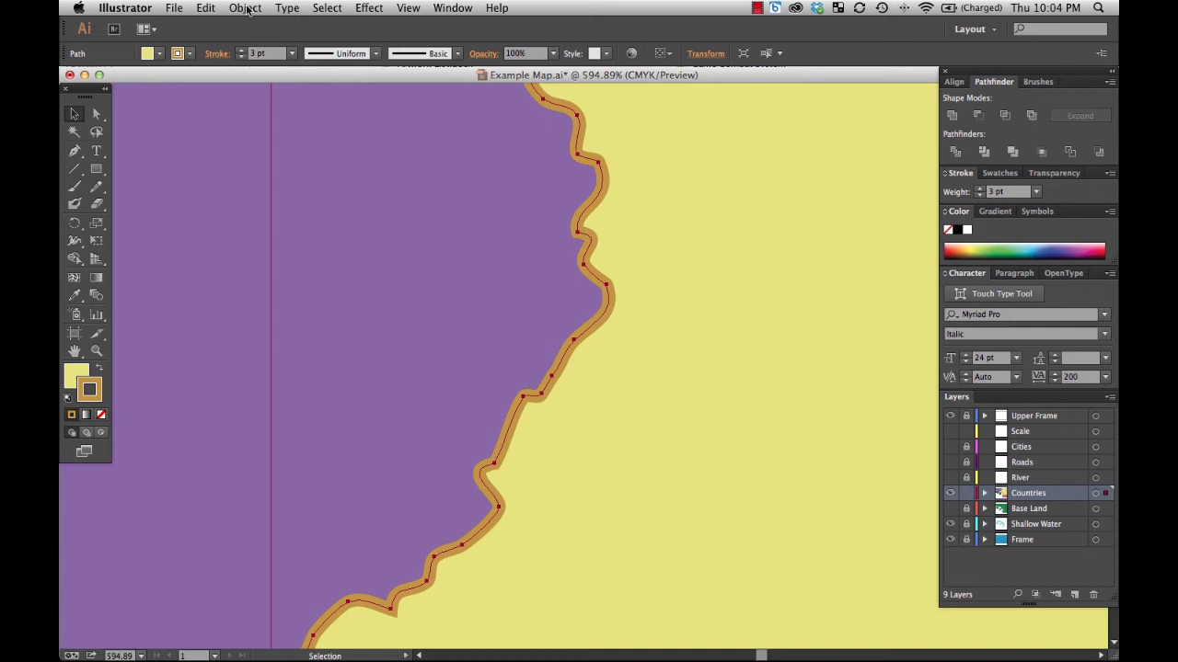
Convert the yellow country's orange stroke into a filled outline shape via Object > Path > Outline Stroke.
left_click(245, 7)
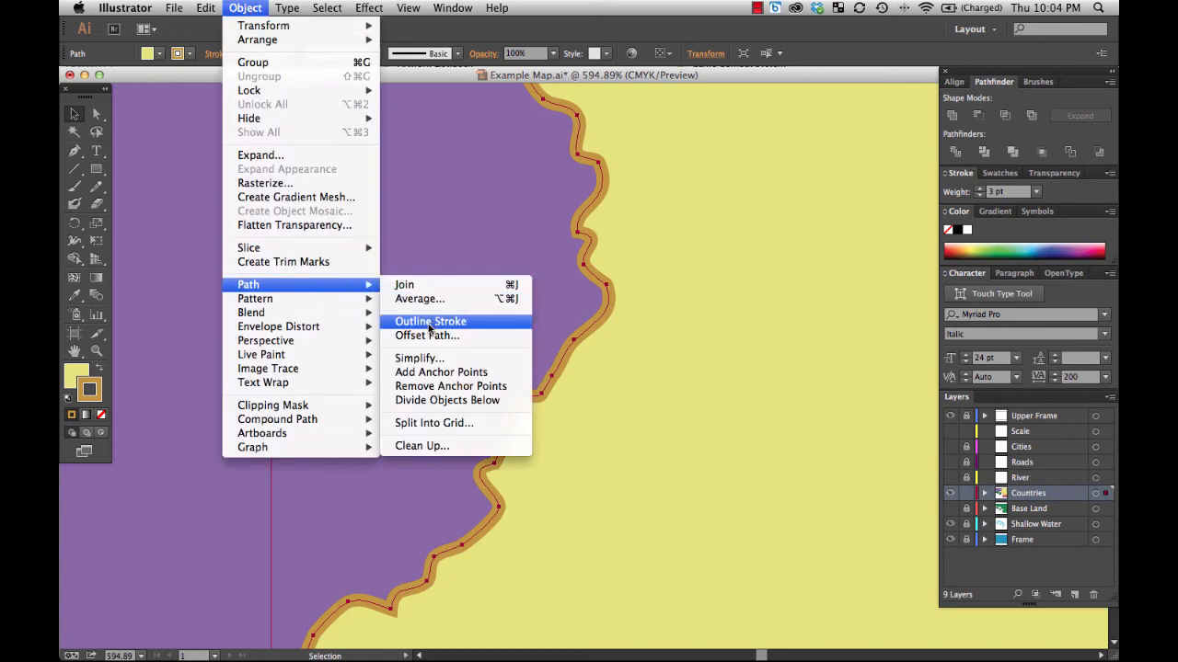
left_click(431, 320)
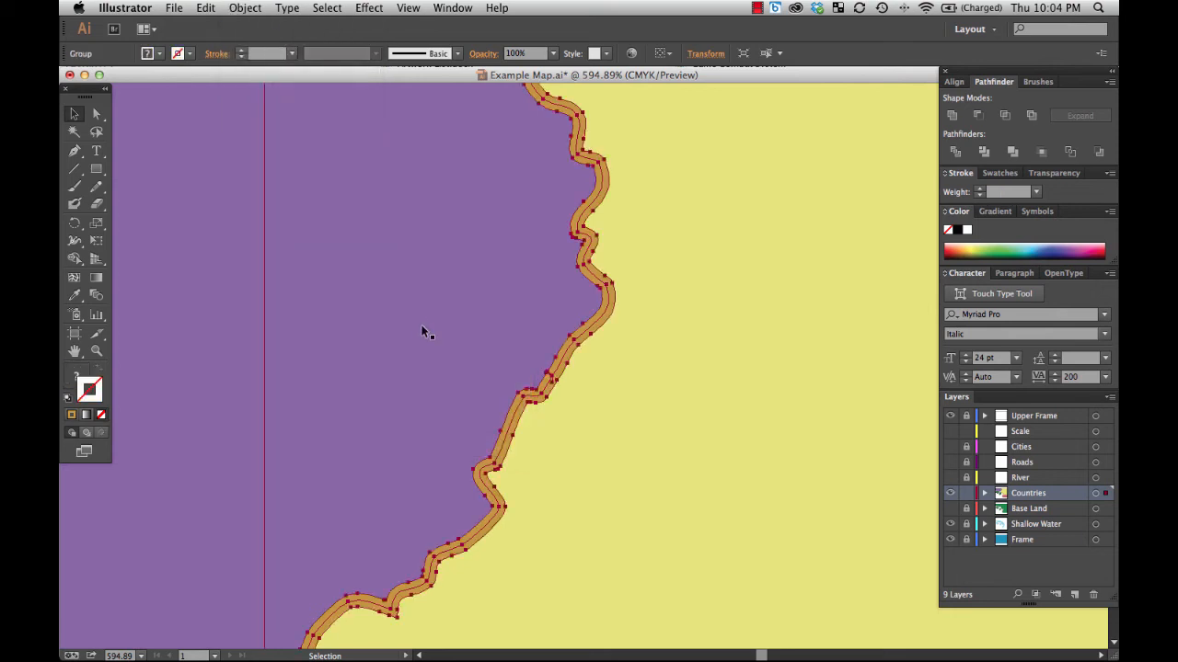
mouse_move(420, 322)
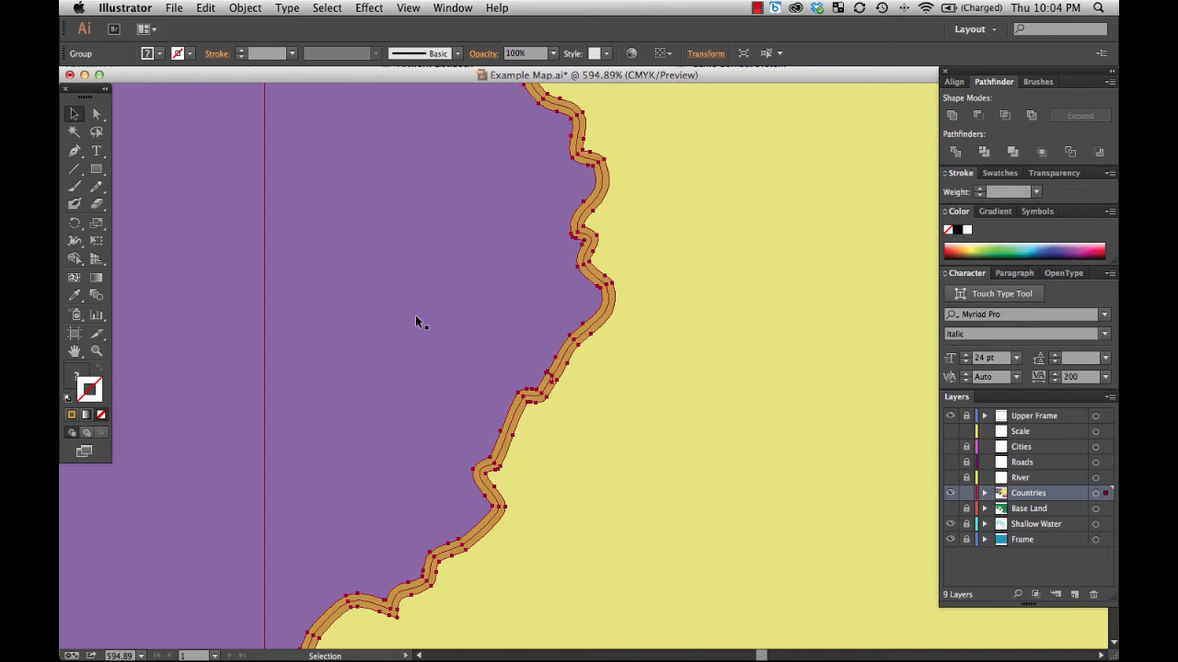
mouse_move(721, 283)
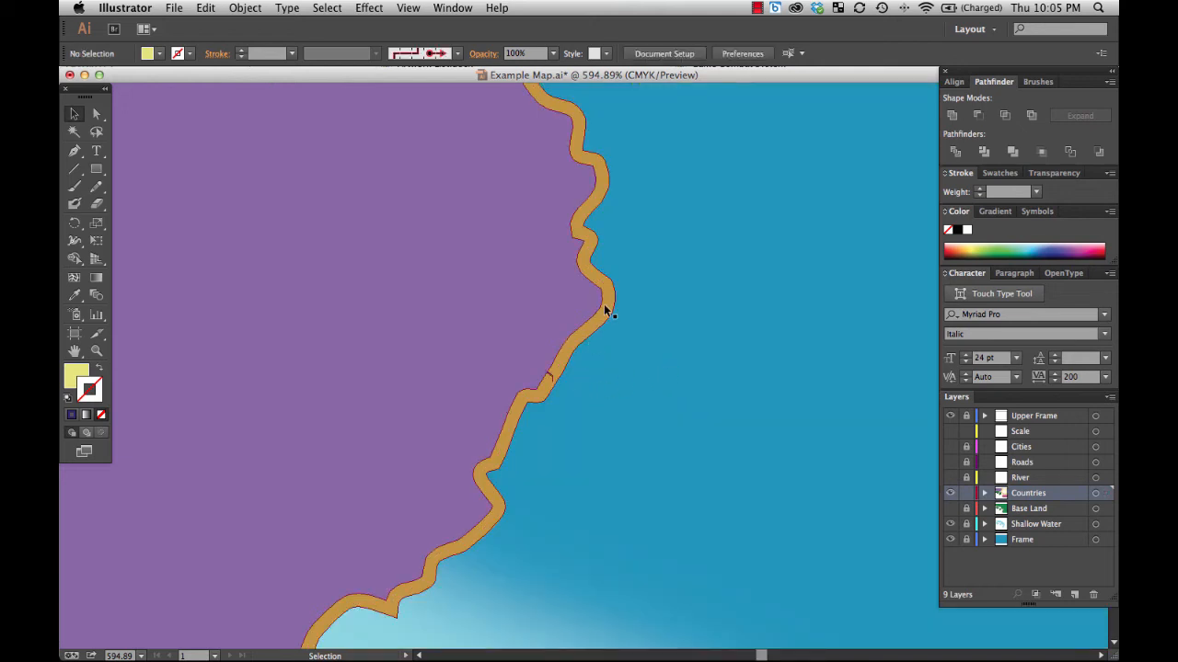
mouse_move(537, 385)
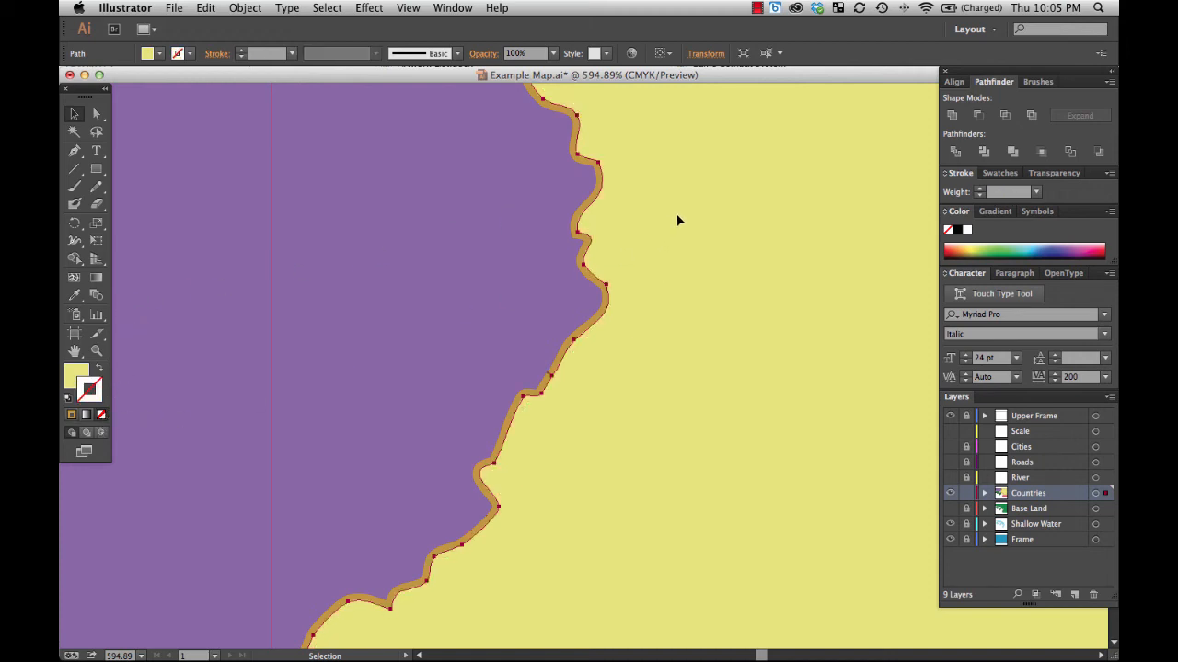
mouse_move(618, 386)
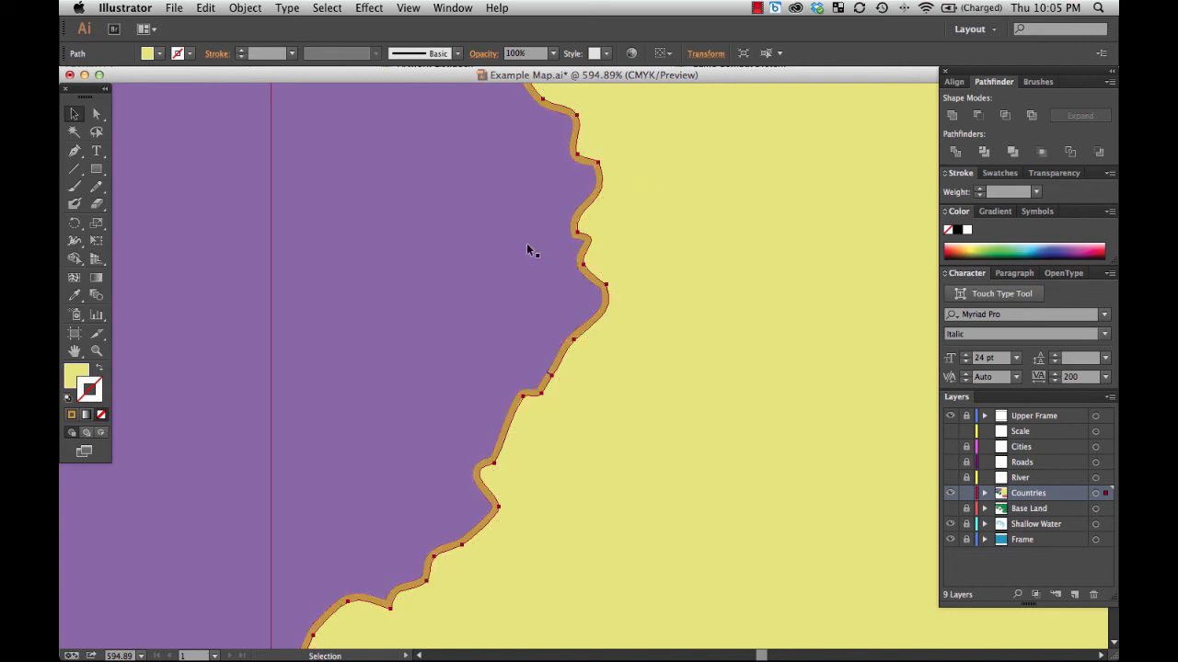
Intersect the outlined border with the yellow country in Pathfinder, keeping only the overlapping strip.
left_click(580, 203)
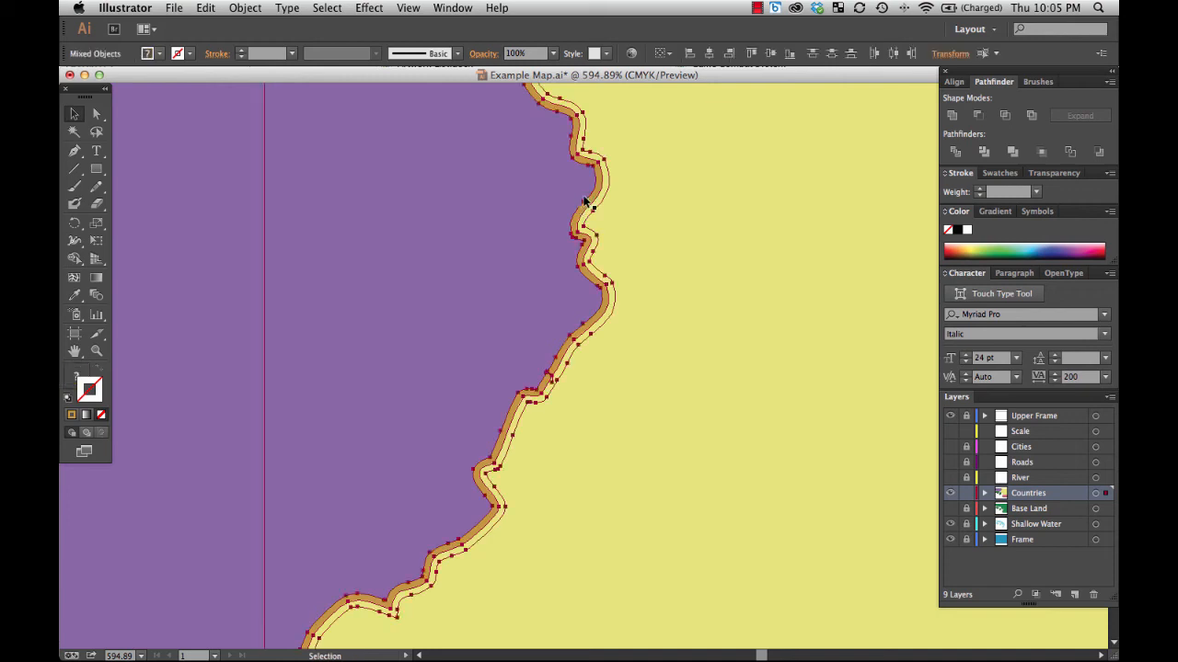
mouse_move(1005, 114)
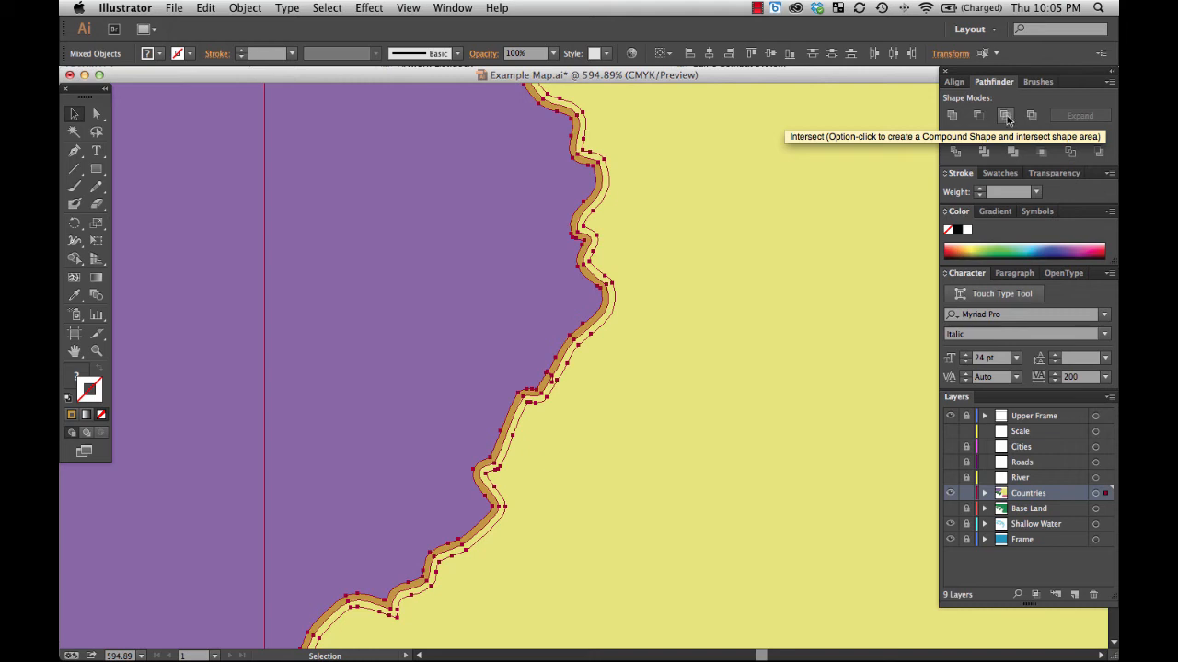
left_click(1004, 114)
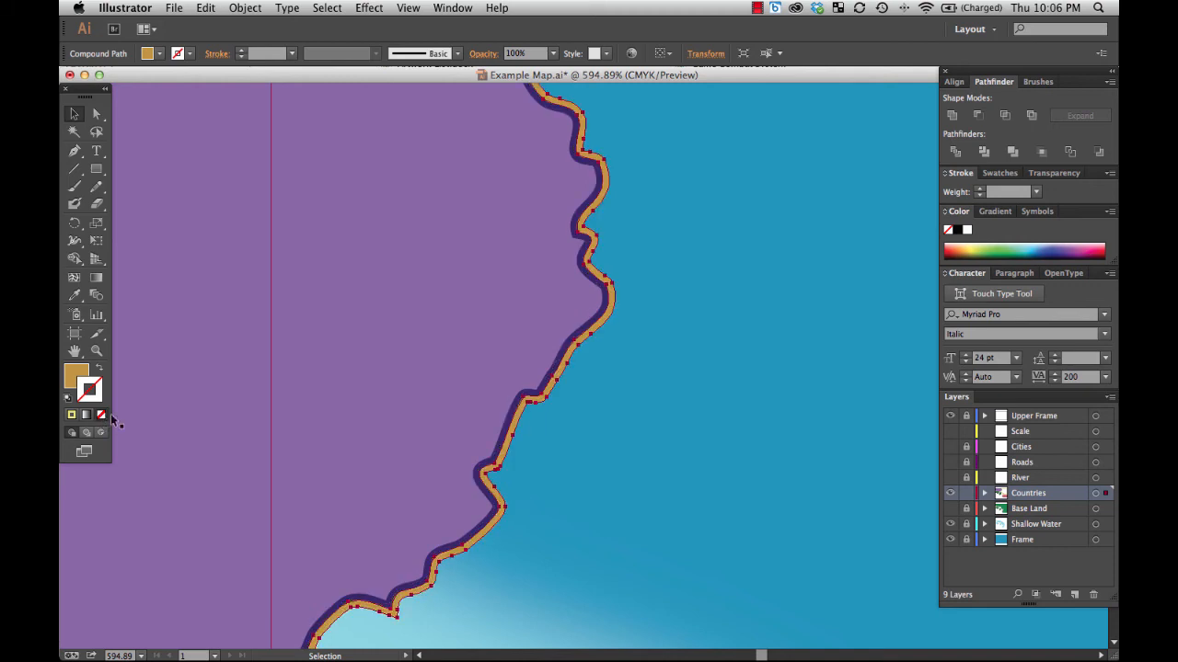
left_click(706, 228)
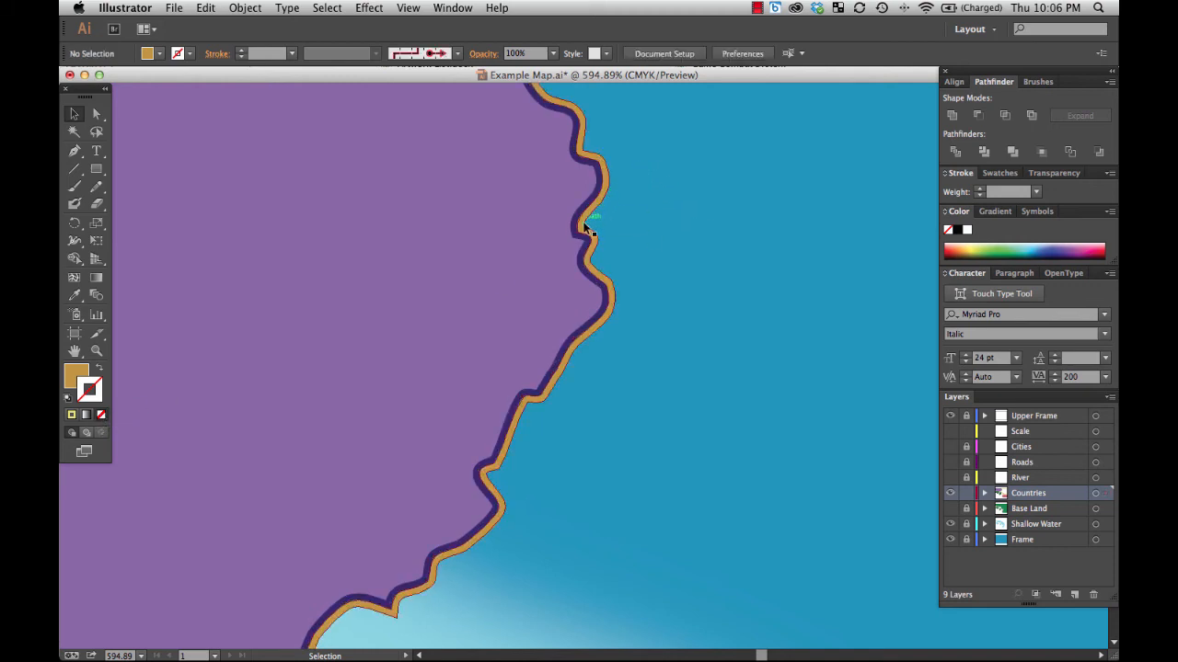
mouse_move(589, 333)
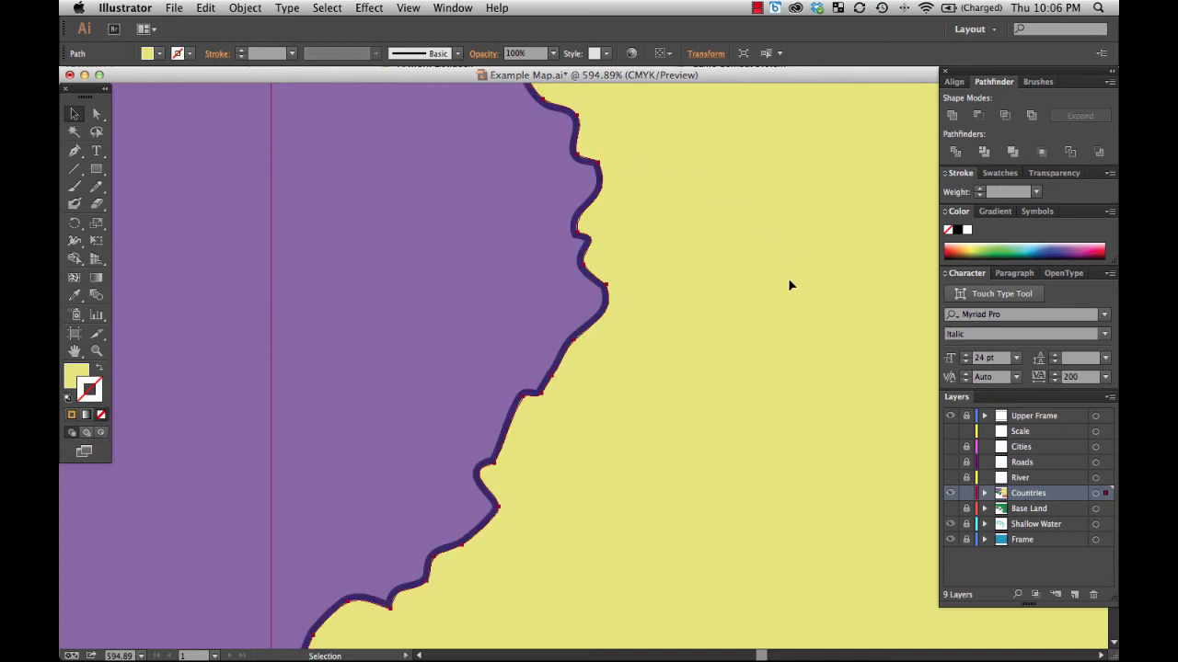
Change the yellow country's stacking order with an Arrange command from its context menu.
right_click(789, 285)
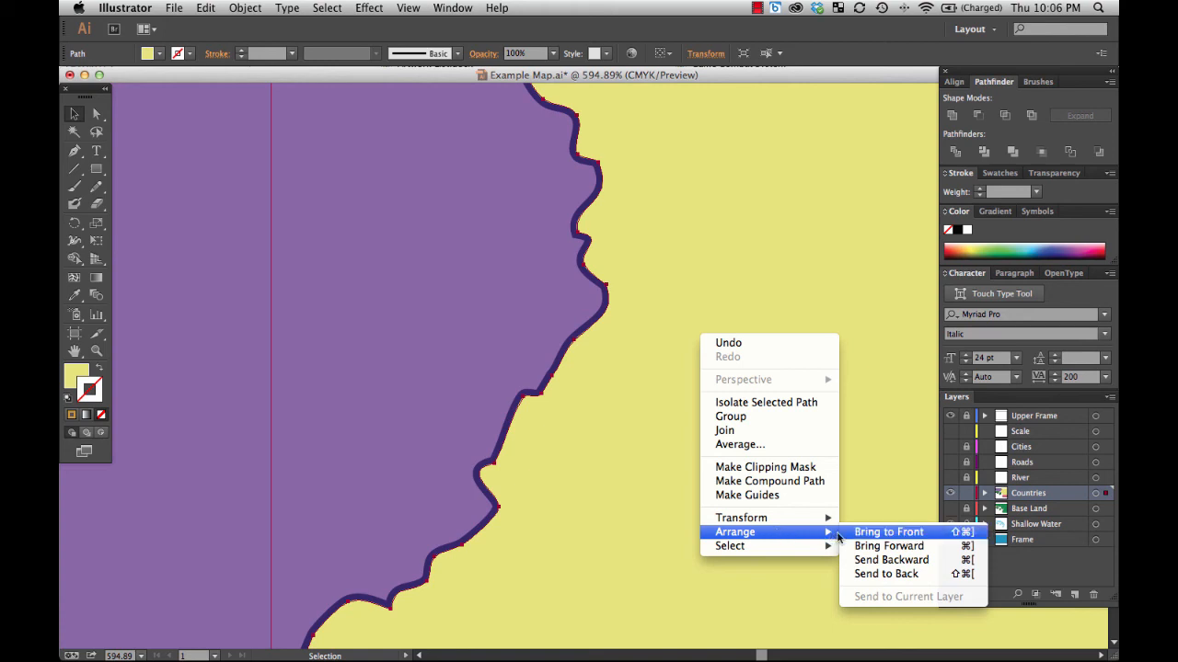
left_click(887, 531)
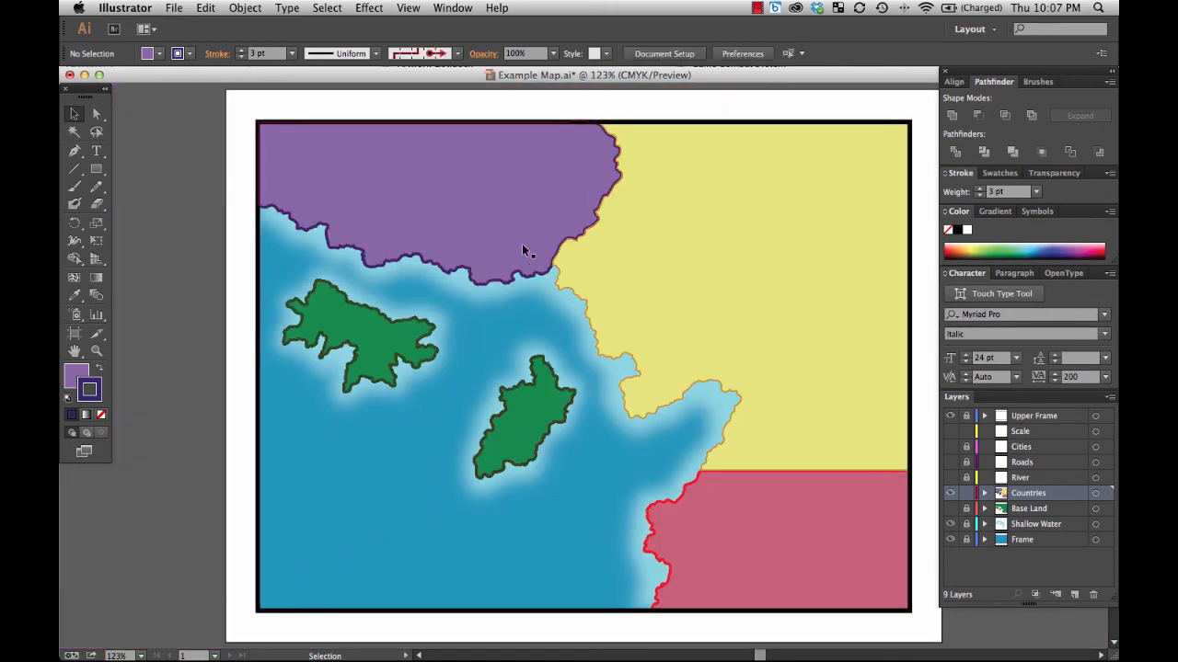
mouse_move(493, 239)
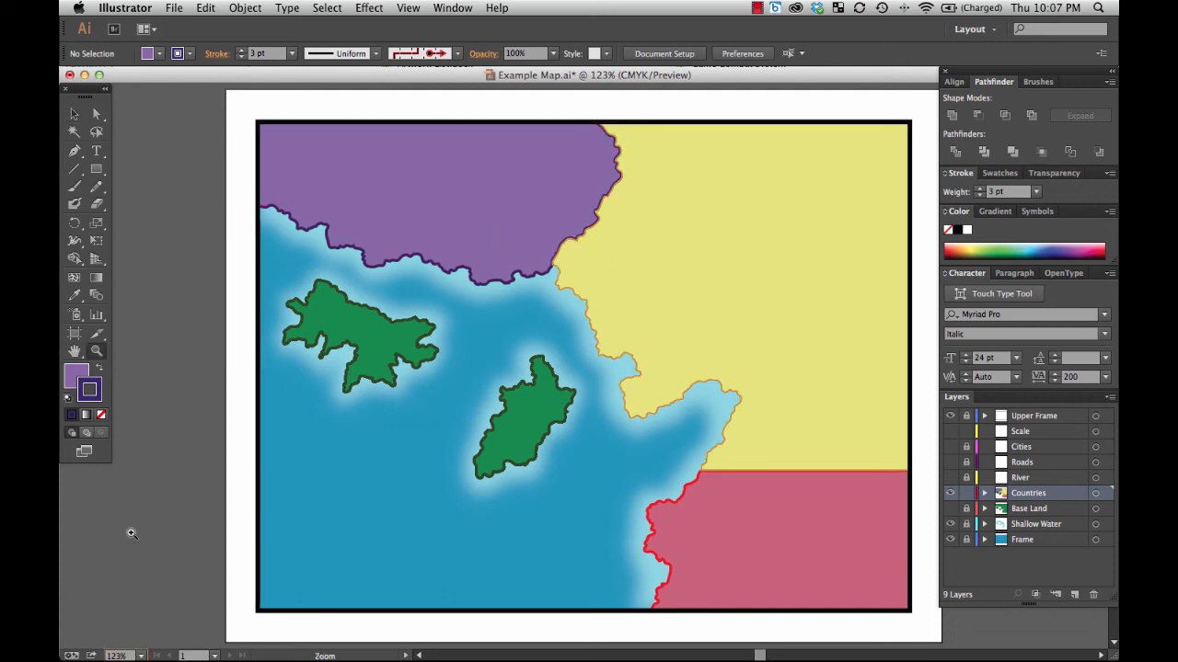
mouse_move(331, 447)
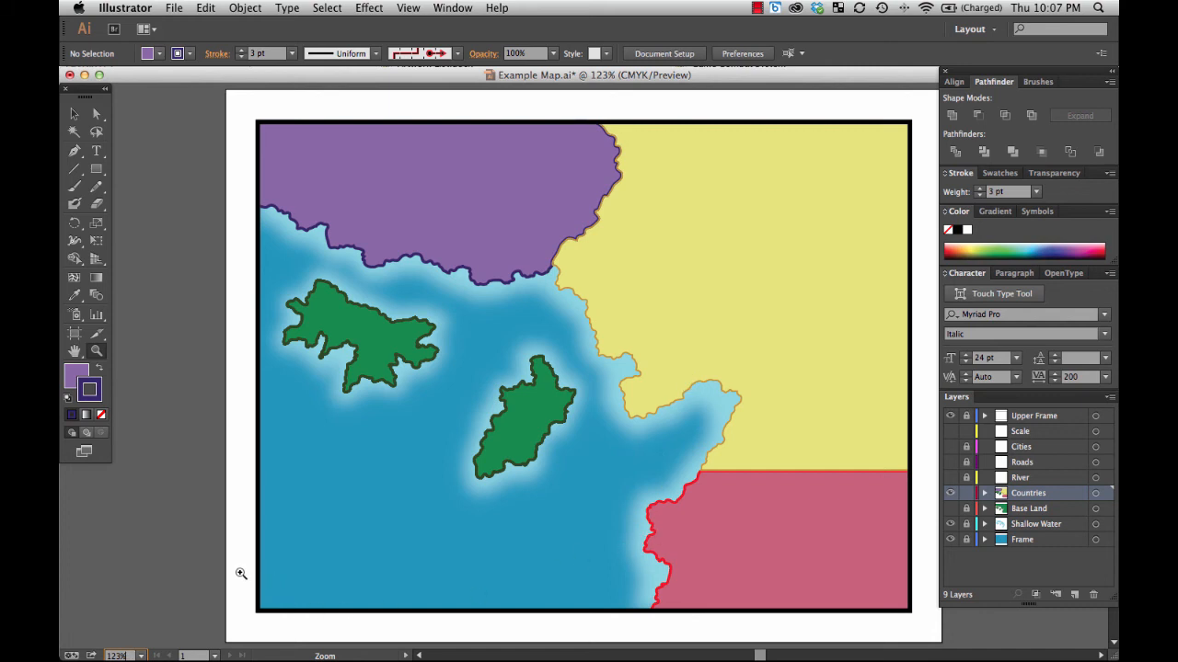
mouse_move(679, 449)
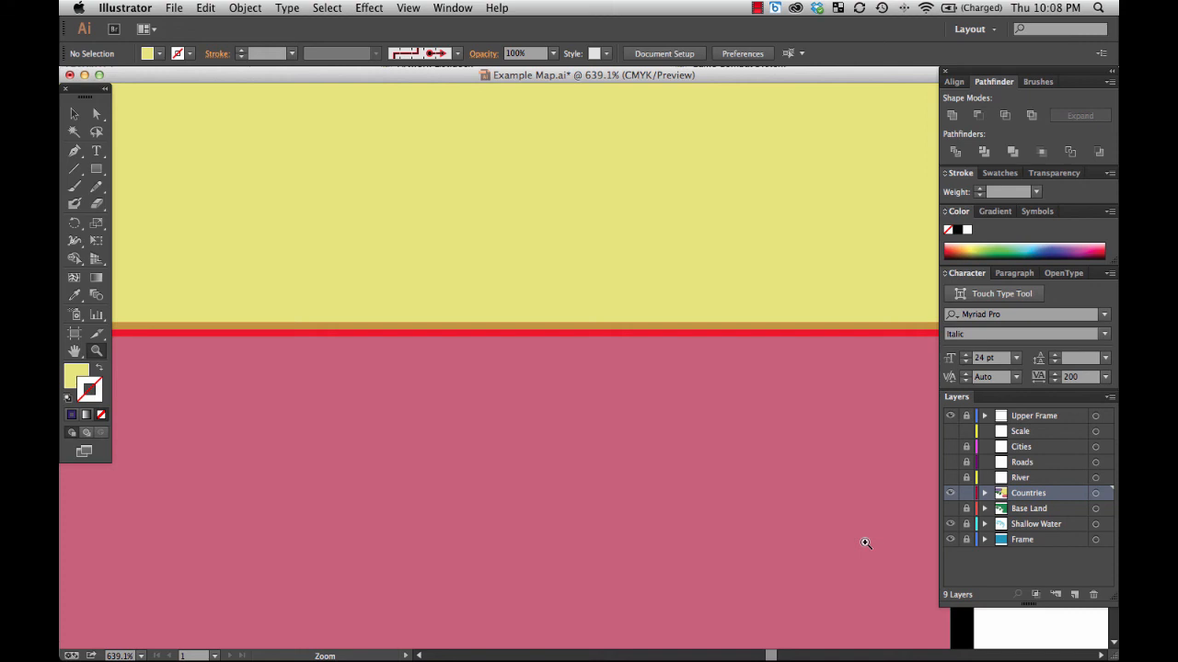
mouse_move(688, 495)
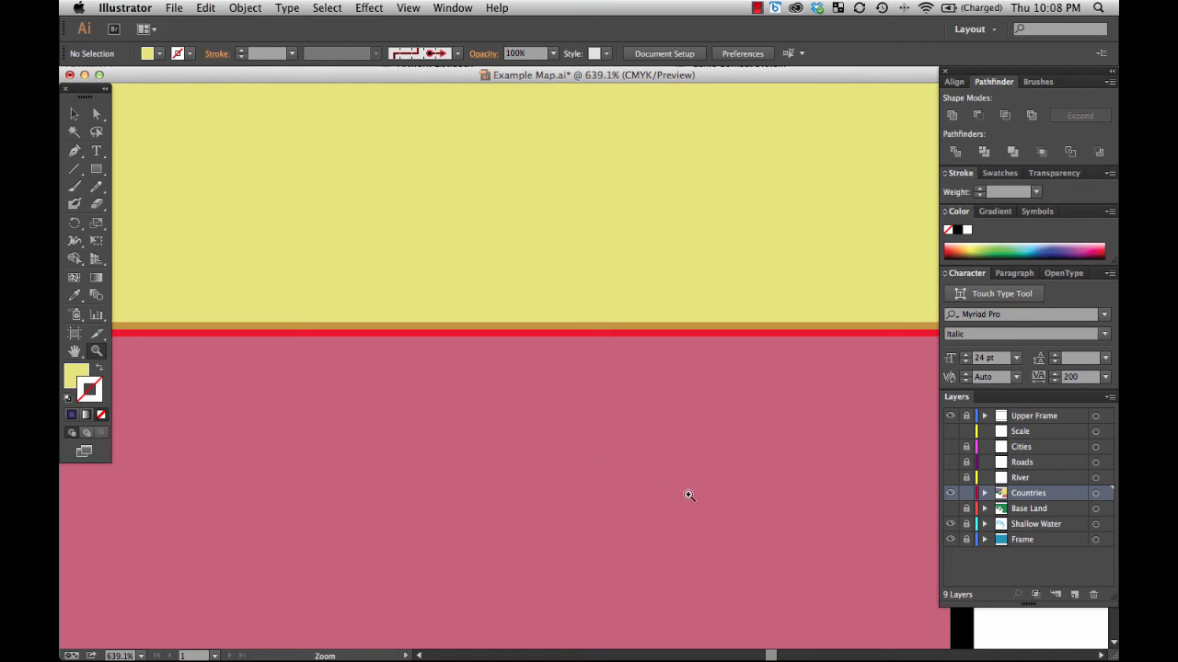
left_click_drag(688, 497, 552, 497)
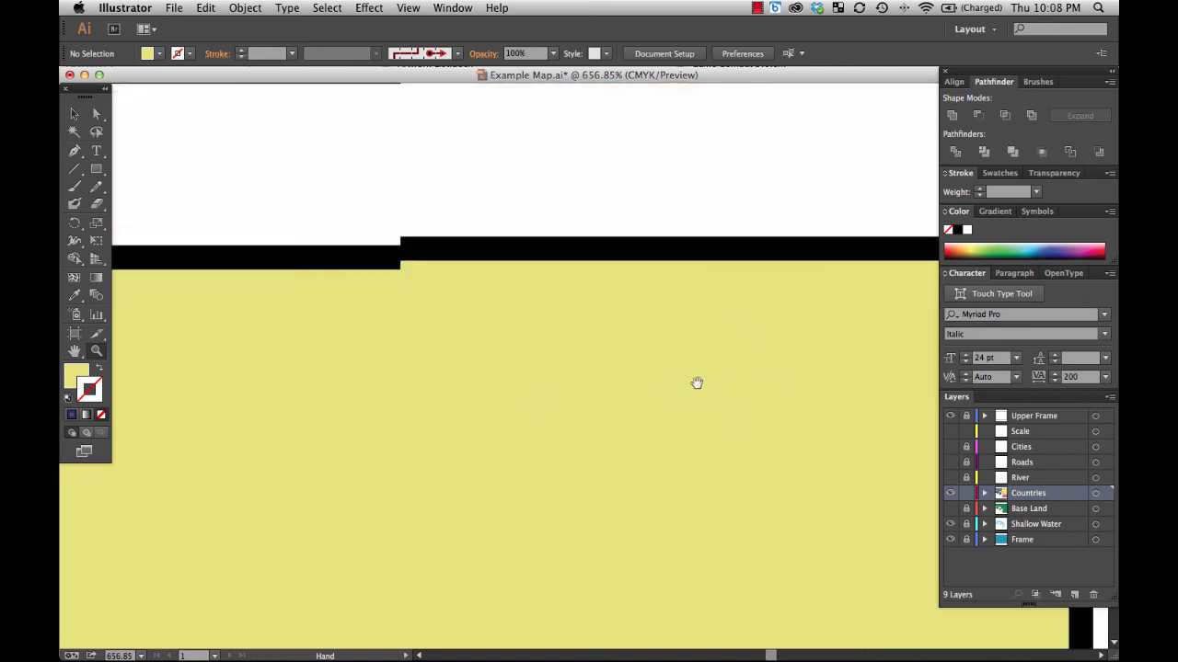
left_click_drag(696, 382, 498, 413)
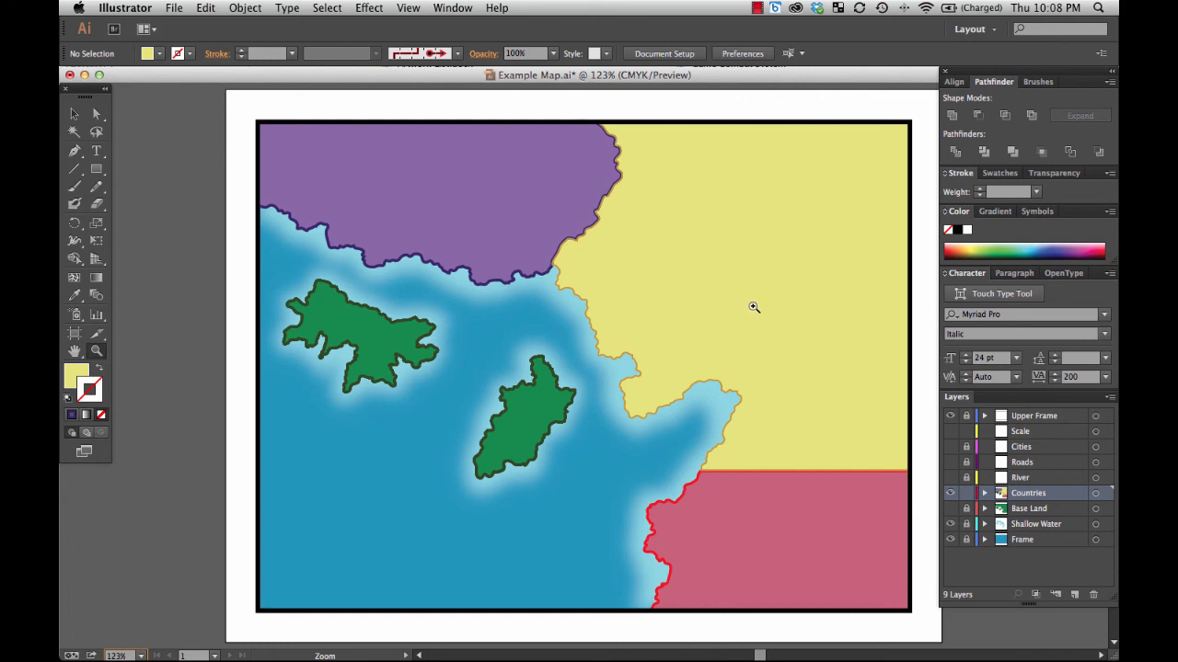
mouse_move(684, 121)
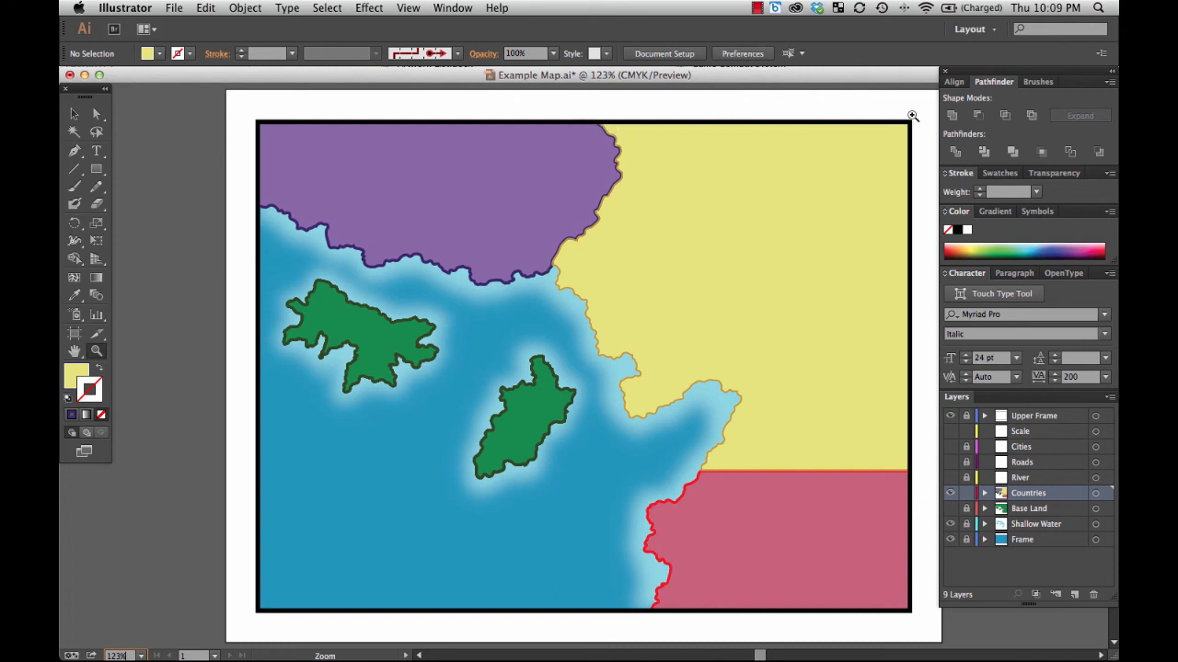
mouse_move(902, 470)
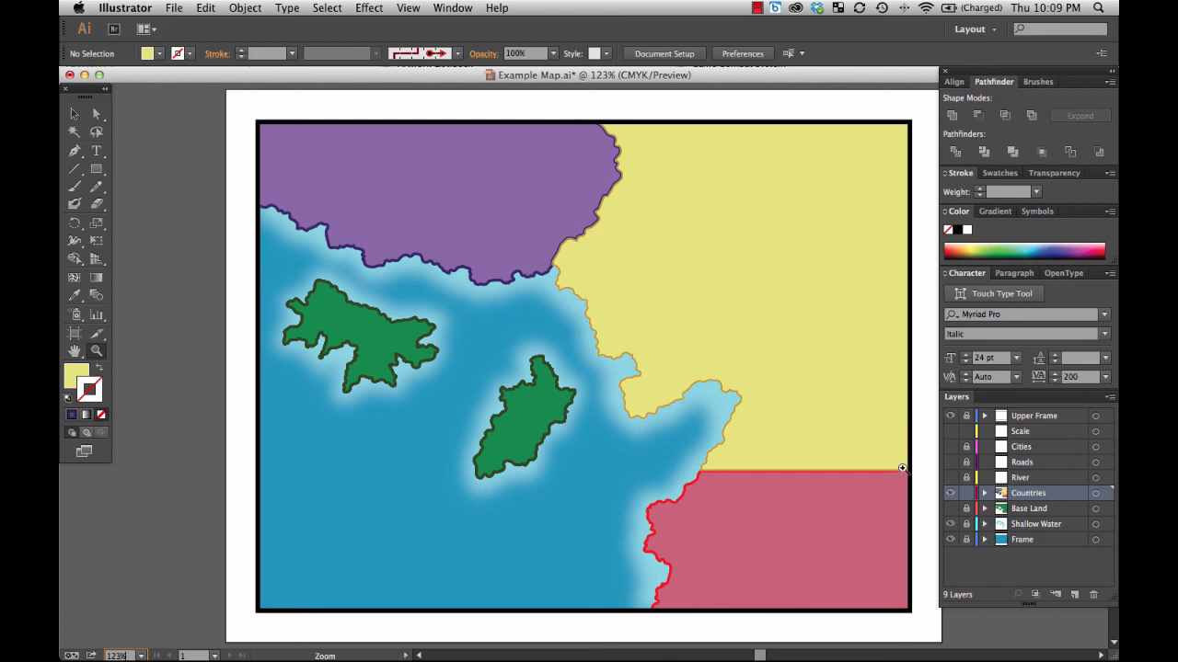
mouse_move(631, 285)
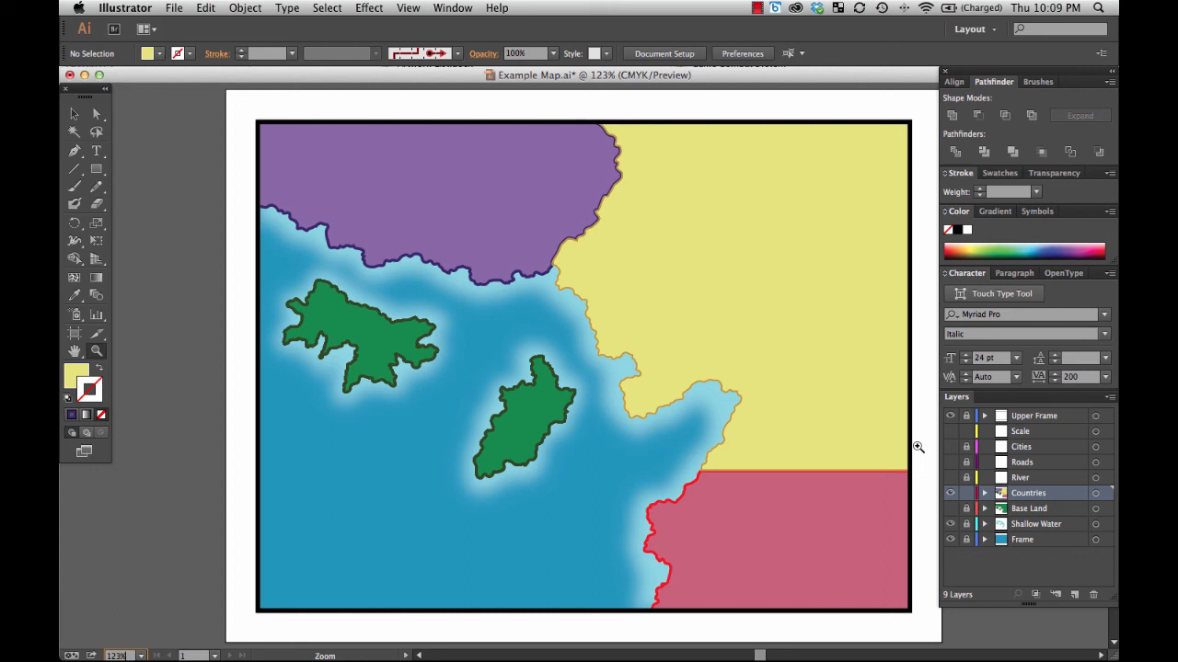
mouse_move(876, 435)
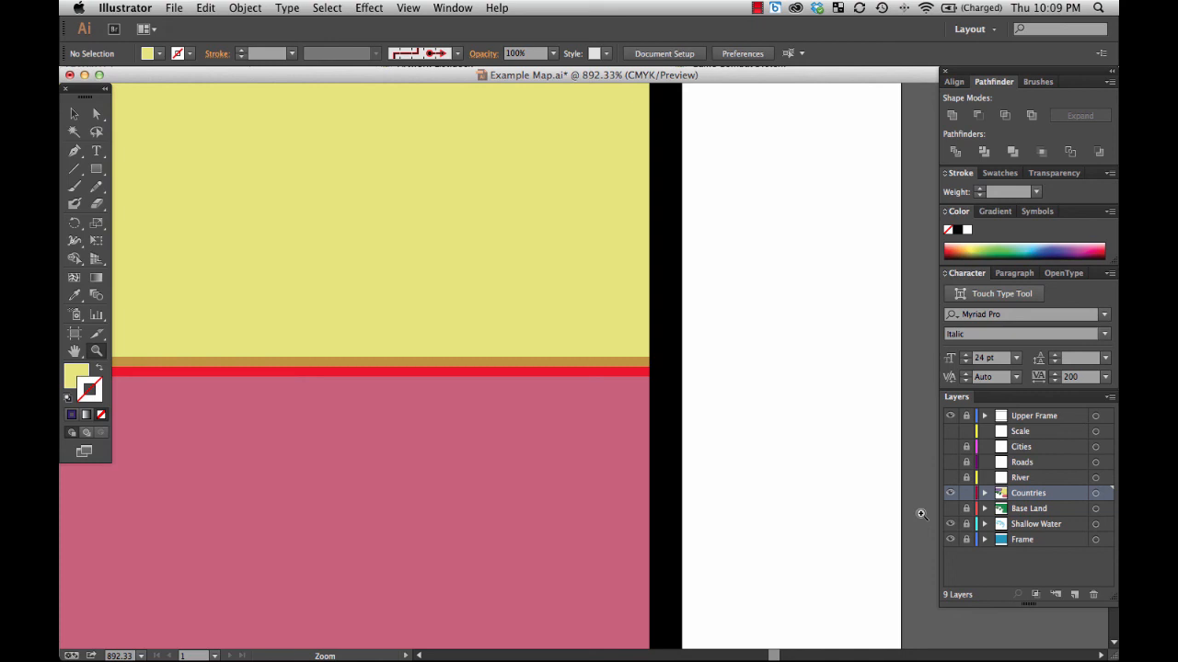
mouse_move(144, 654)
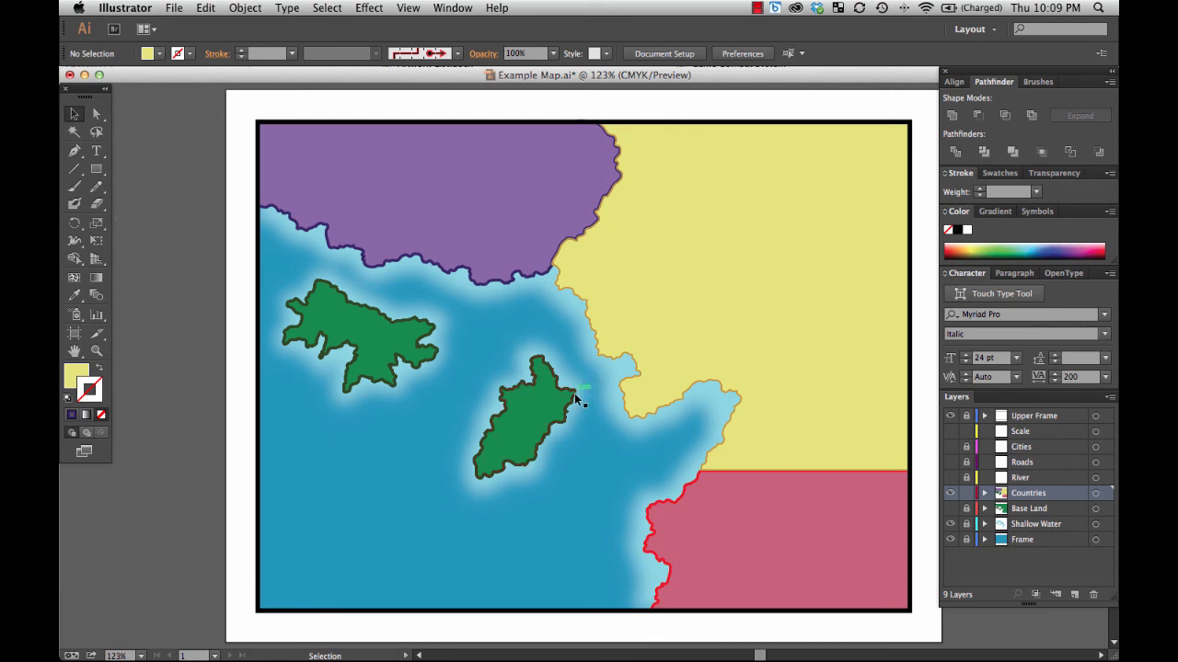
Recolour the left island with the purple country's fill and dark purple outline using the Eyedropper.
left_click(359, 334)
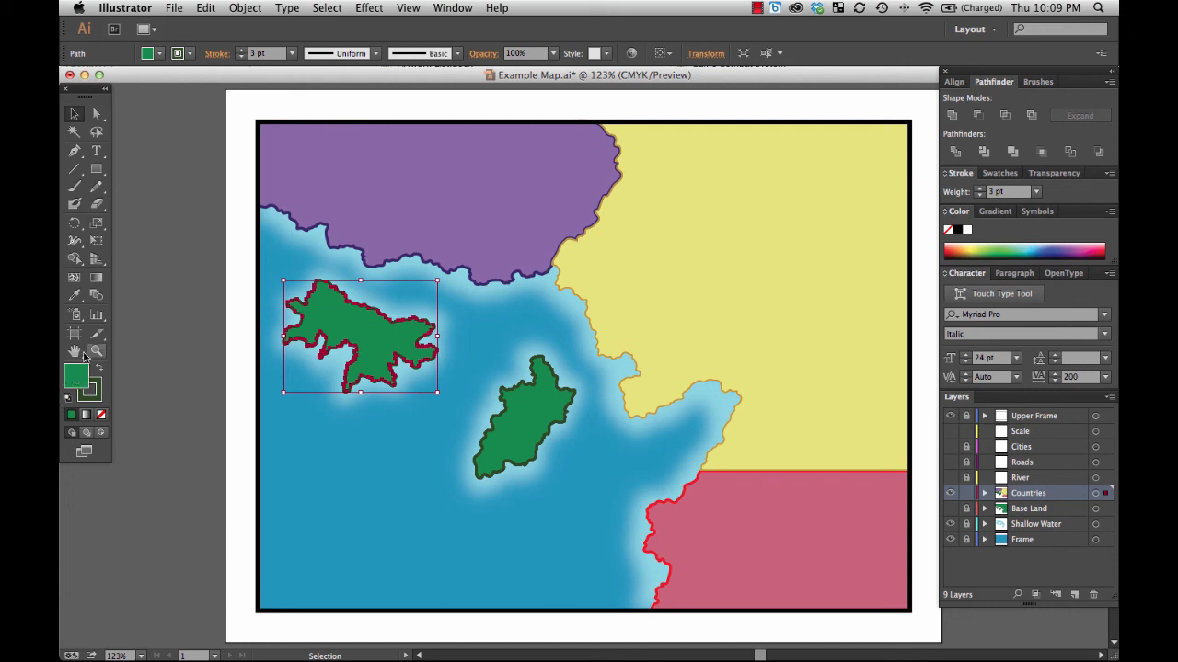
left_click(414, 219)
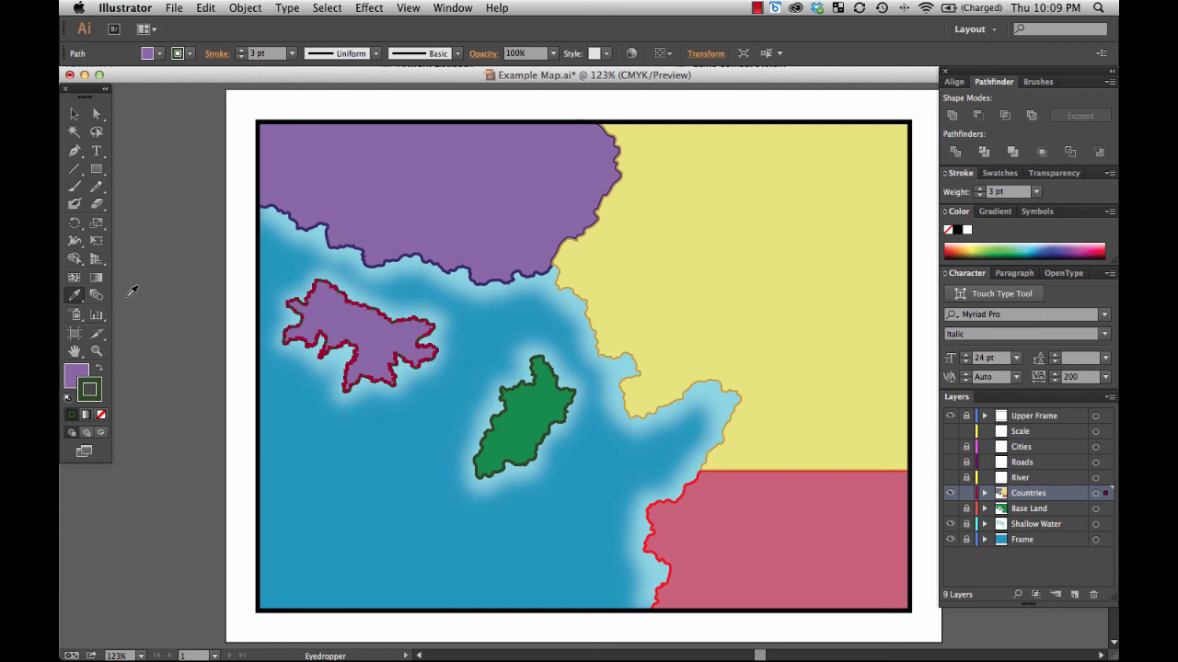
mouse_move(310, 225)
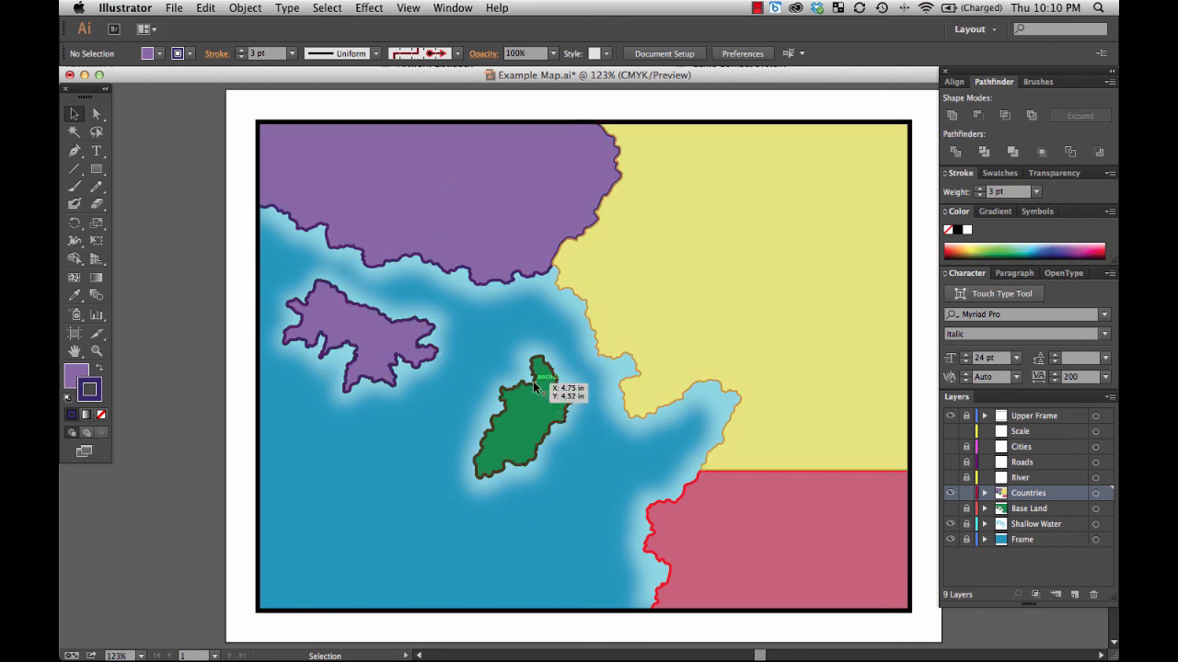
Give the middle island a lighter green fill, then deselect it.
left_click(525, 414)
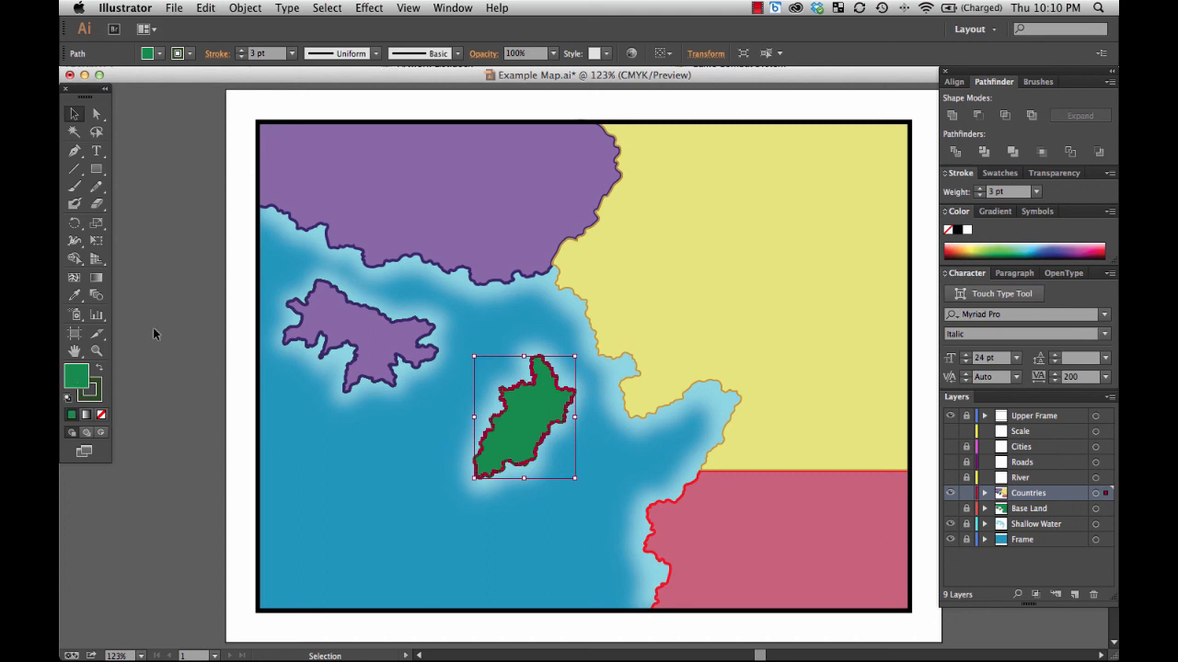
double_click(77, 376)
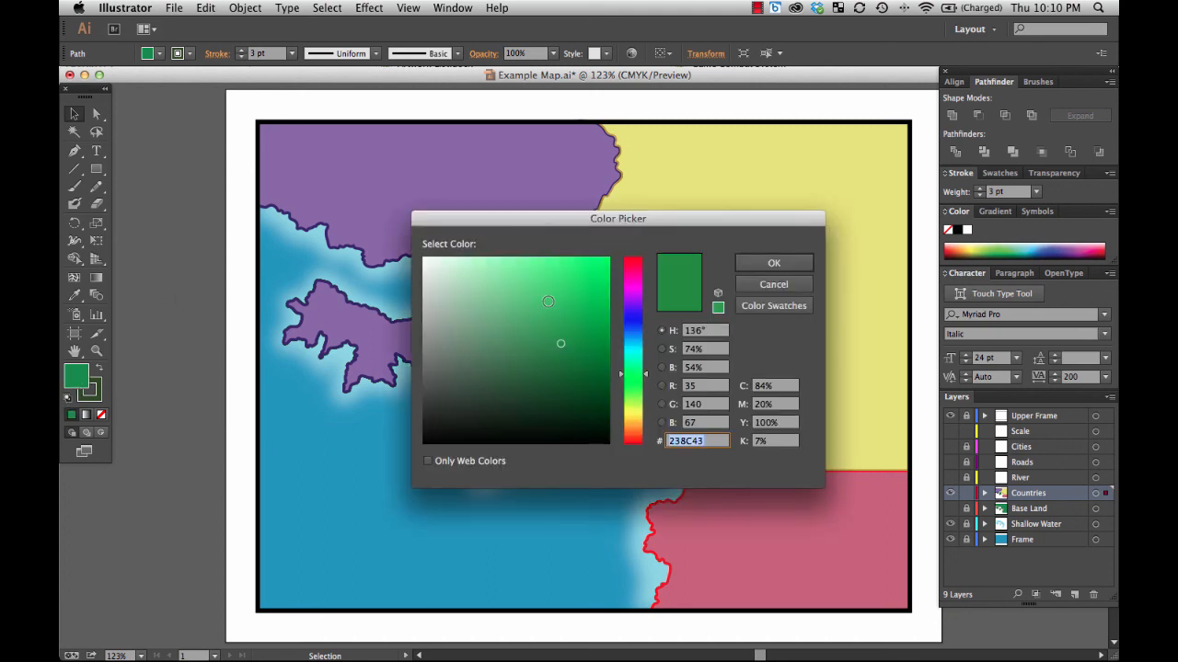
left_click(533, 288)
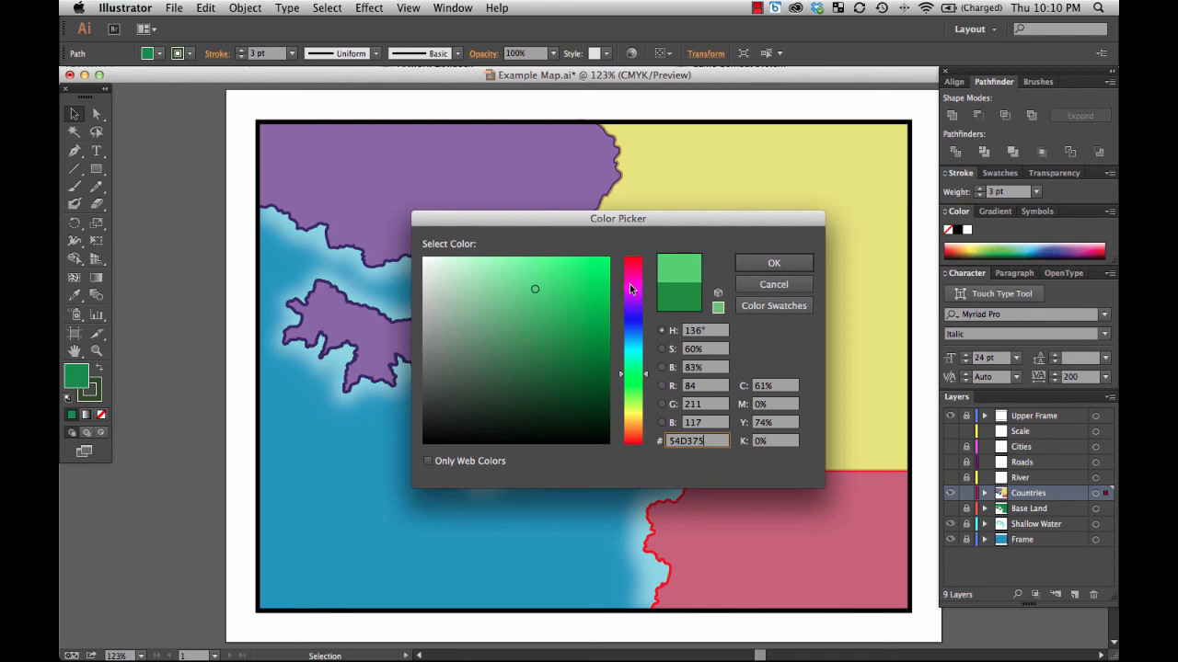
left_click(773, 261)
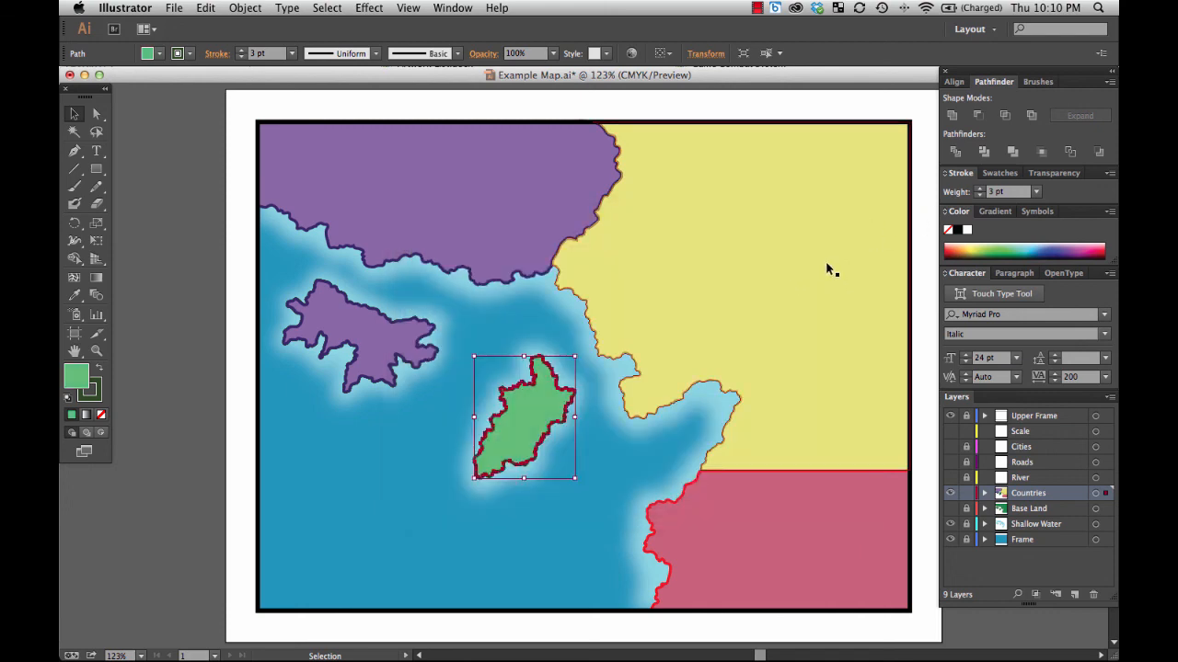
left_click(202, 331)
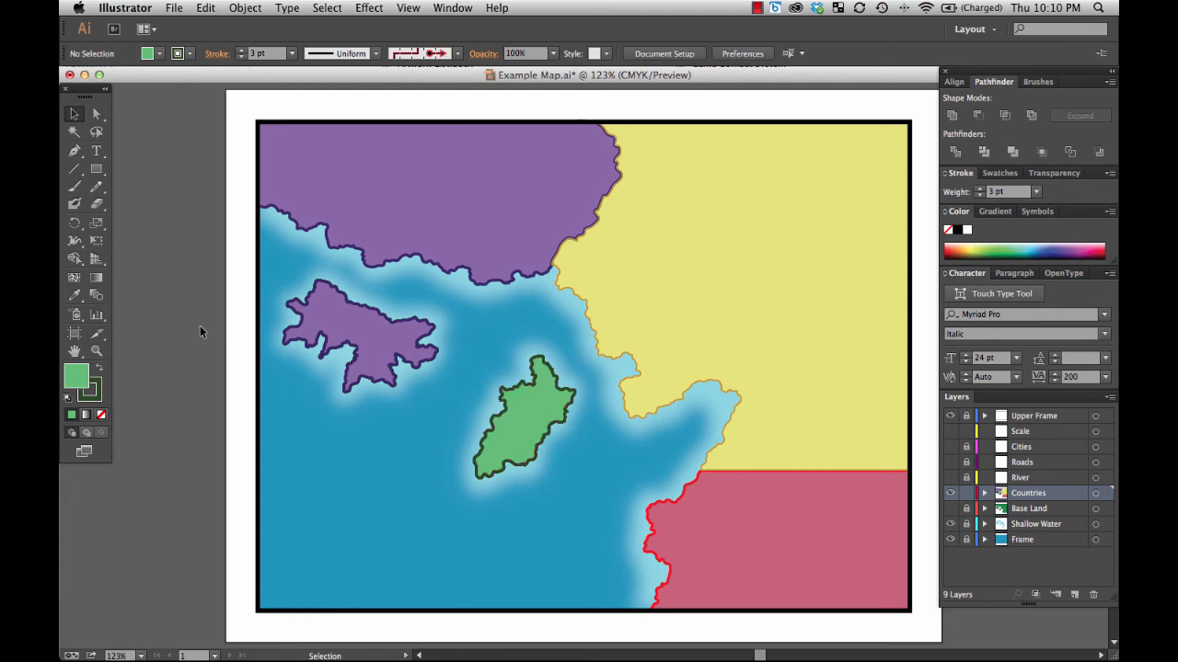
mouse_move(453, 217)
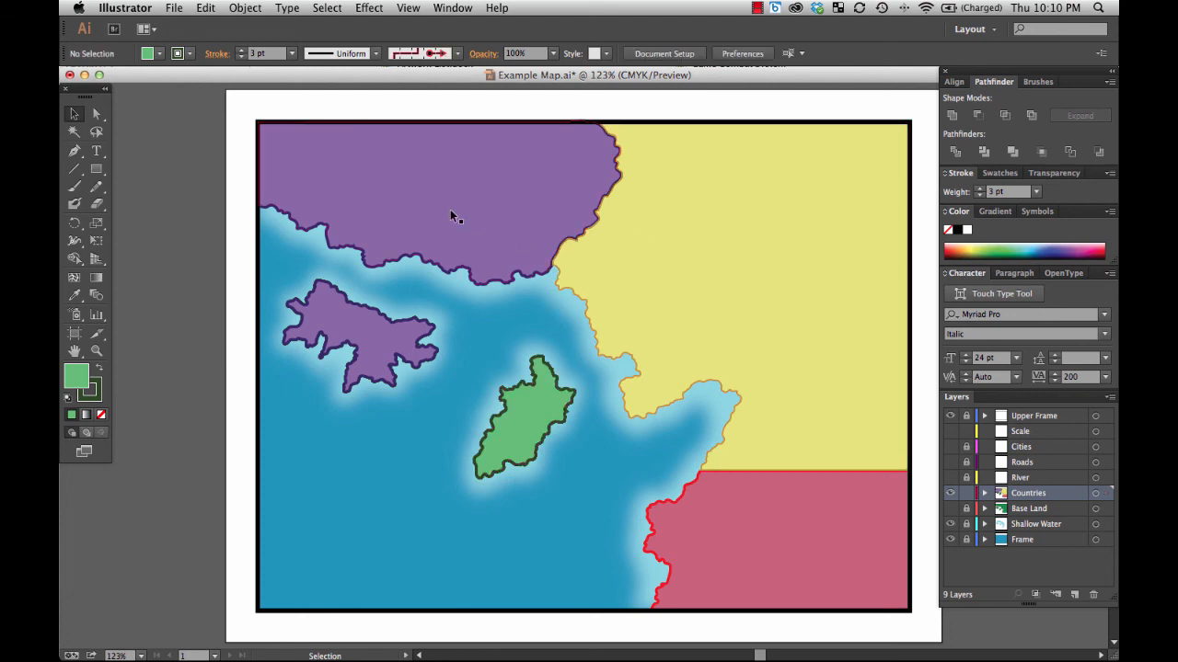
Lighten the top-left country's fill to a lavender shade, then select the left island.
double_click(77, 375)
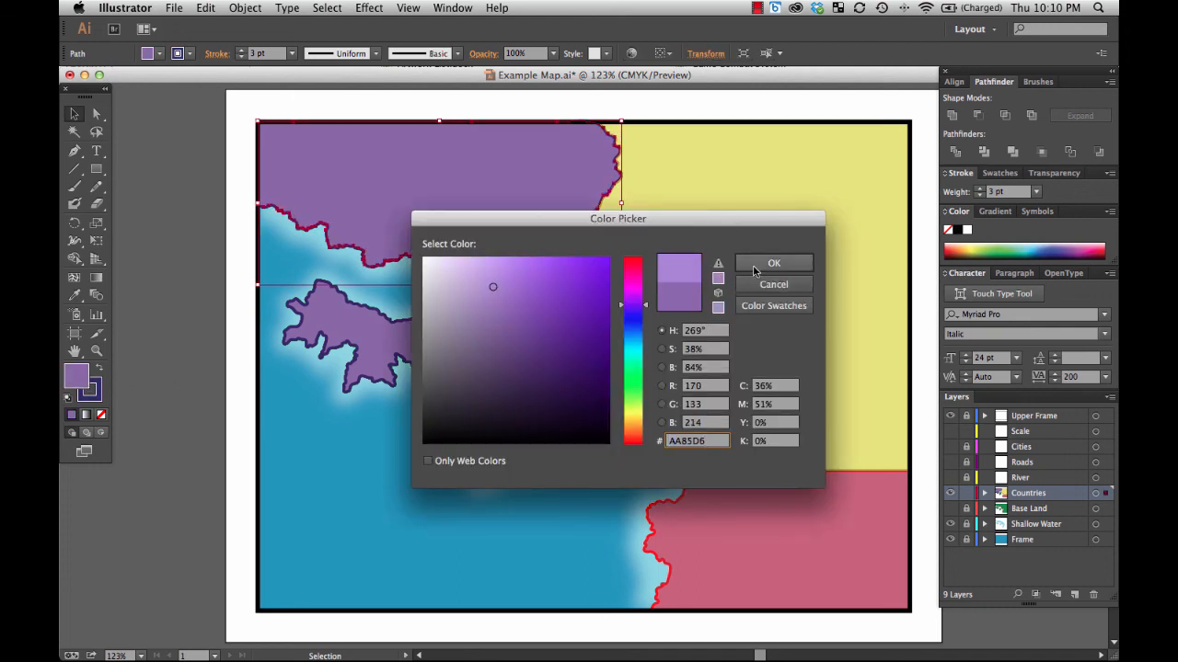
left_click(772, 263)
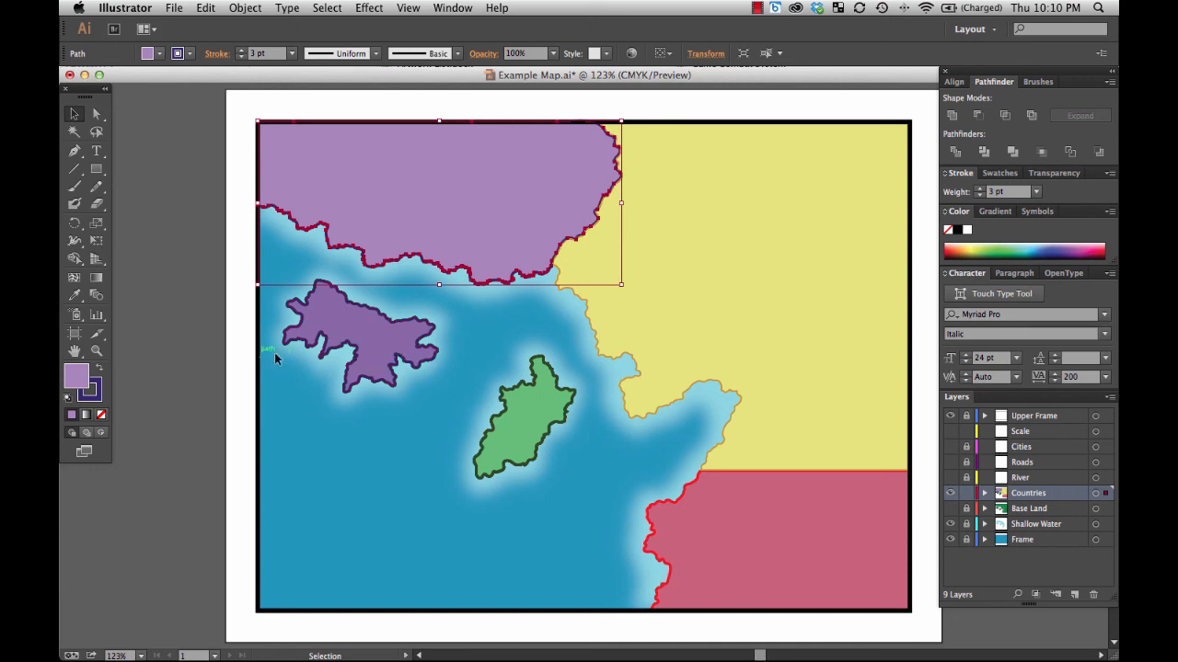
left_click(340, 340)
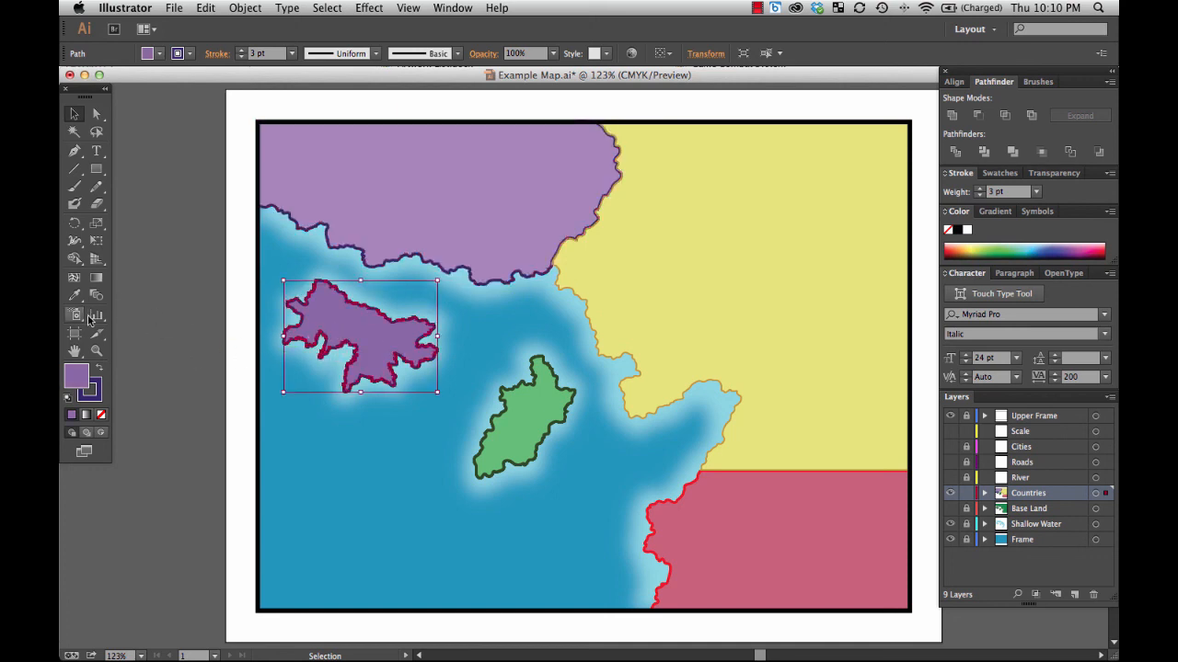